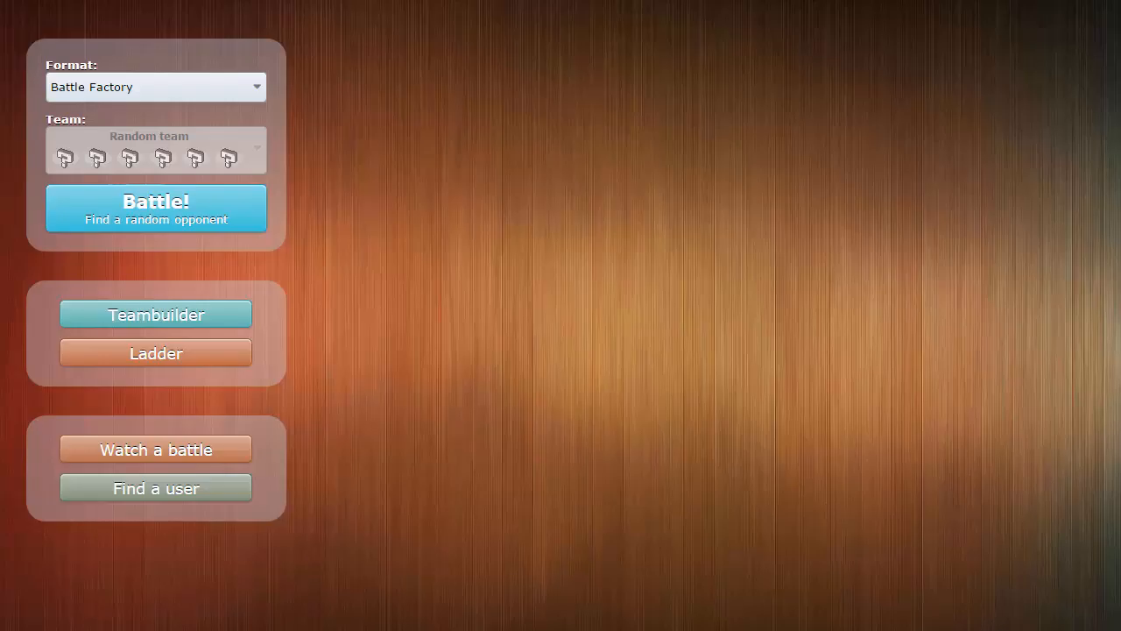
pyautogui.moveTo(304, 243)
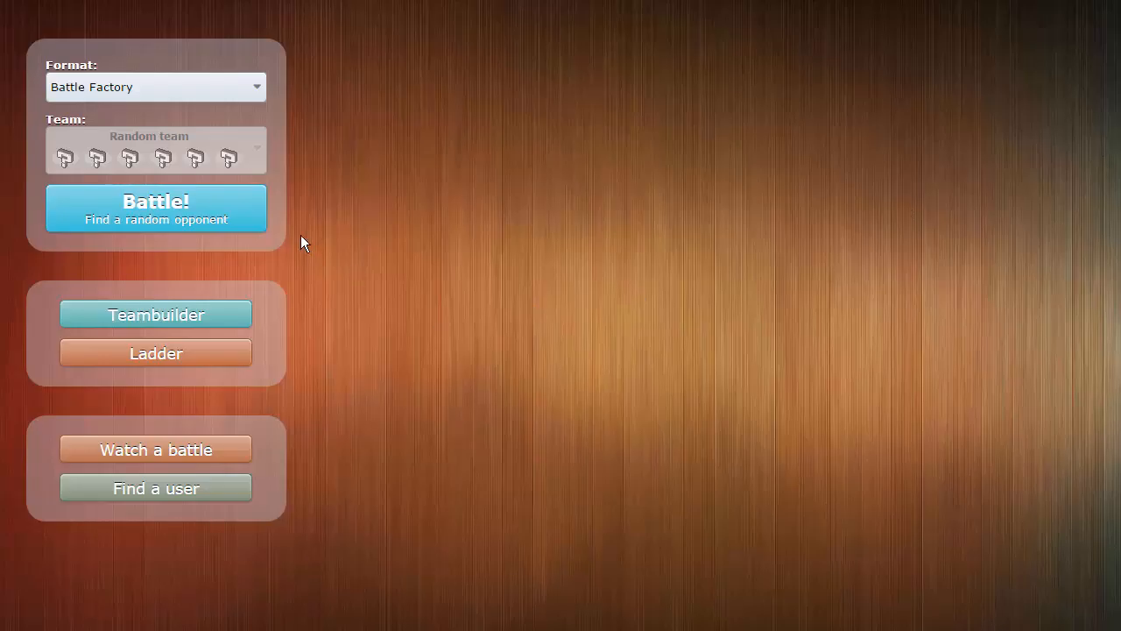
# - Search for a rated Battle Factory opponent and join the new battle room as a player
pyautogui.click(155, 208)
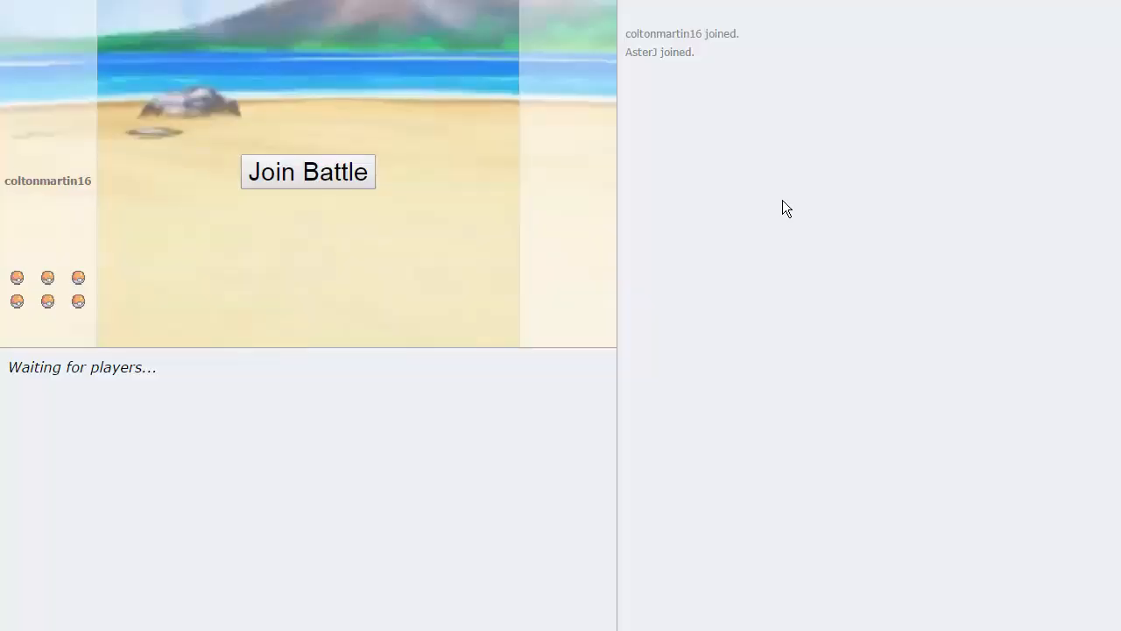
pyautogui.click(308, 172)
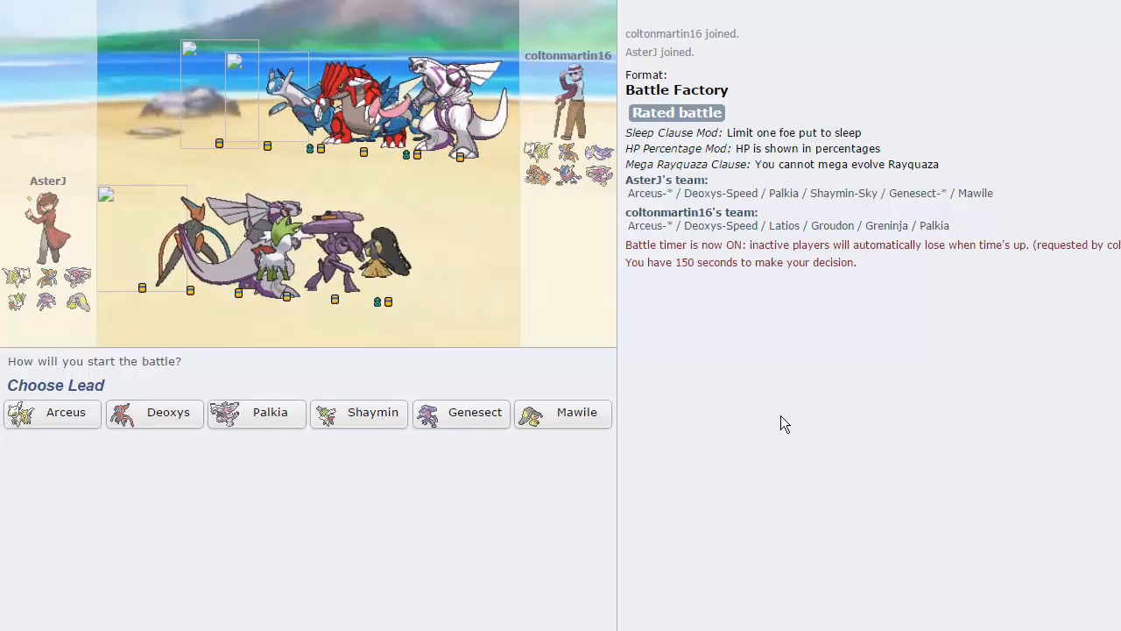
pyautogui.moveTo(51, 411)
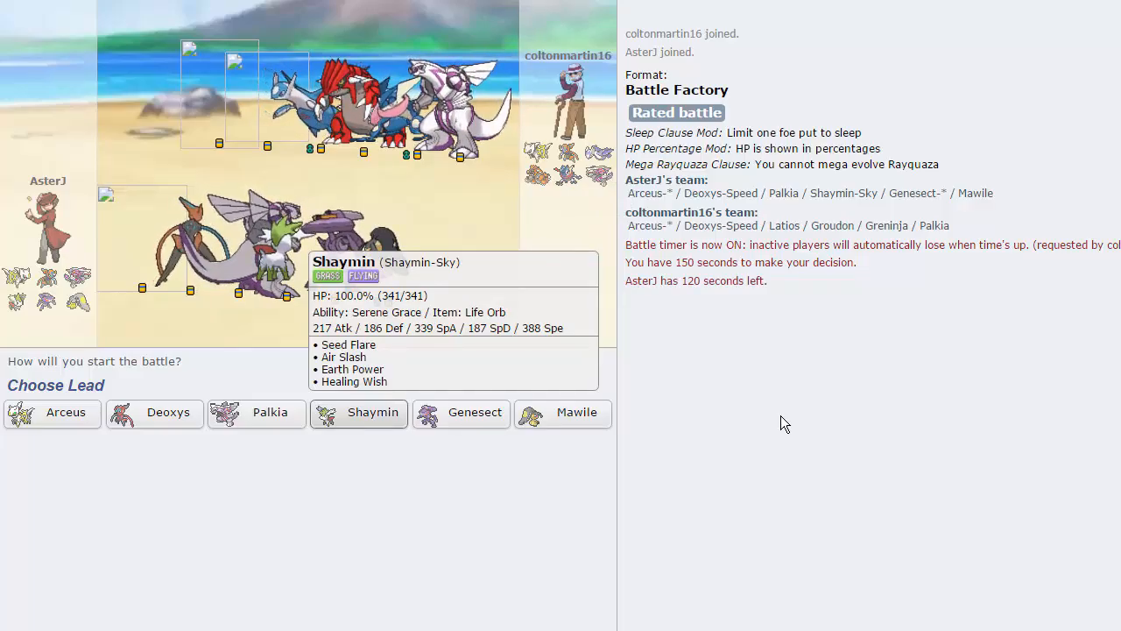
pyautogui.moveTo(461, 413)
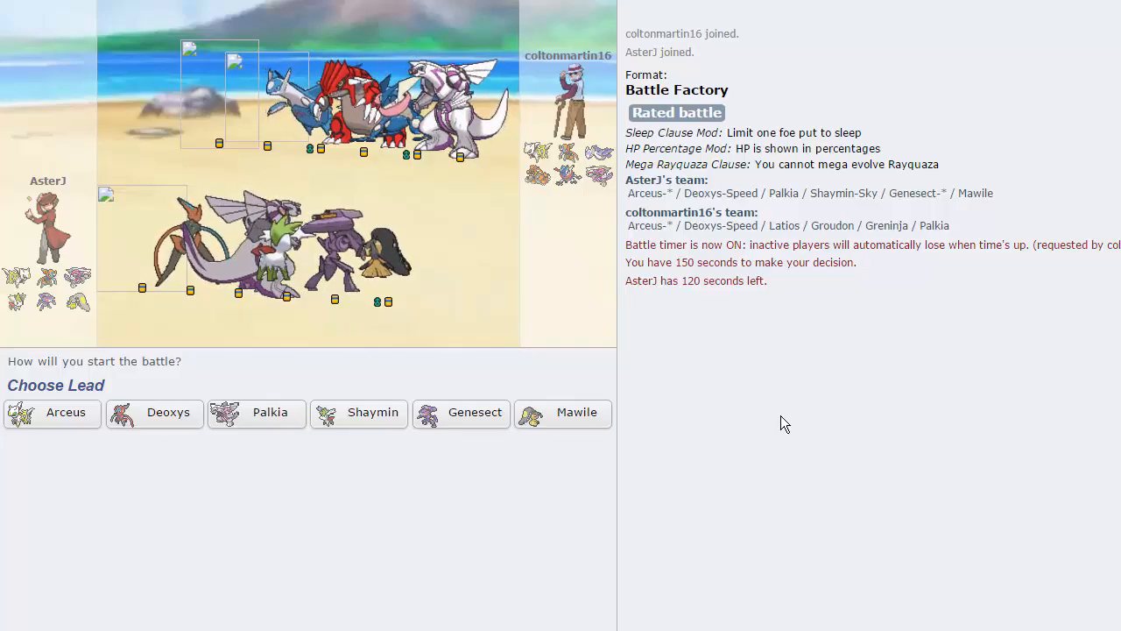
pyautogui.moveTo(461, 413)
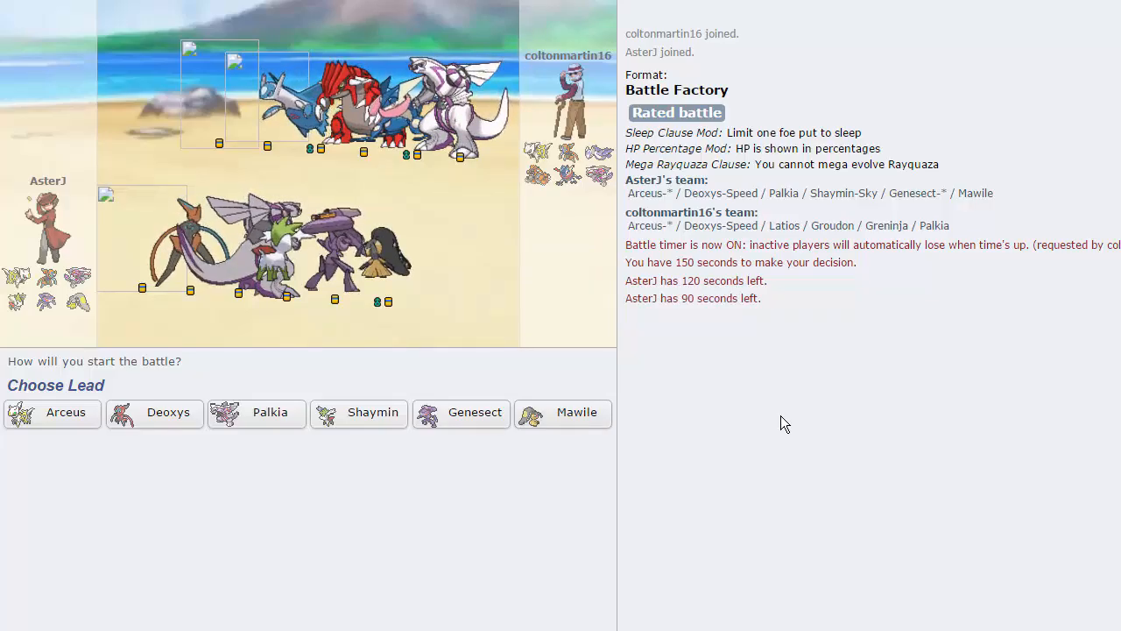
# - Lead with Deoxys, Taunt the opposing Groudon, then set up Stealth Rock
pyautogui.click(64, 411)
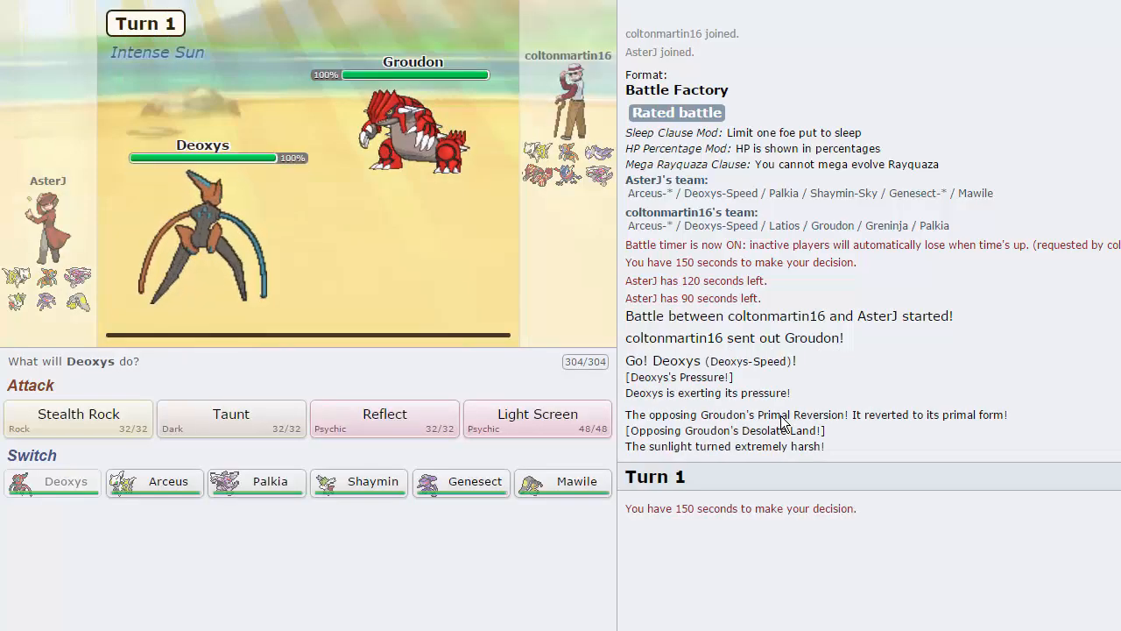
pyautogui.moveTo(411, 123)
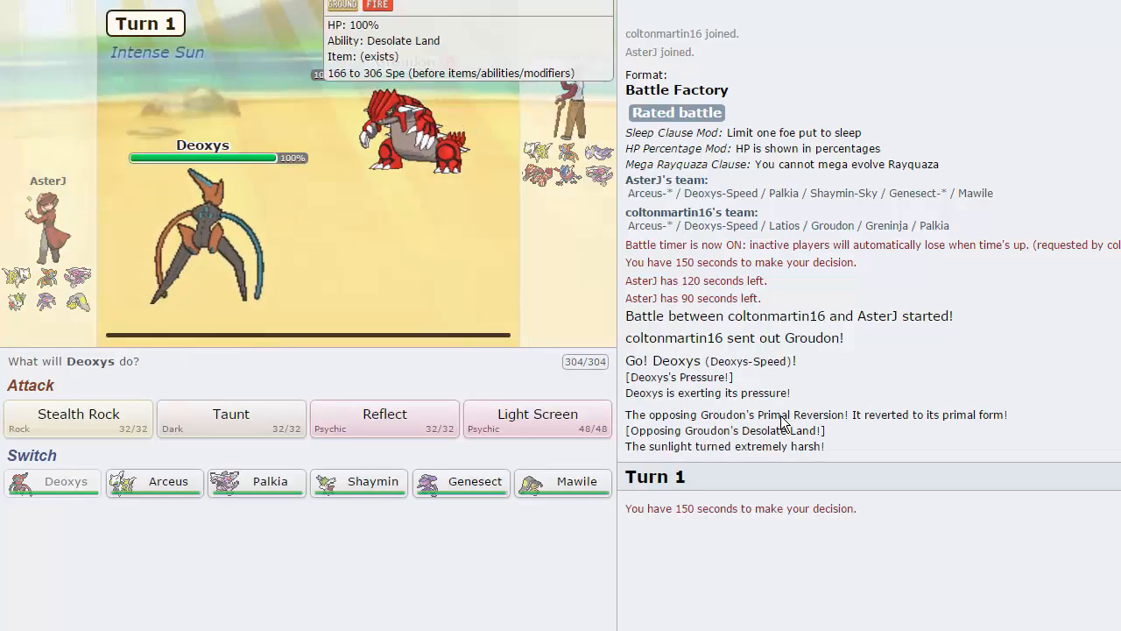
pyautogui.moveTo(78, 419)
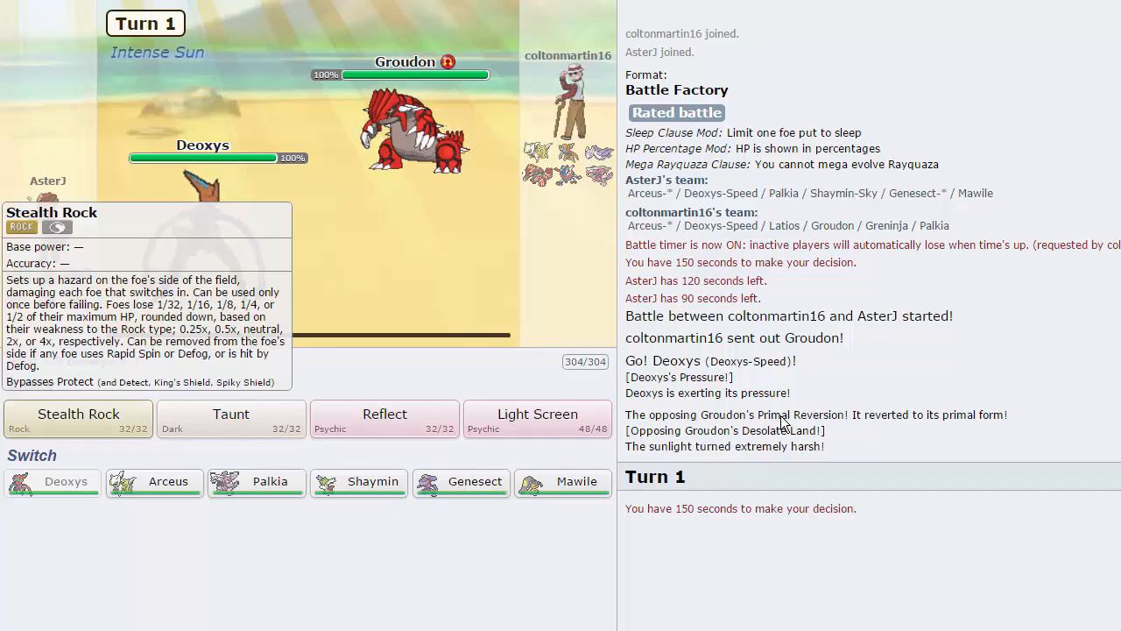
pyautogui.click(78, 418)
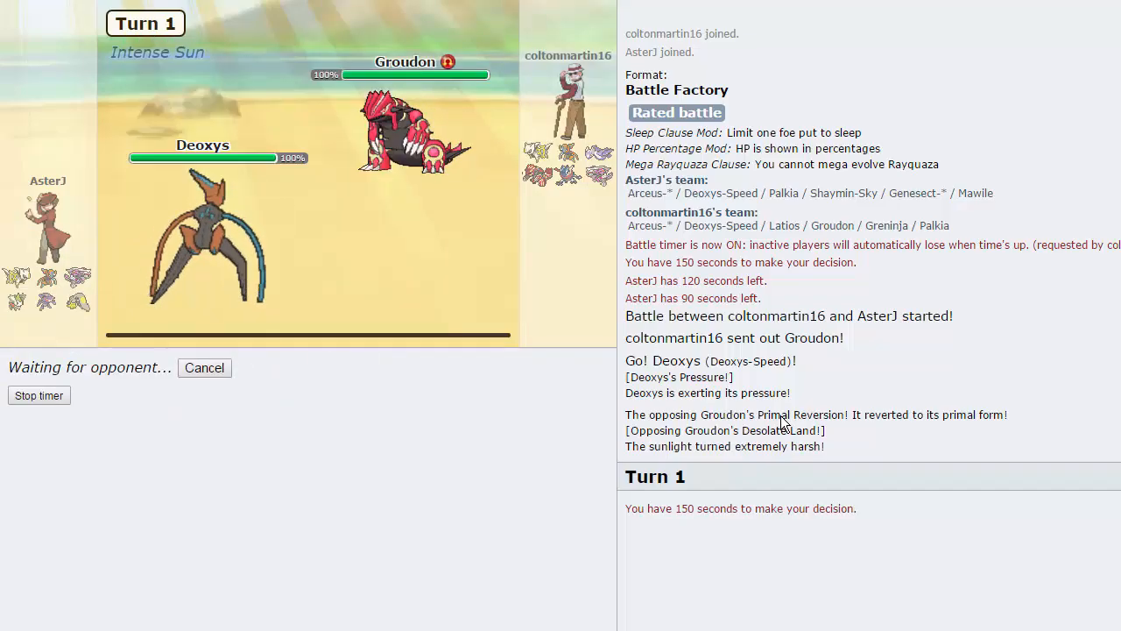
pyautogui.moveTo(403, 131)
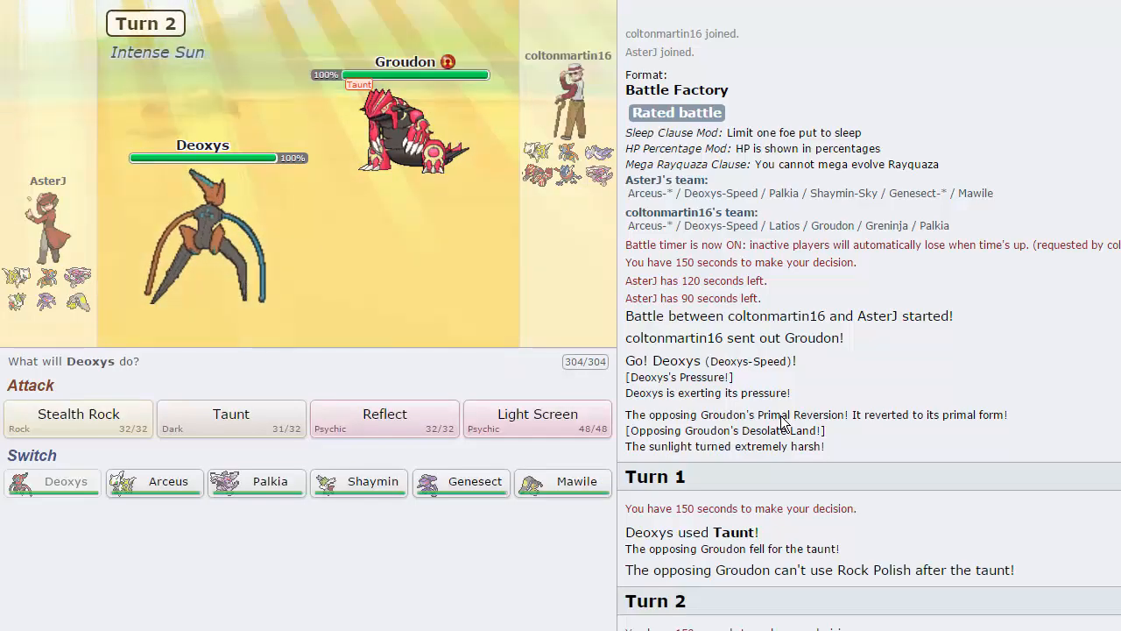
pyautogui.moveTo(383, 414)
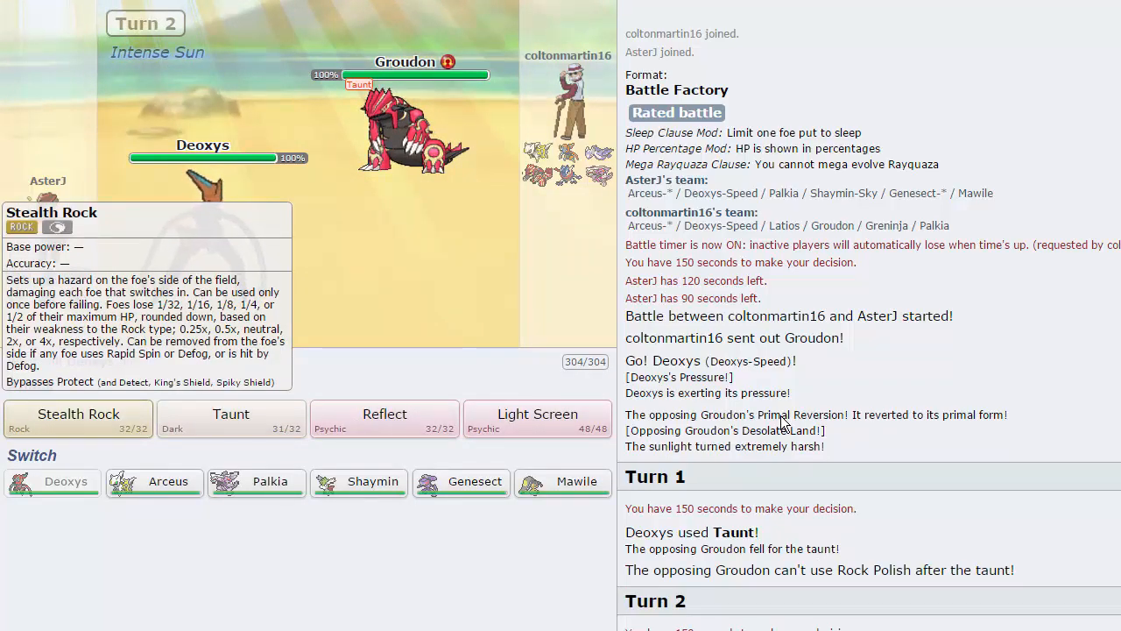
pyautogui.click(78, 419)
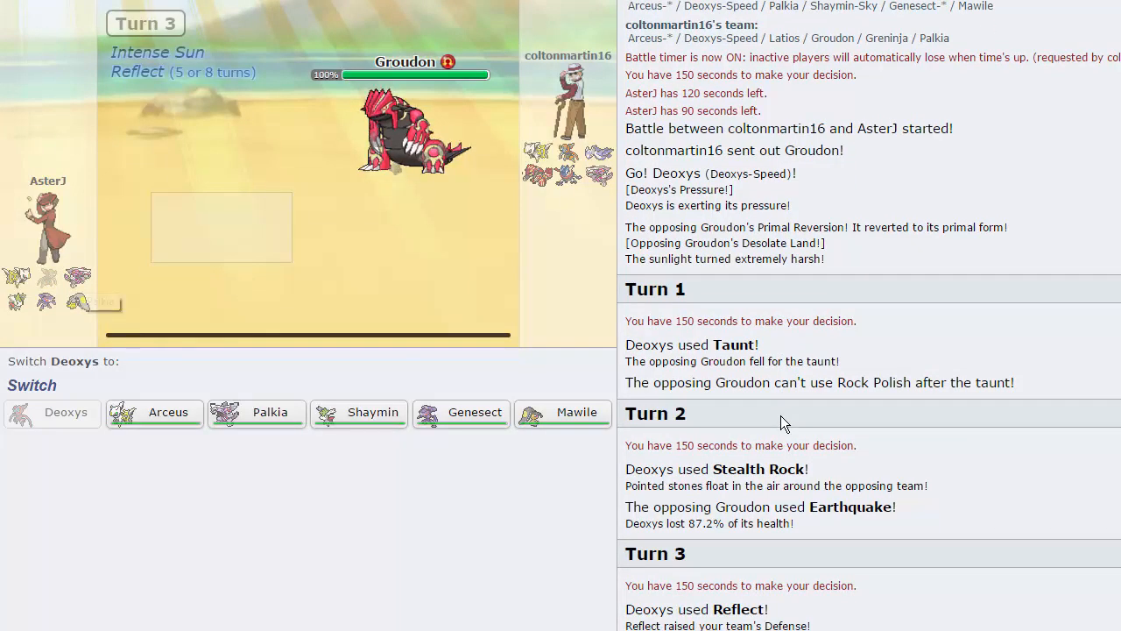
pyautogui.moveTo(403, 131)
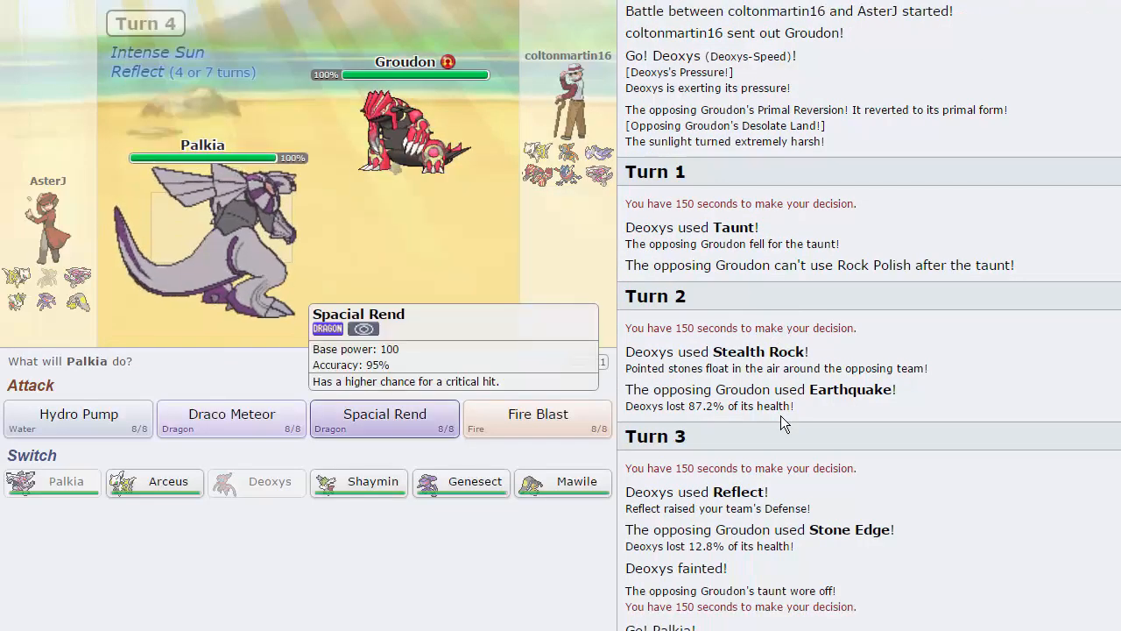
# - Knock out Groudon with Palkia's Spacial Rend, then switch Palkia out for Mawile
pyautogui.click(385, 418)
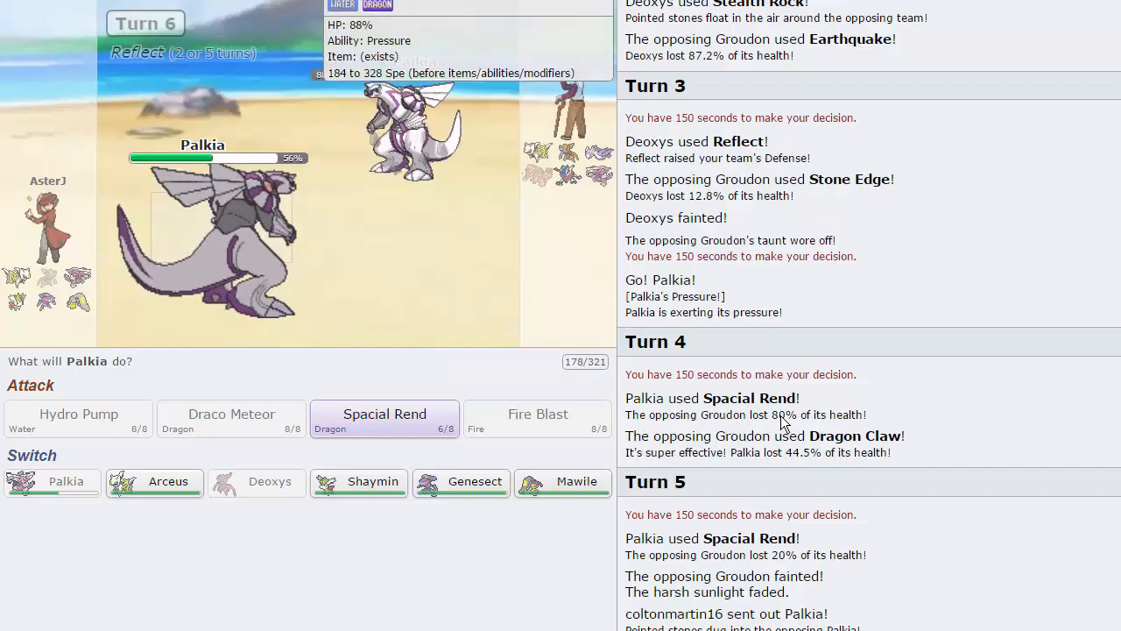
pyautogui.click(383, 417)
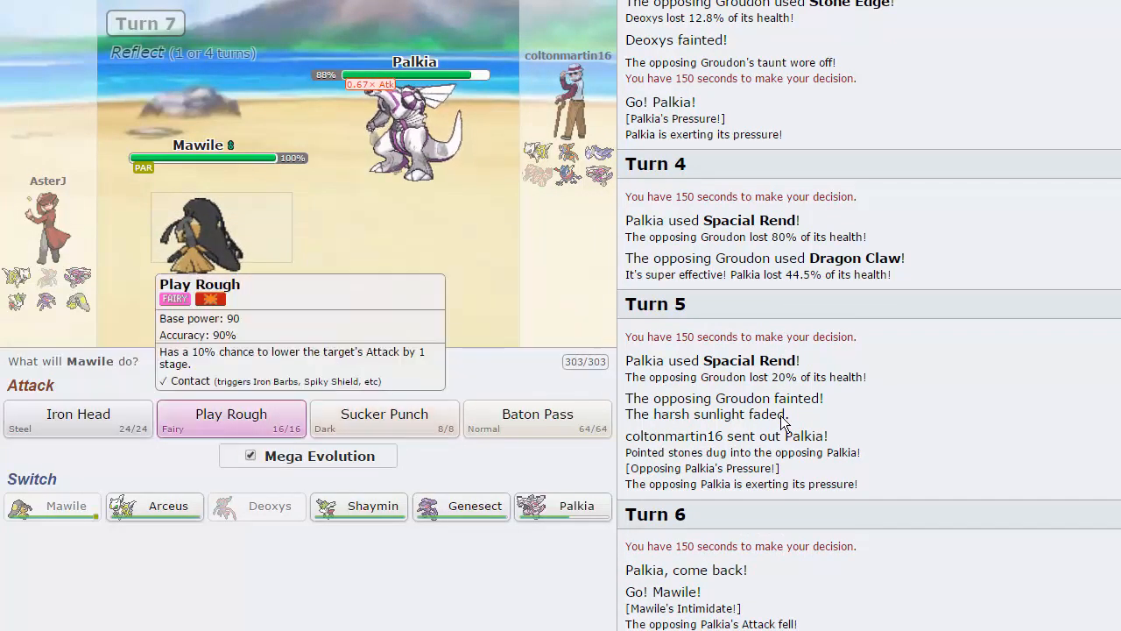
# - Mega Evolve Mawile and attack the opposing Palkia with Play Rough
pyautogui.click(231, 413)
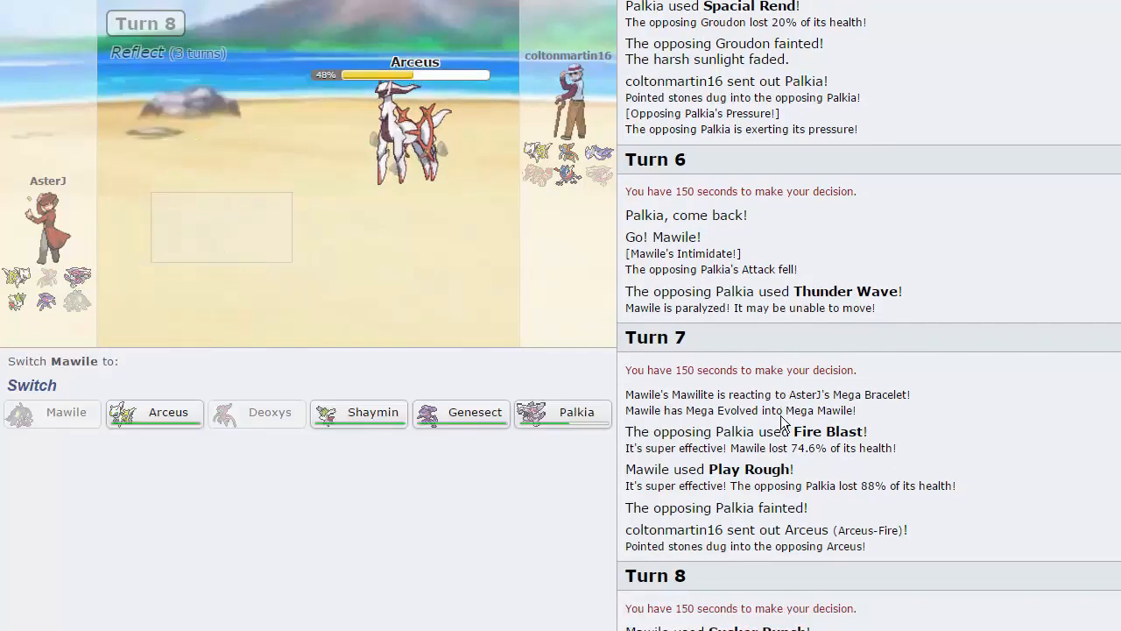
pyautogui.moveTo(359, 411)
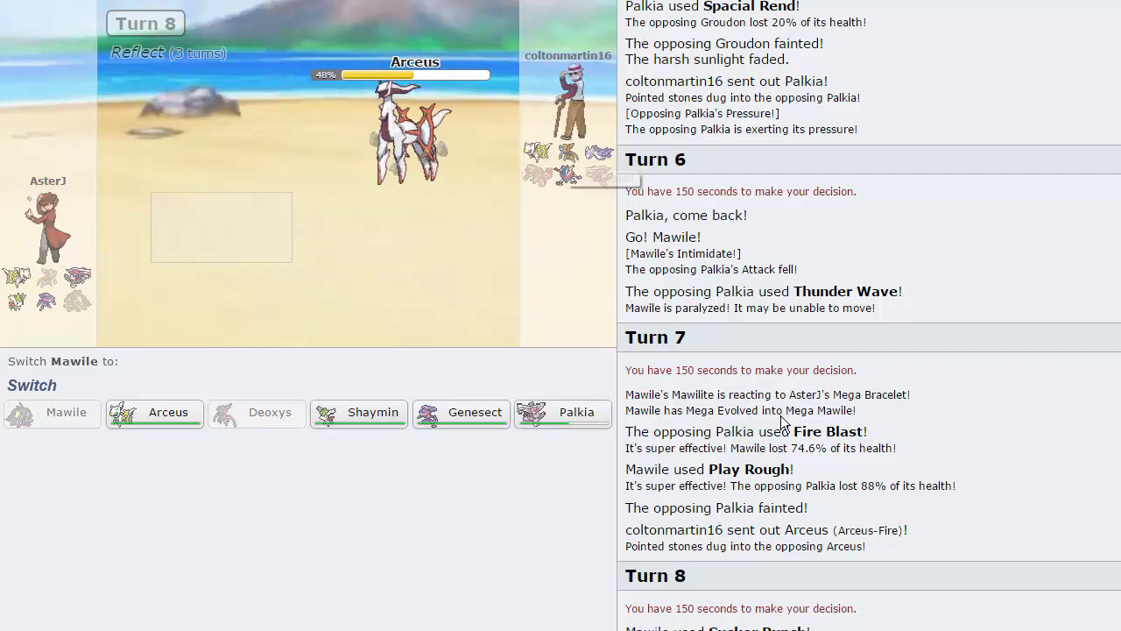
pyautogui.moveTo(373, 411)
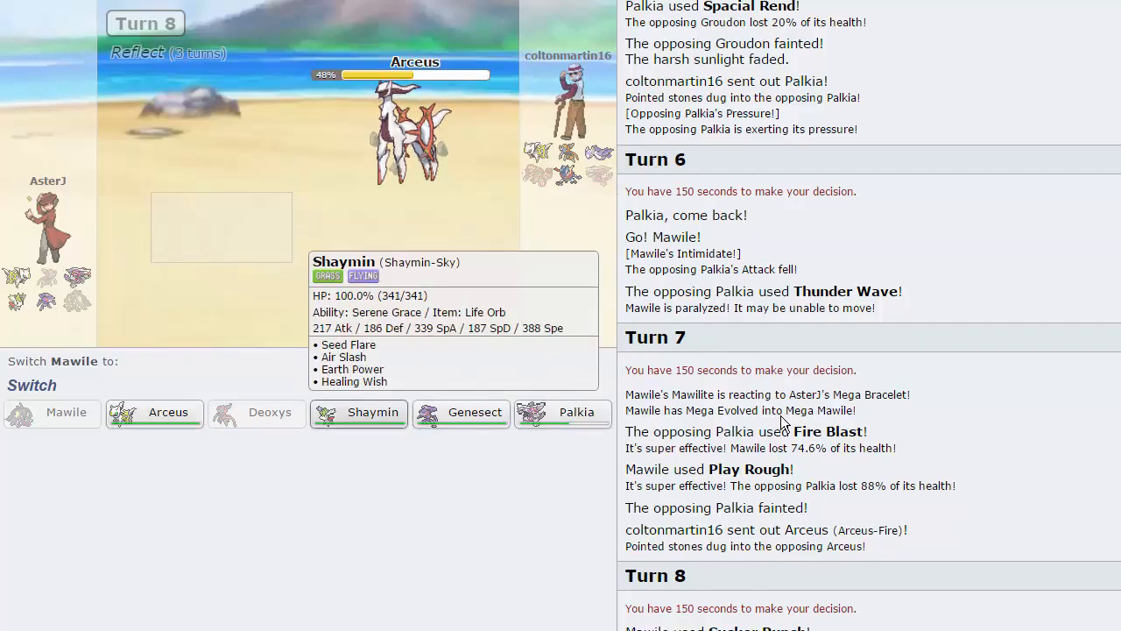
# - Send in Shaymin to replace the fainted Mawile against Arceus-Fire
pyautogui.click(372, 412)
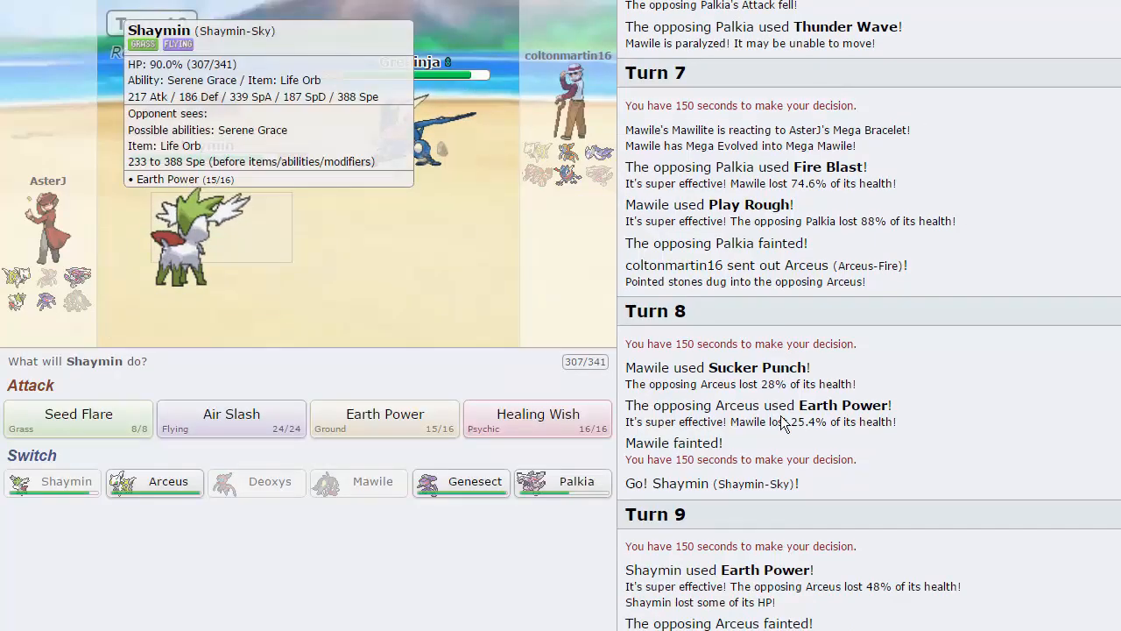
pyautogui.moveTo(460, 481)
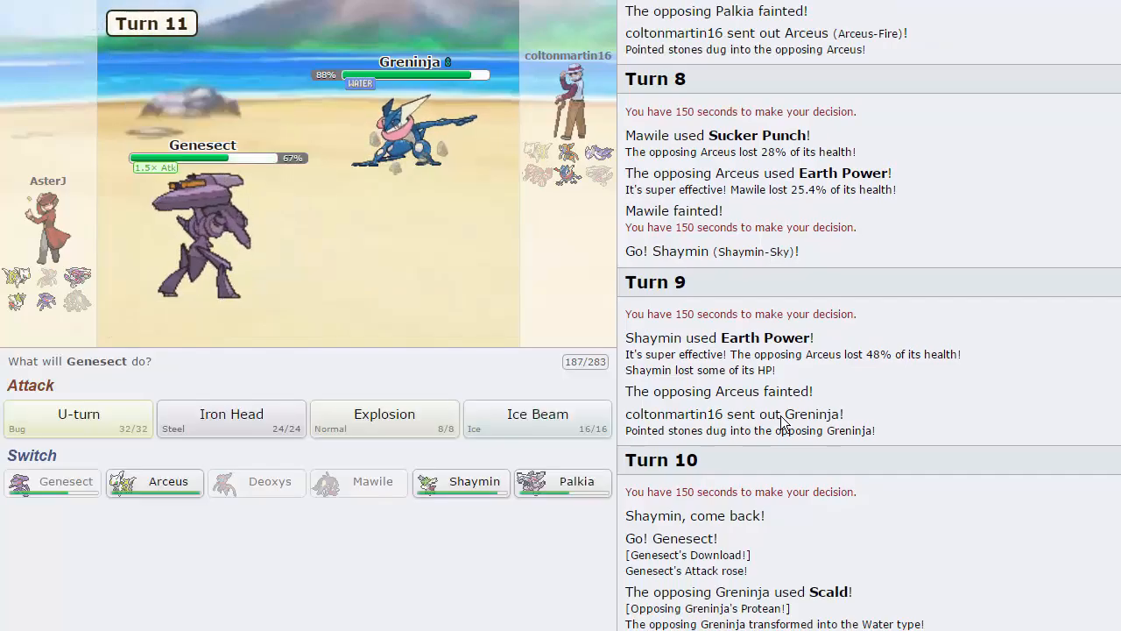
pyautogui.moveTo(202, 245)
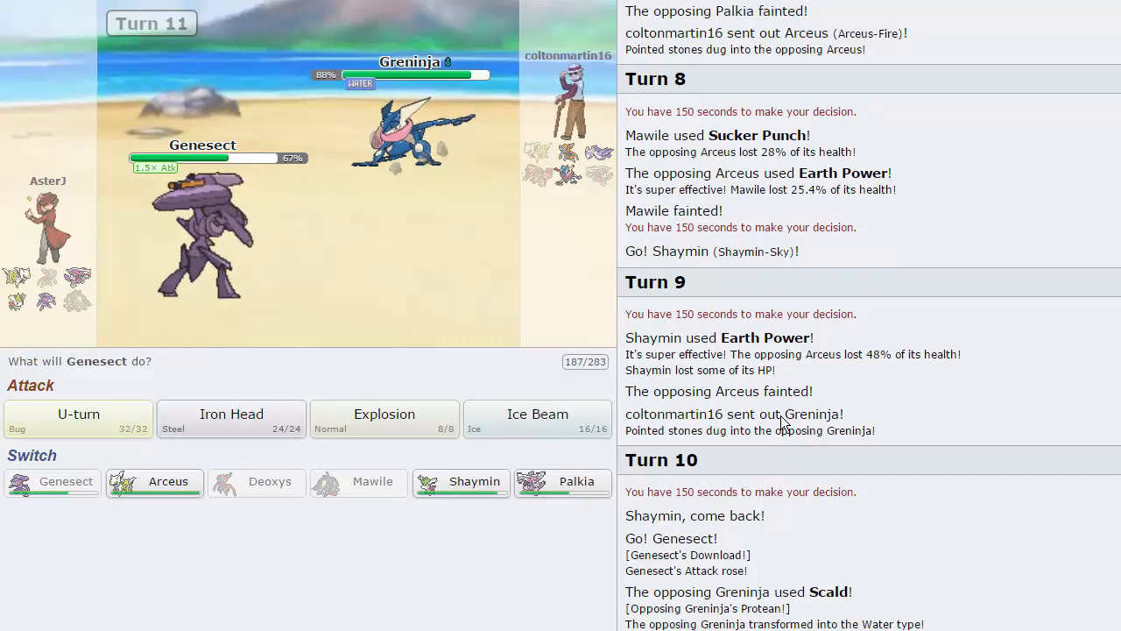
pyautogui.moveTo(78, 418)
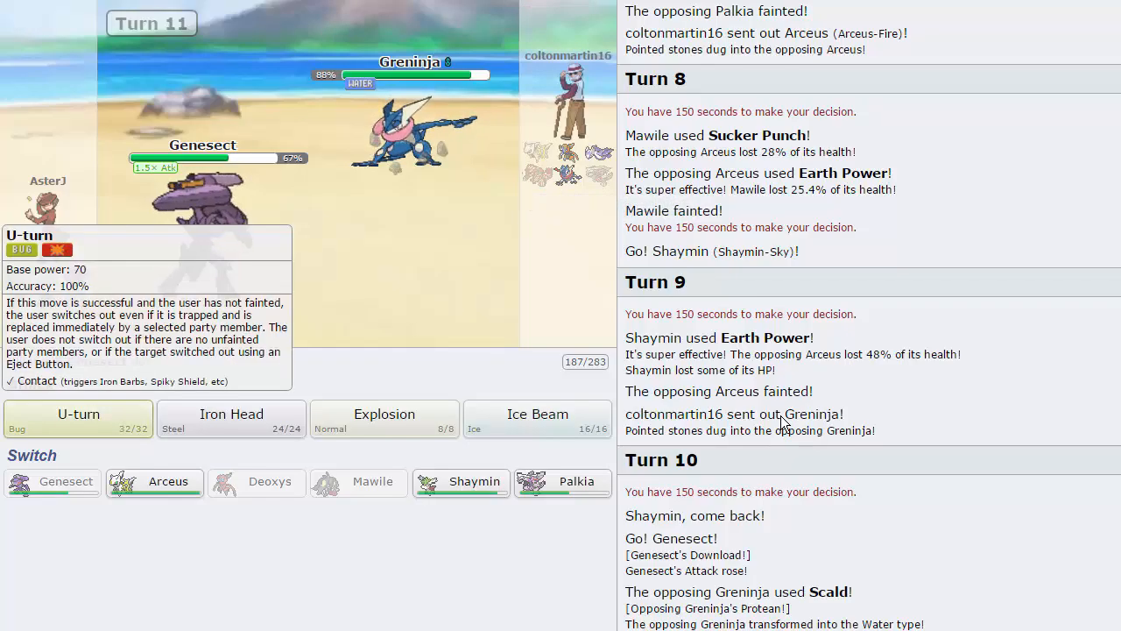
pyautogui.moveTo(231, 419)
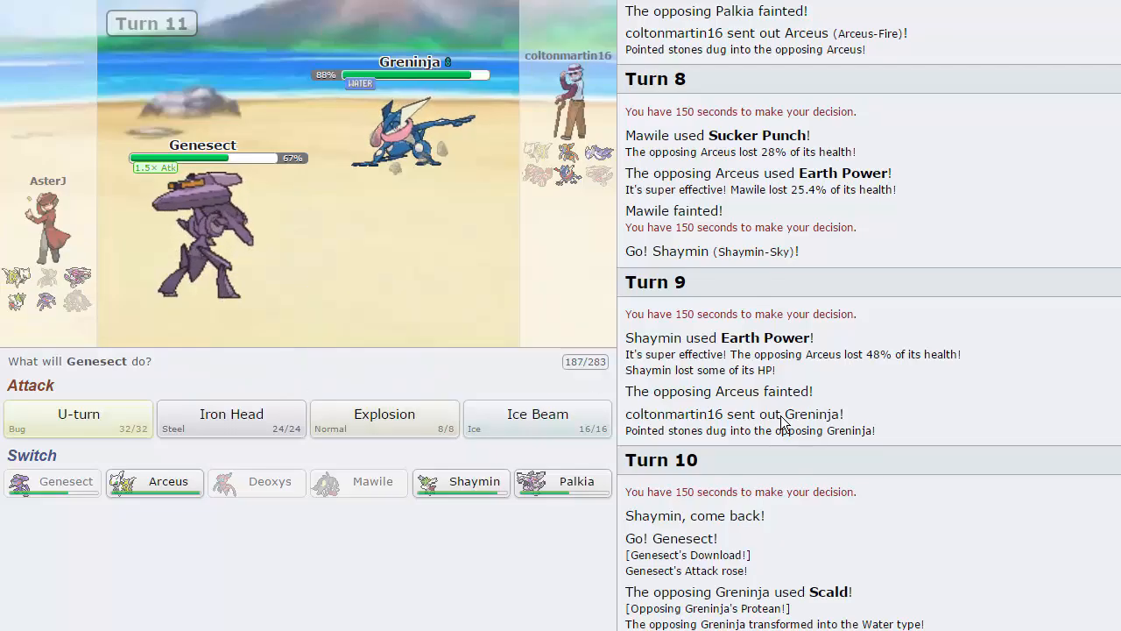
# - Hit Greninja with Genesect's U-turn, then have Arceus recover half its health
pyautogui.click(77, 413)
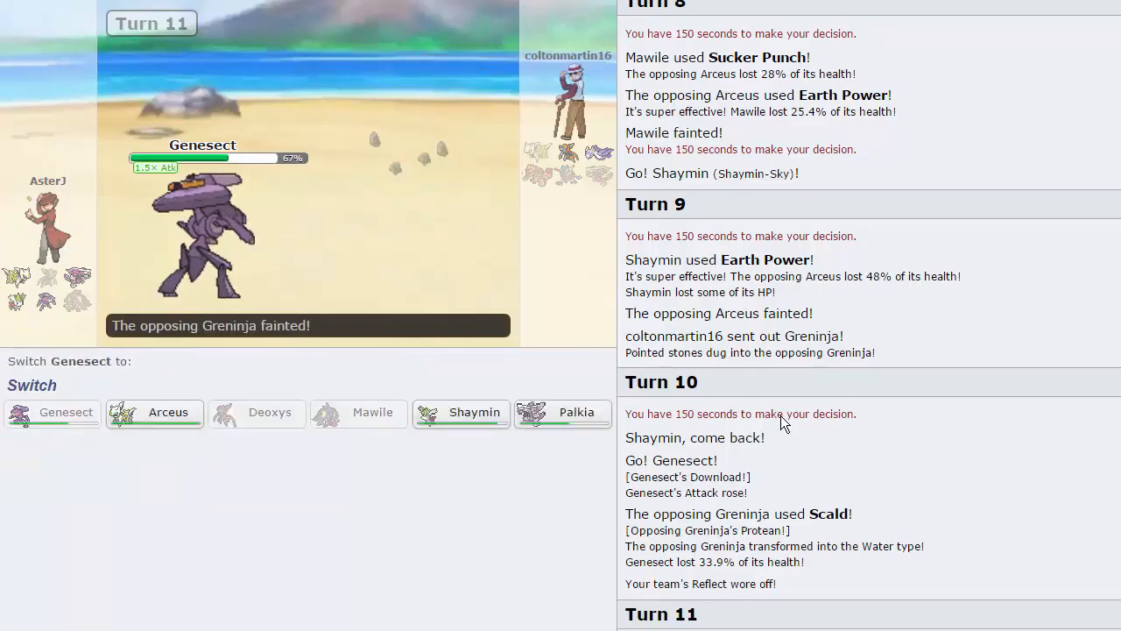
pyautogui.moveTo(154, 412)
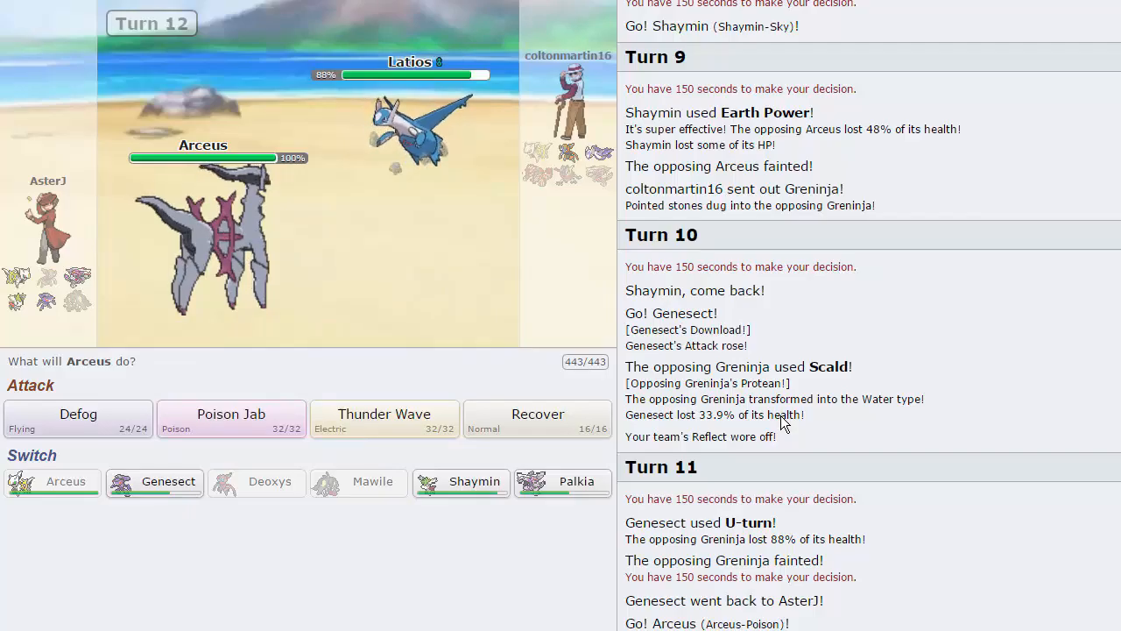
pyautogui.moveTo(383, 413)
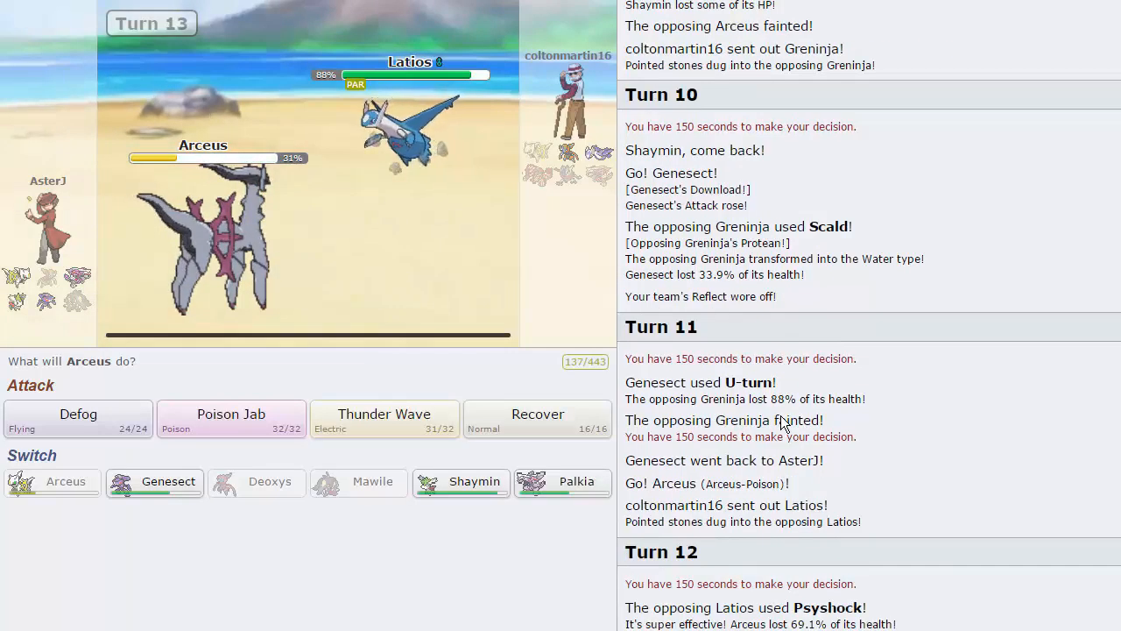
pyautogui.moveTo(536, 413)
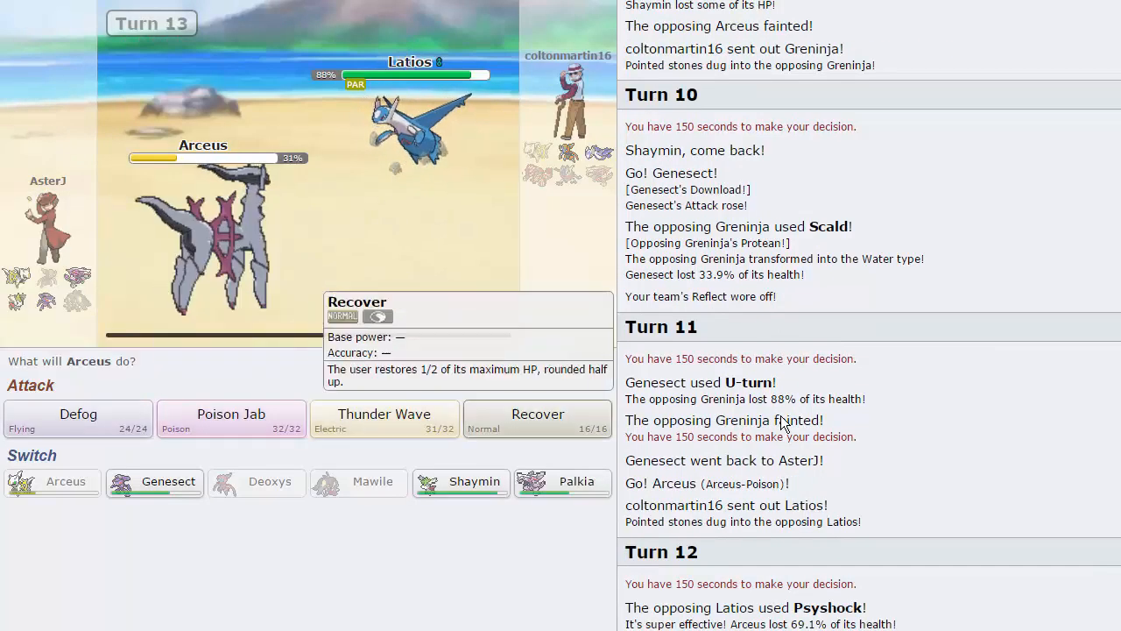
pyautogui.click(537, 419)
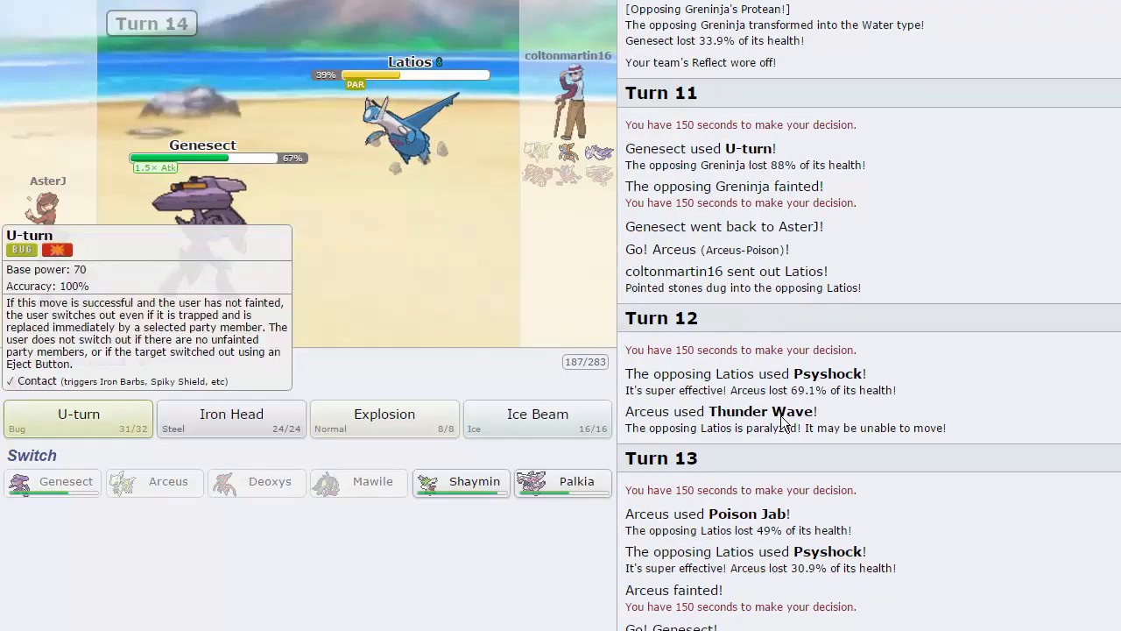
# - Have Genesect U-turn again and bring Palkia in to replace it
pyautogui.click(78, 418)
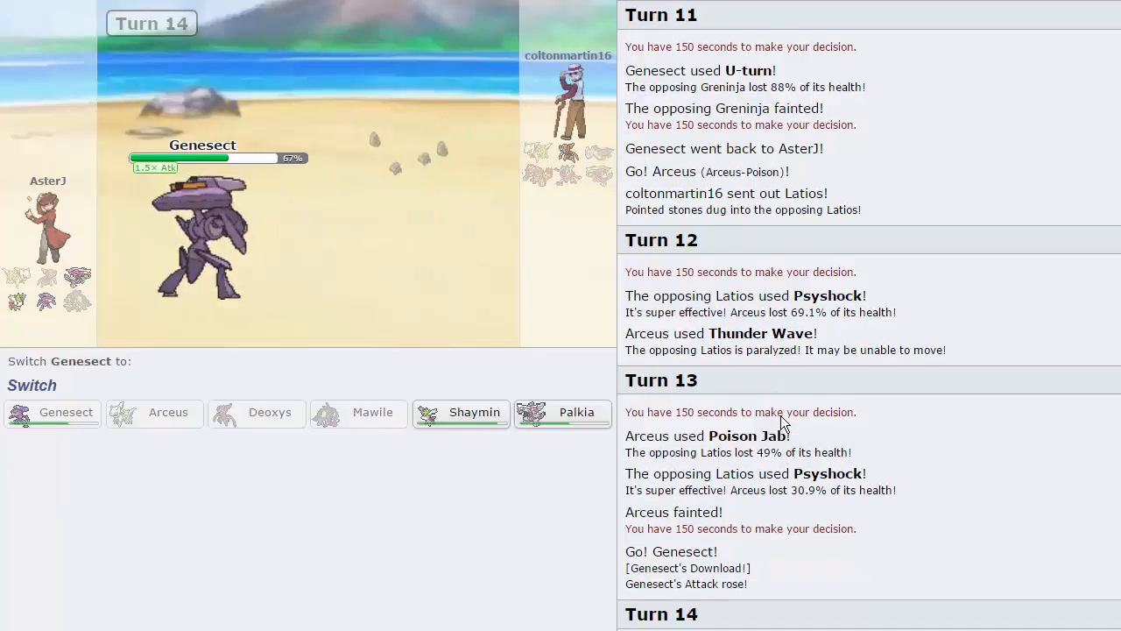
pyautogui.moveTo(460, 412)
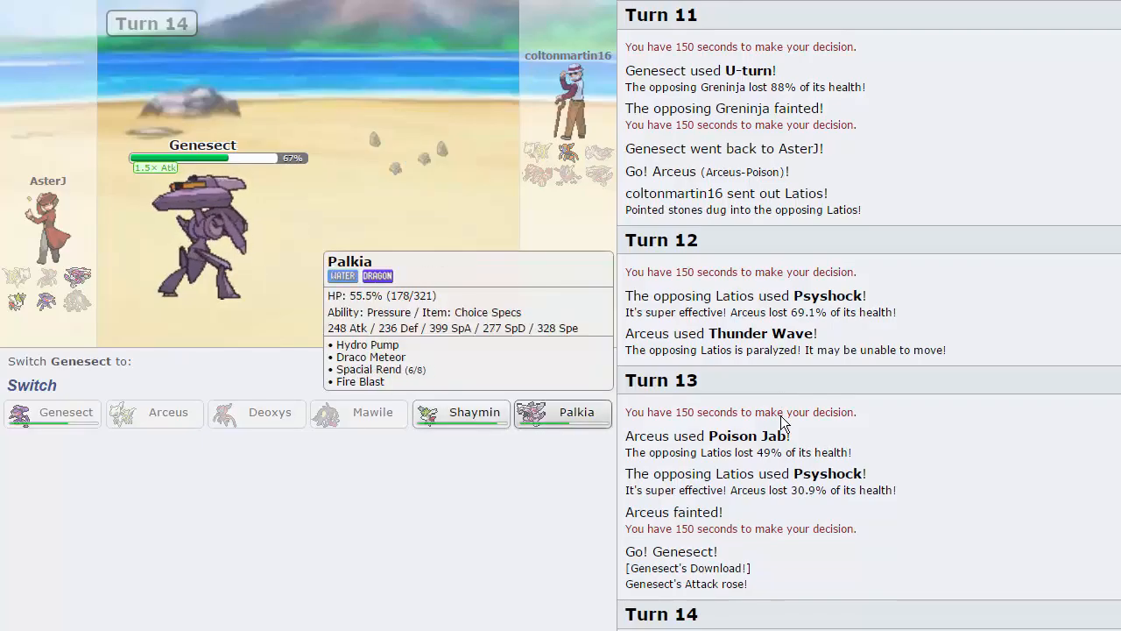
pyautogui.click(561, 413)
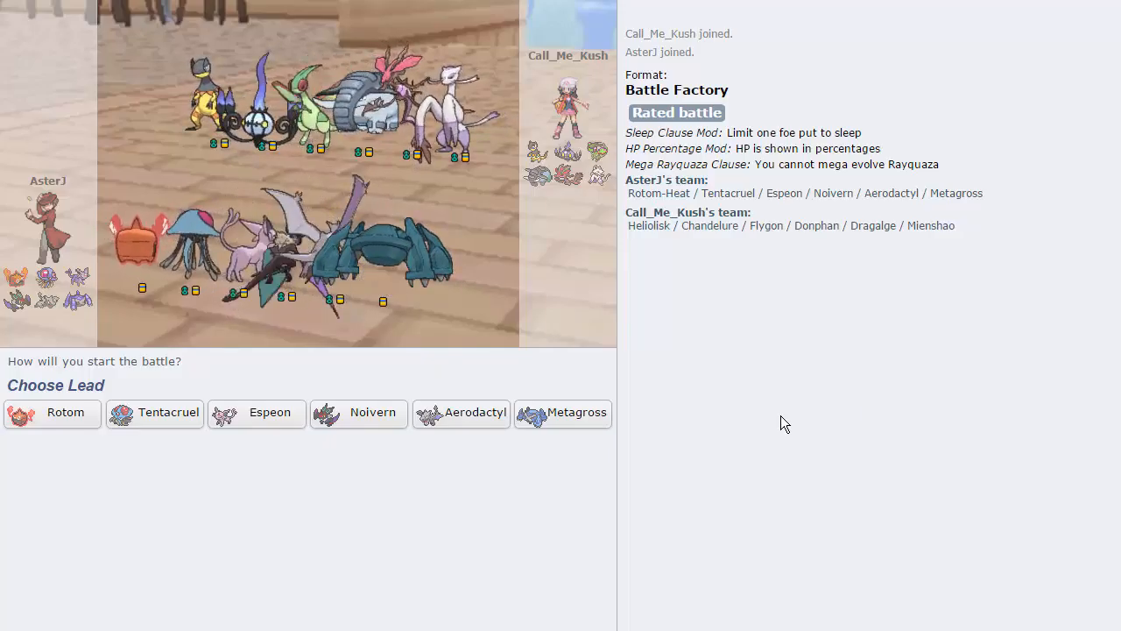
pyautogui.moveTo(155, 413)
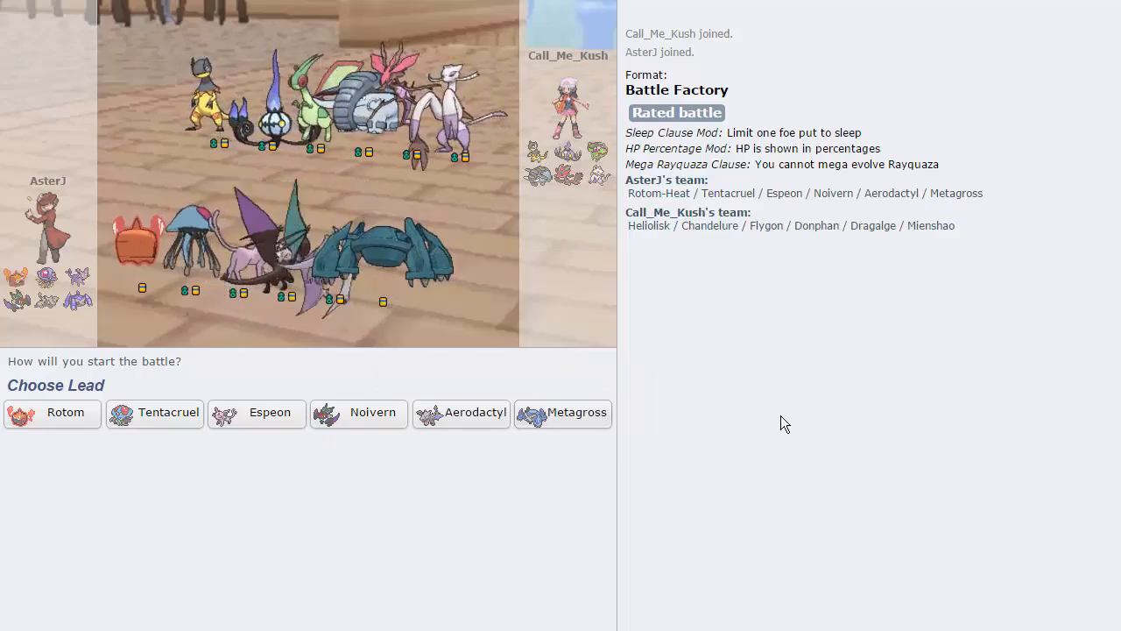
pyautogui.moveTo(562, 413)
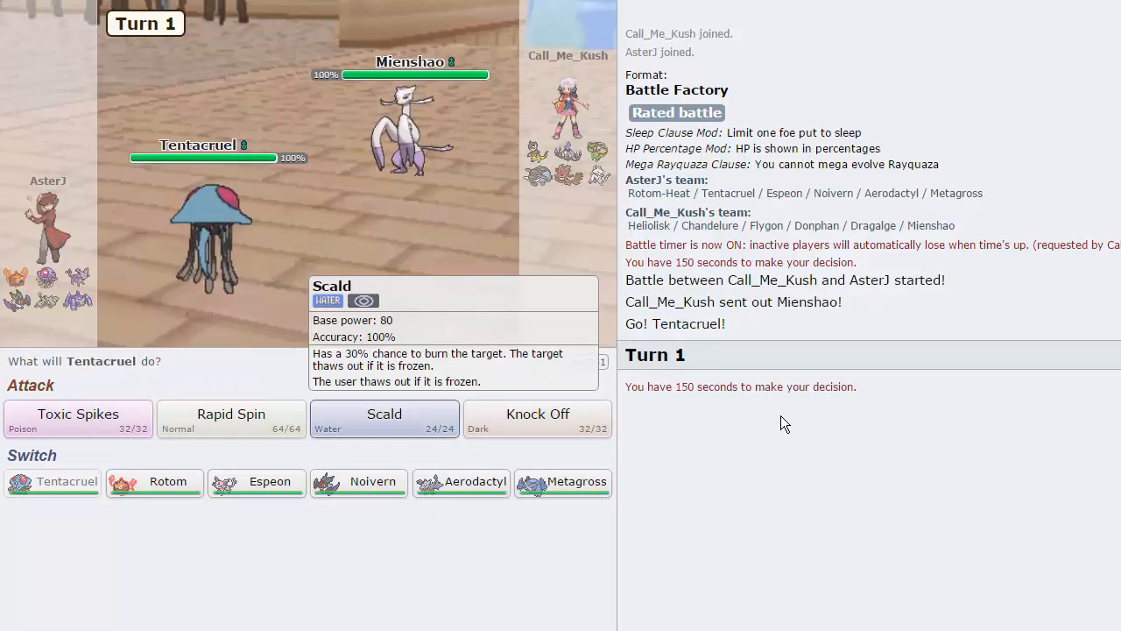
# - Have Tentacruel hit Mienshao with Scald on turn 1, then Knock Off on turn 2
pyautogui.click(383, 419)
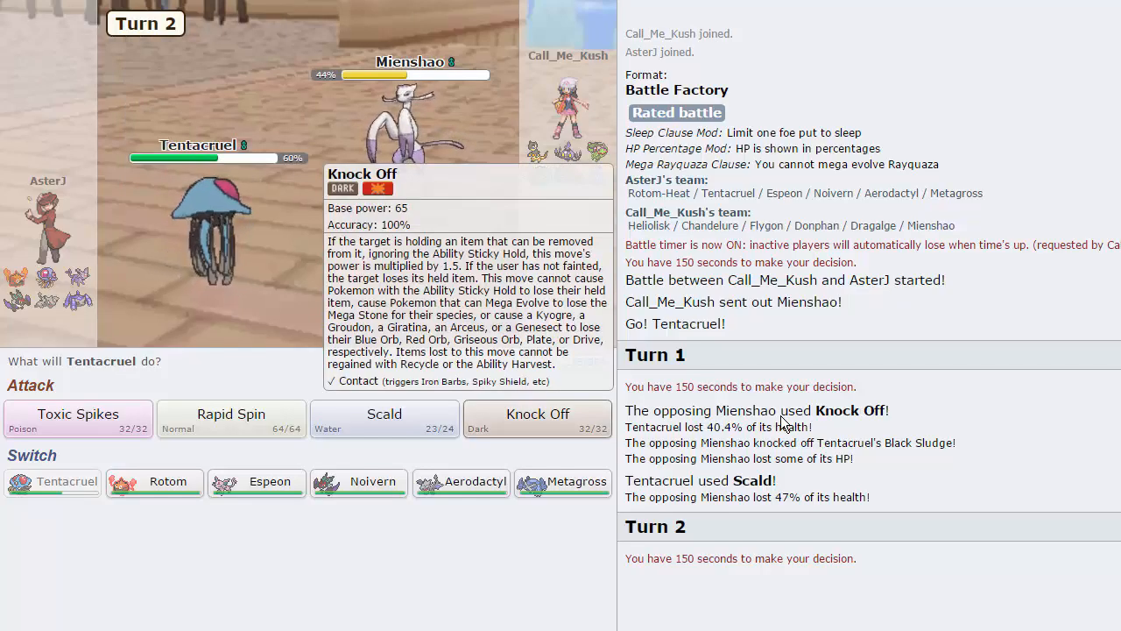
pyautogui.click(537, 413)
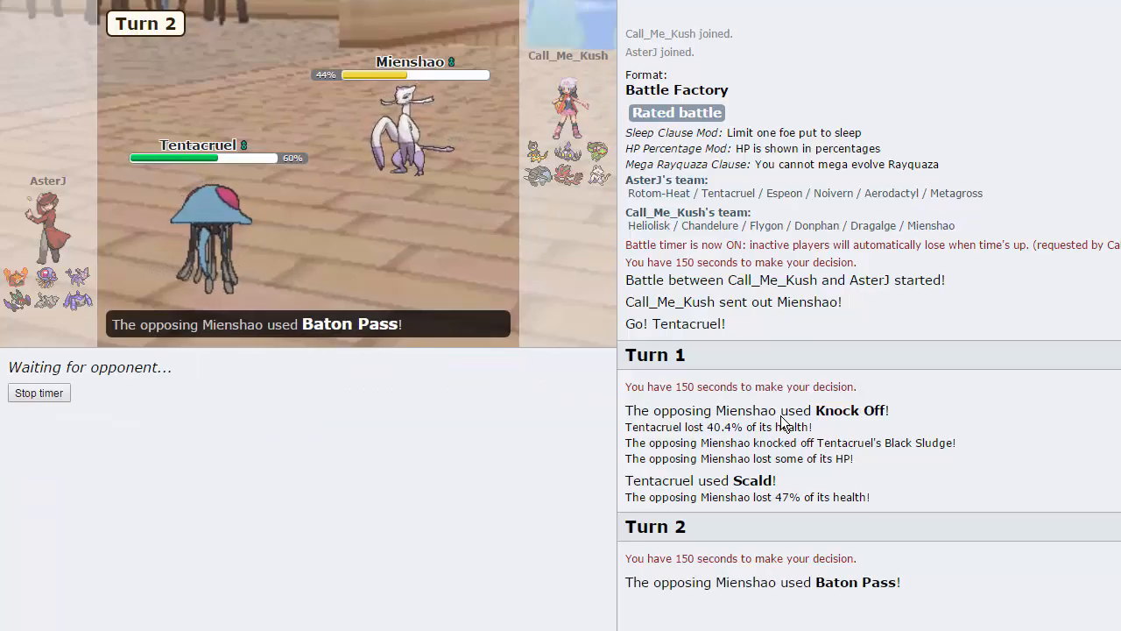
pyautogui.moveTo(596, 177)
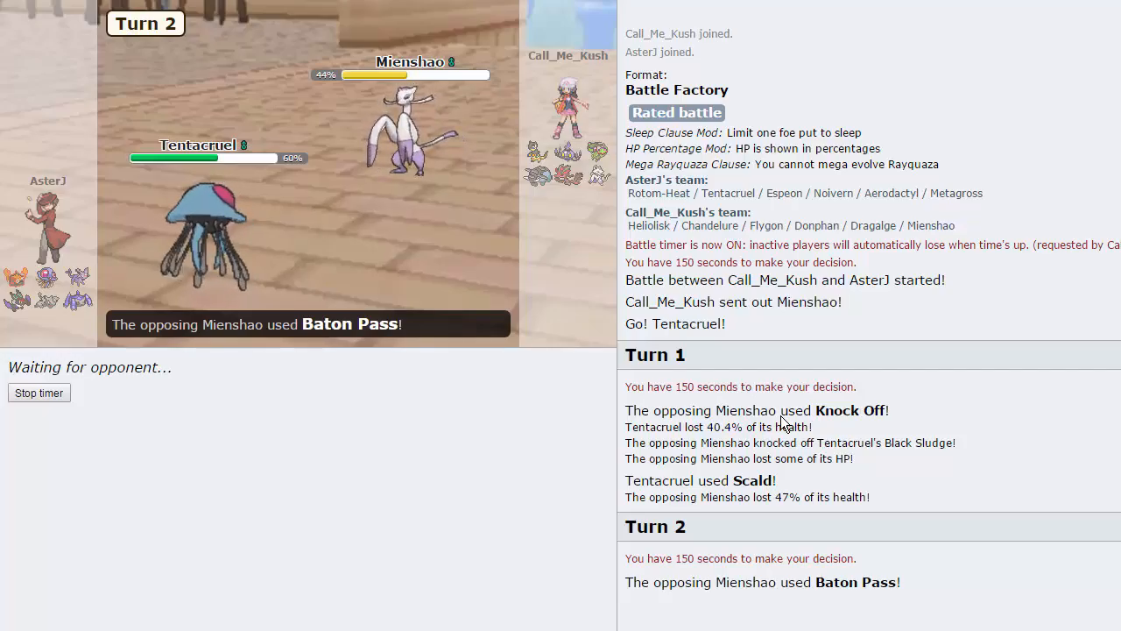
pyautogui.moveTo(206, 232)
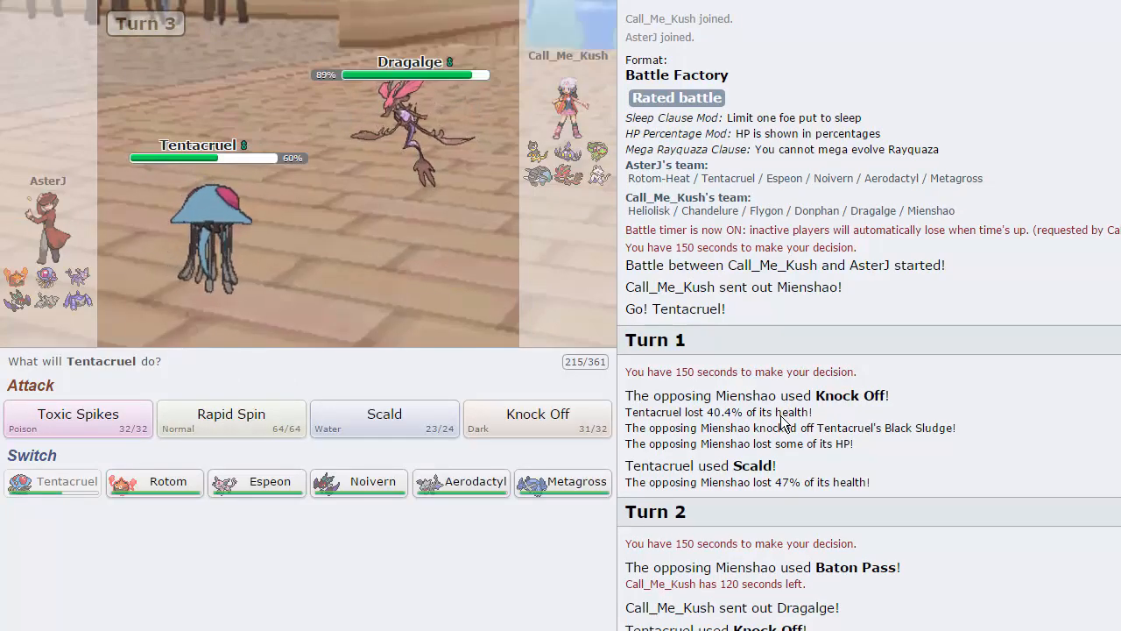
pyautogui.moveTo(598, 175)
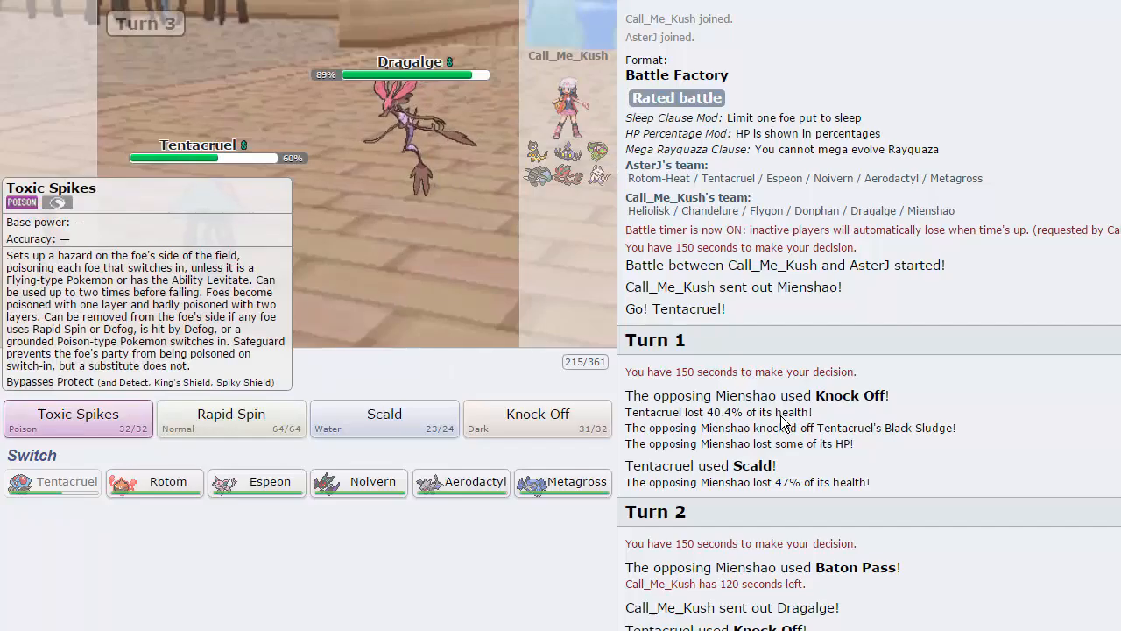
# - Lay Toxic Spikes, knock out Dragalge with Noivern's Draco Meteor, then switch Tentacruel back in
pyautogui.click(77, 419)
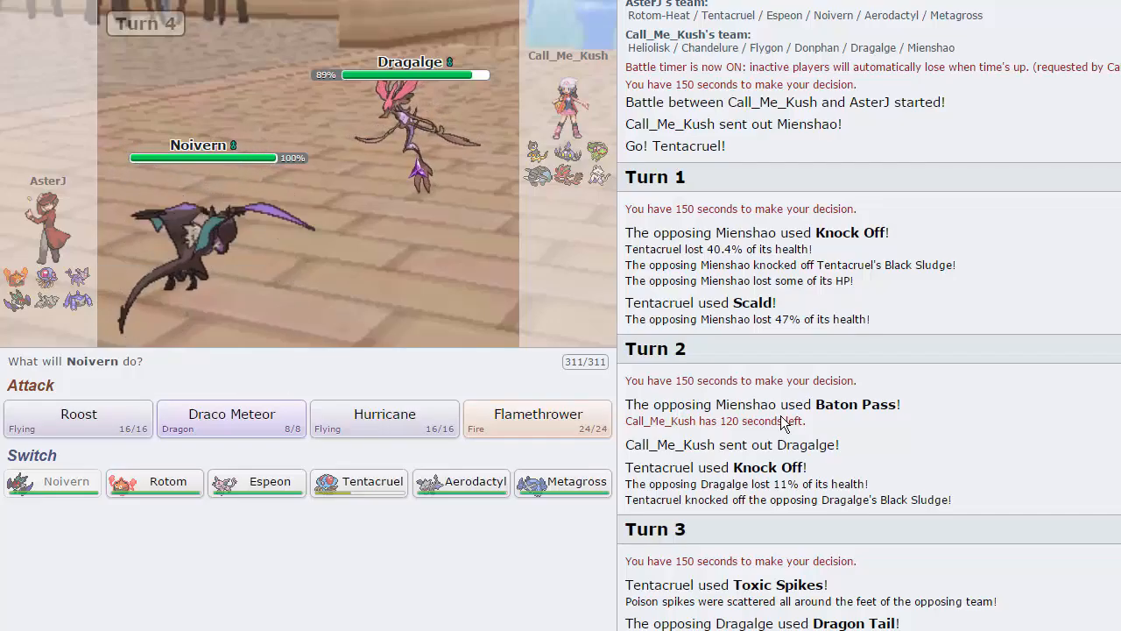
pyautogui.click(231, 419)
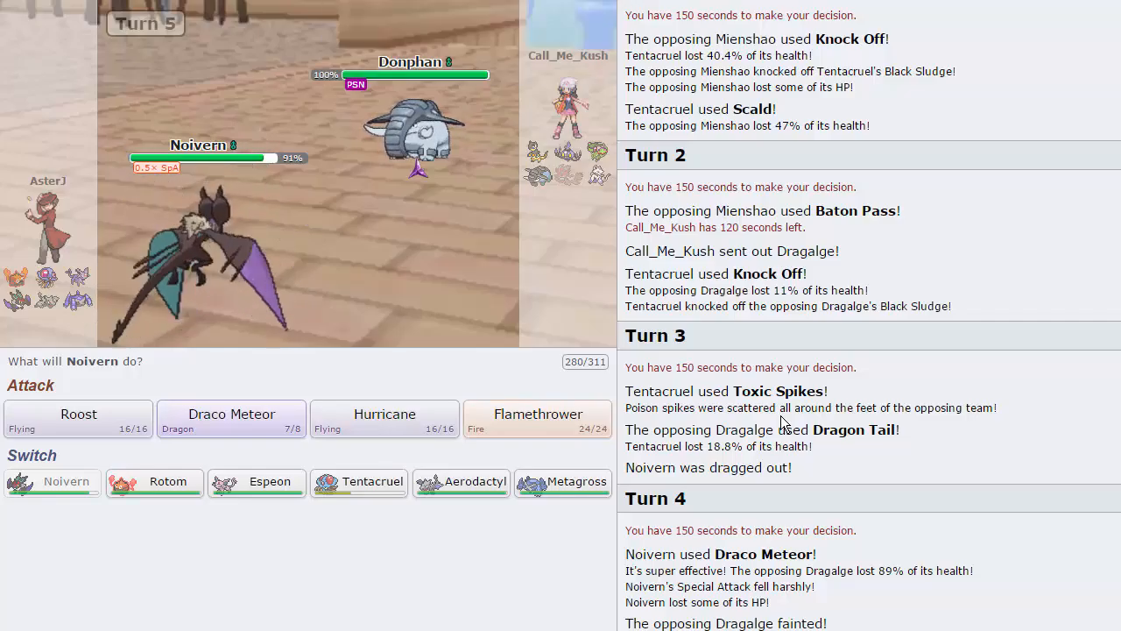
pyautogui.moveTo(359, 480)
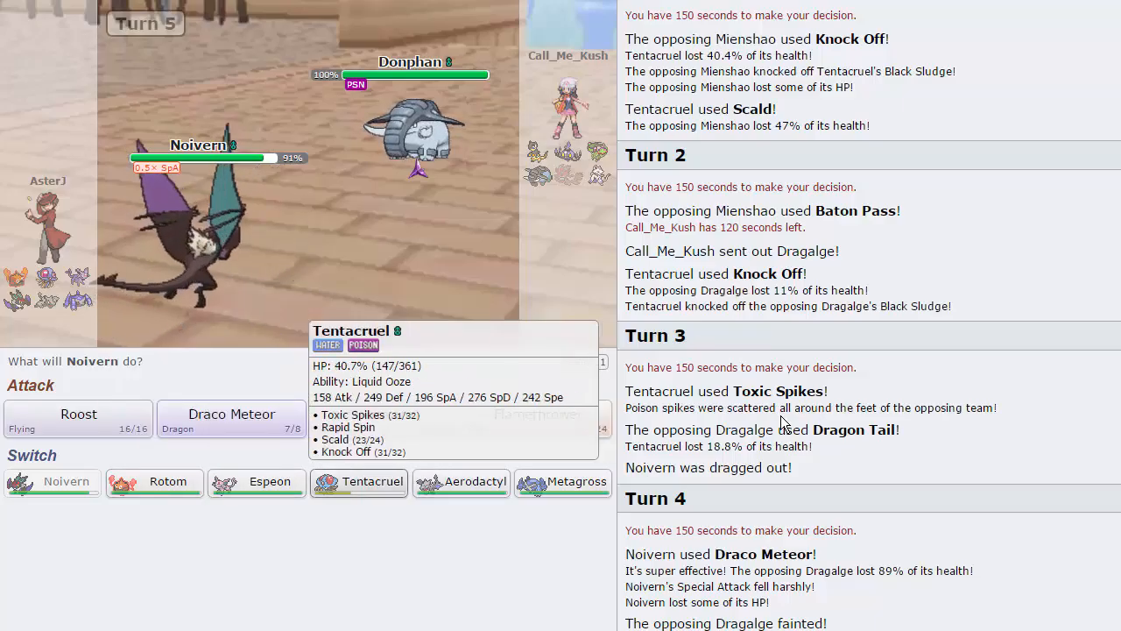
pyautogui.click(358, 481)
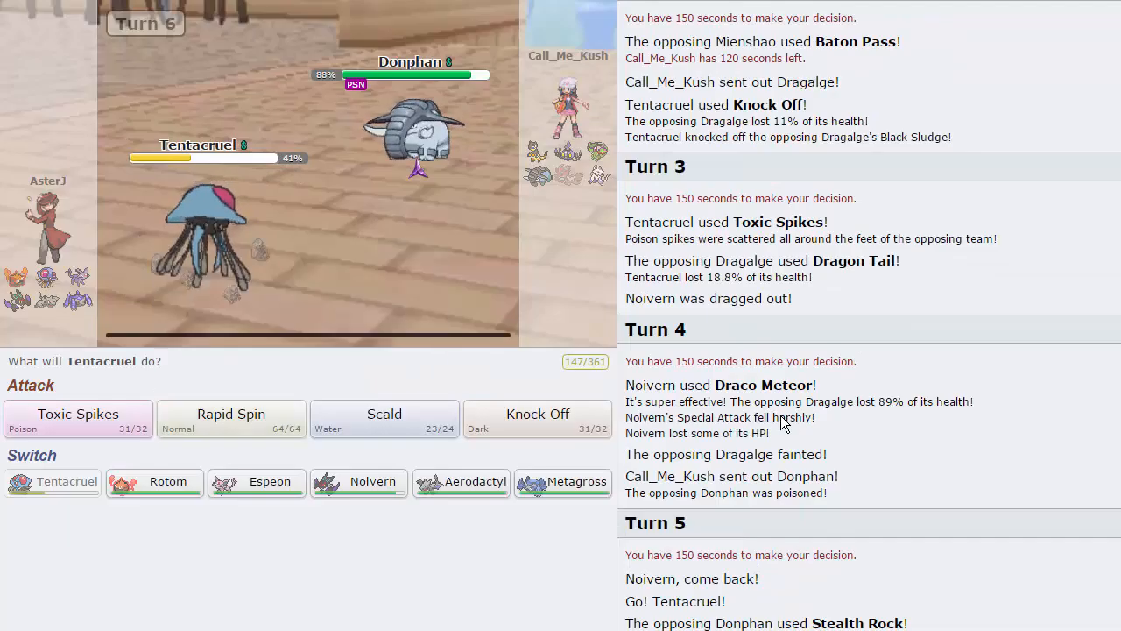
pyautogui.moveTo(412, 132)
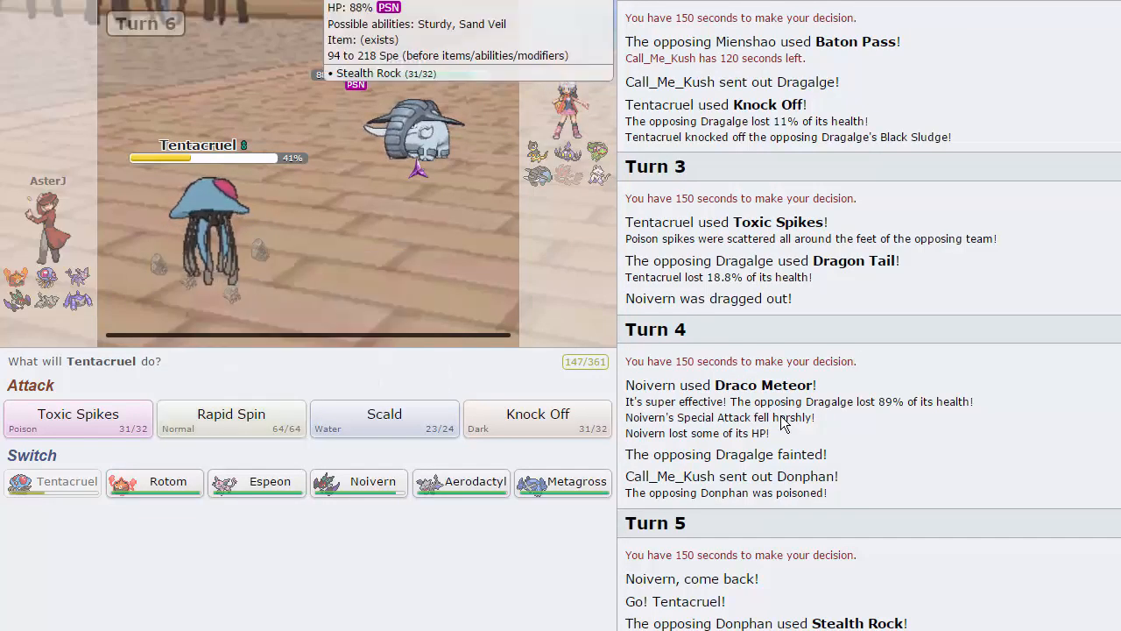
# - Clear Stealth Rock with Tentacruel's Rapid Spin and skip ahead as Noivern's Draco Meteor finishes Donphan
pyautogui.click(230, 413)
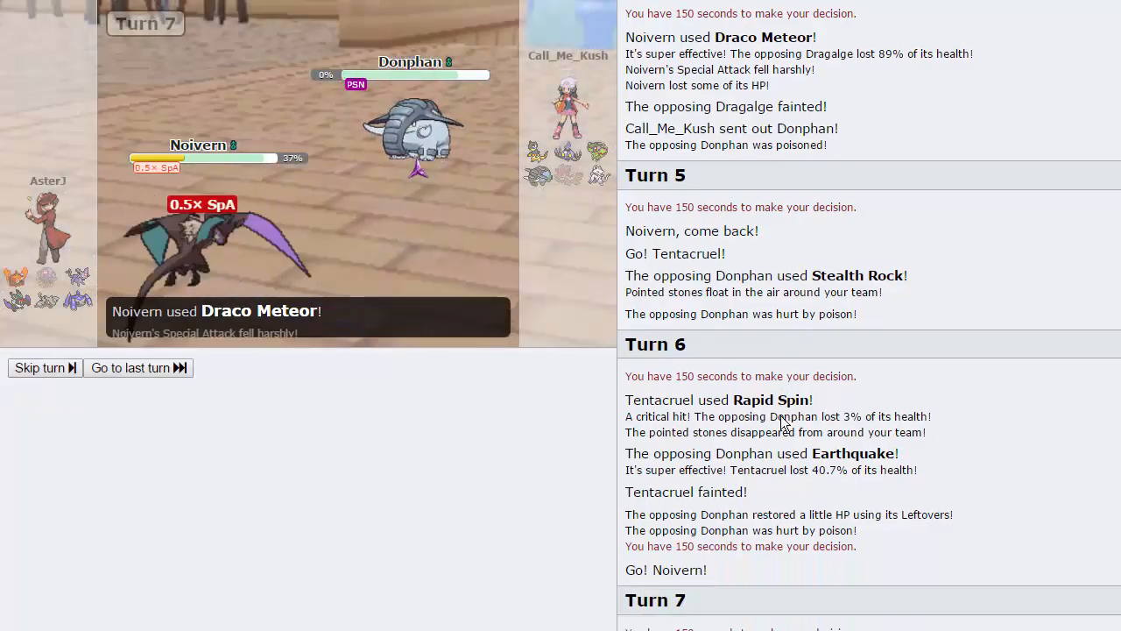
pyautogui.click(39, 367)
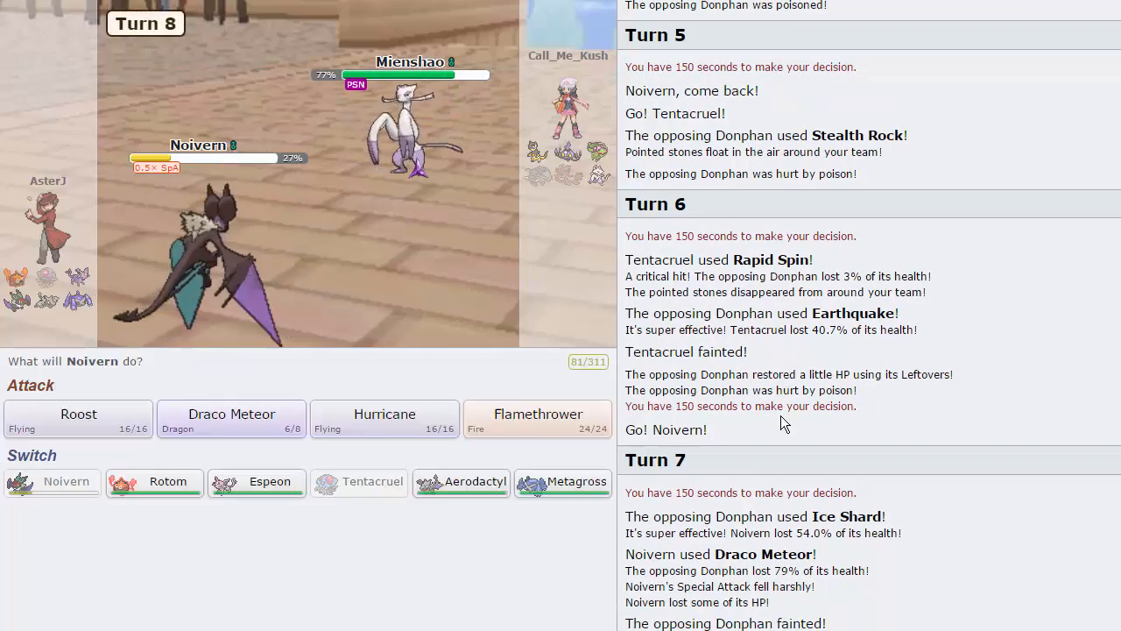
pyautogui.moveTo(564, 480)
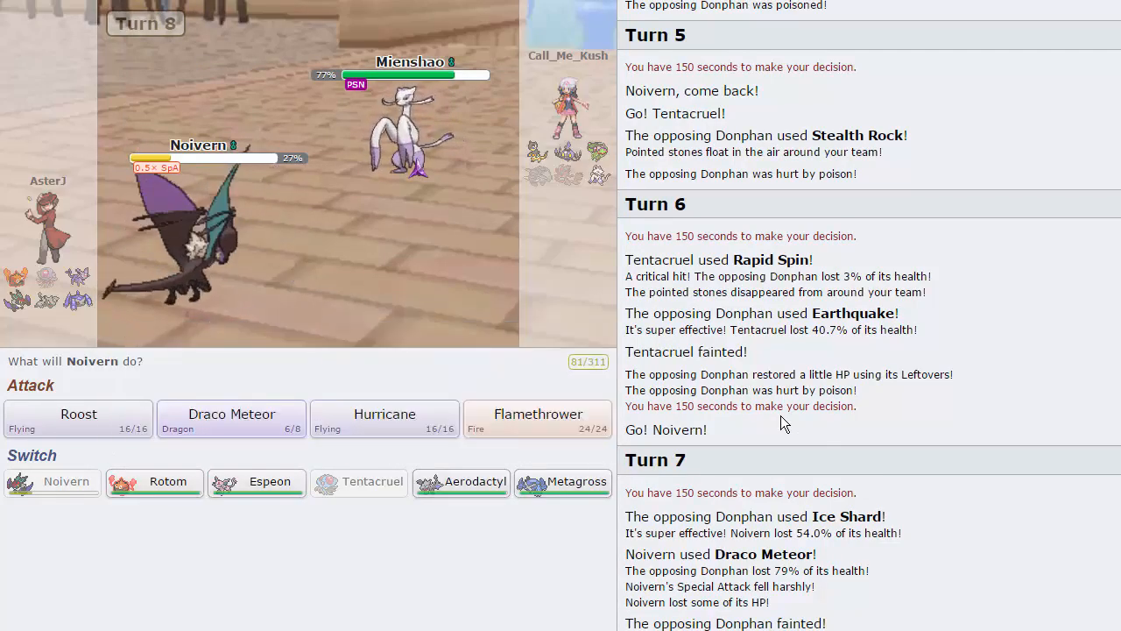
# - Switch Noivern out for Metagross, then knock out Mienshao with Bullet Punch
pyautogui.click(562, 481)
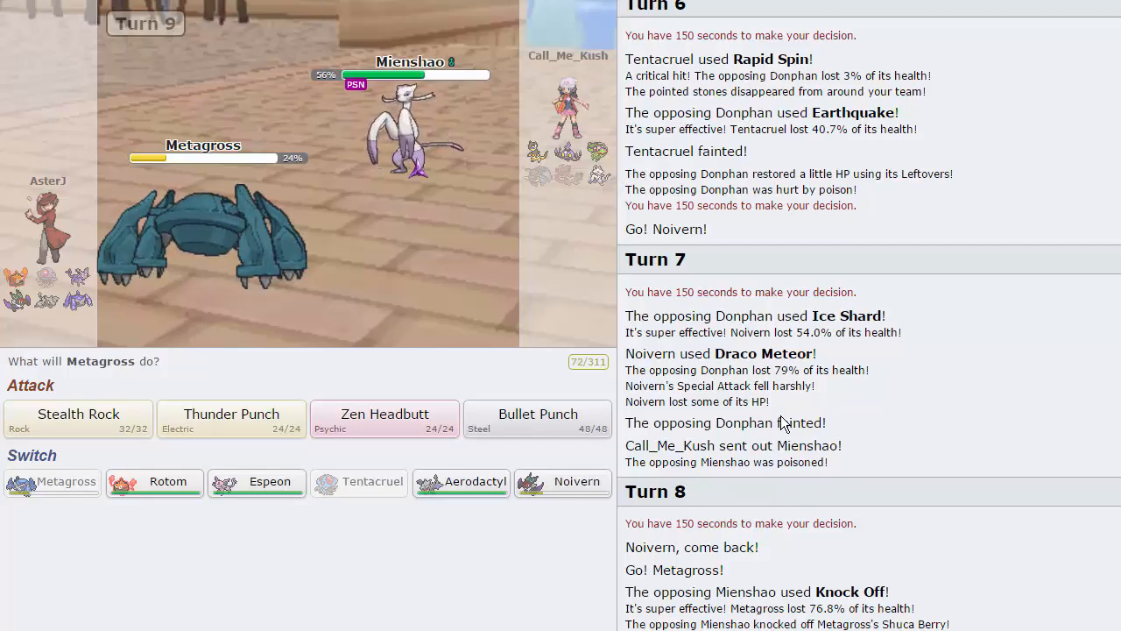
pyautogui.moveTo(538, 413)
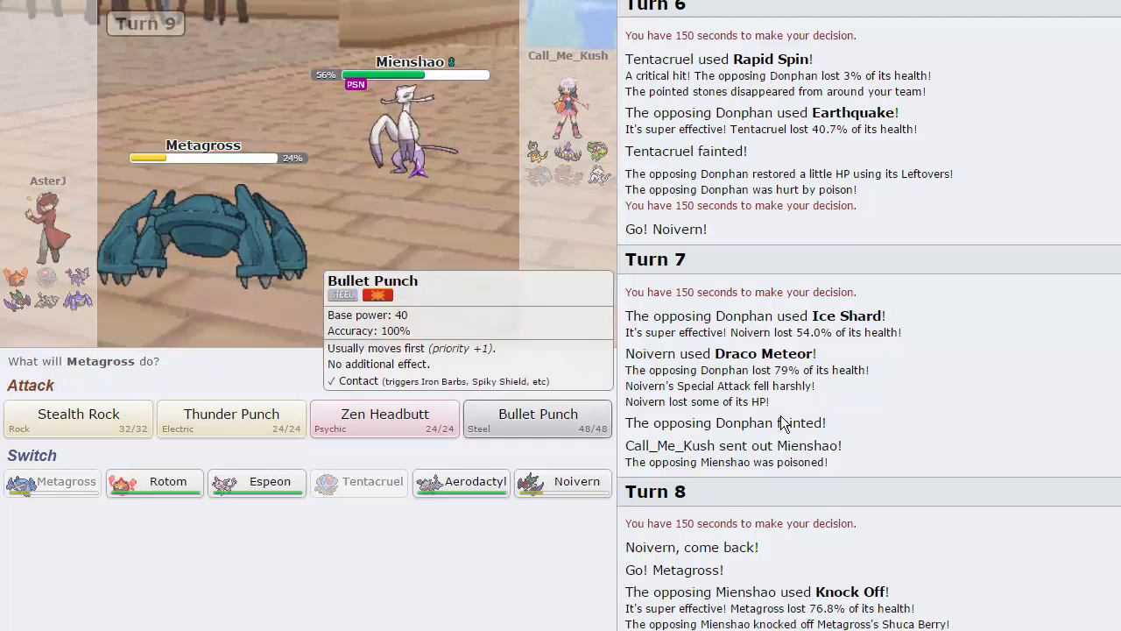
pyautogui.click(537, 413)
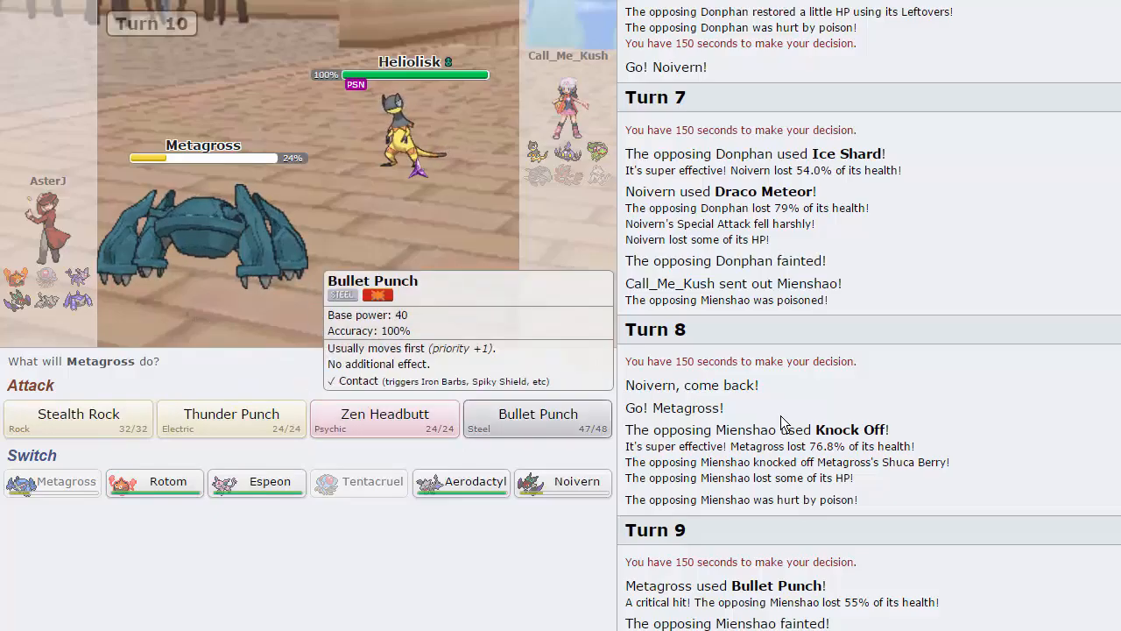
# - Hit Heliolisk with Metagross's Bullet Punch on turn 10
pyautogui.click(538, 419)
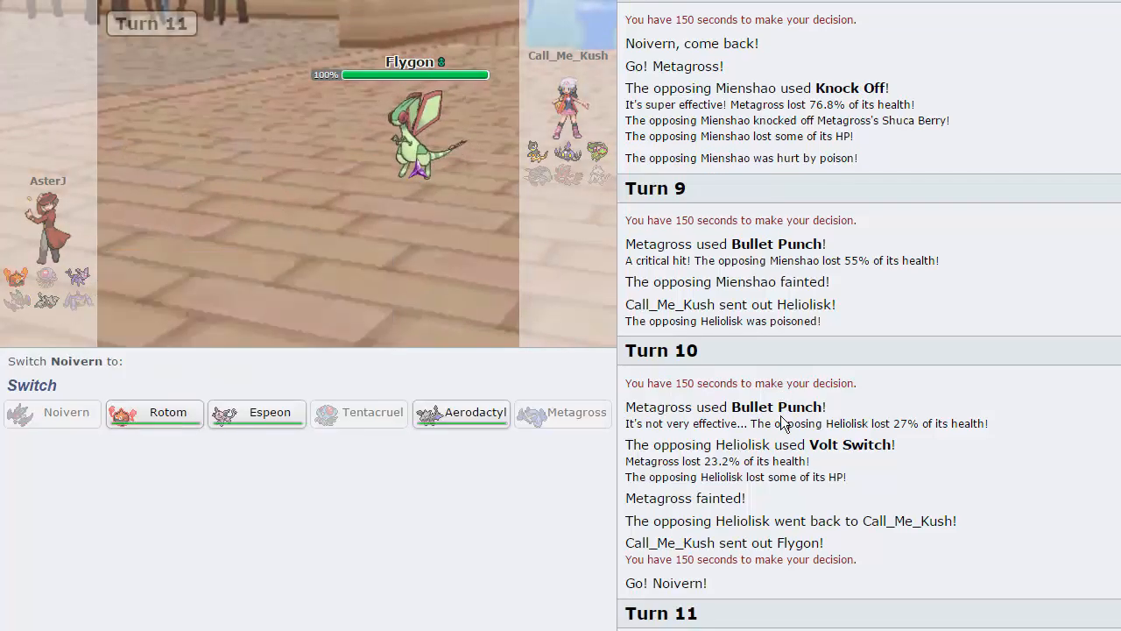
pyautogui.moveTo(154, 412)
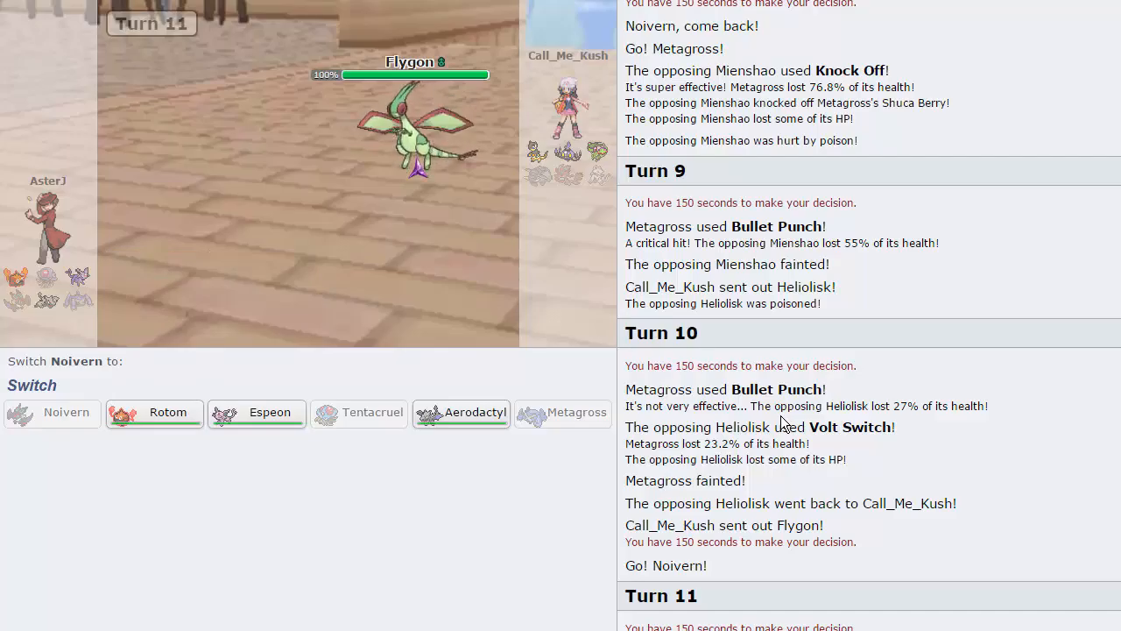
pyautogui.moveTo(461, 413)
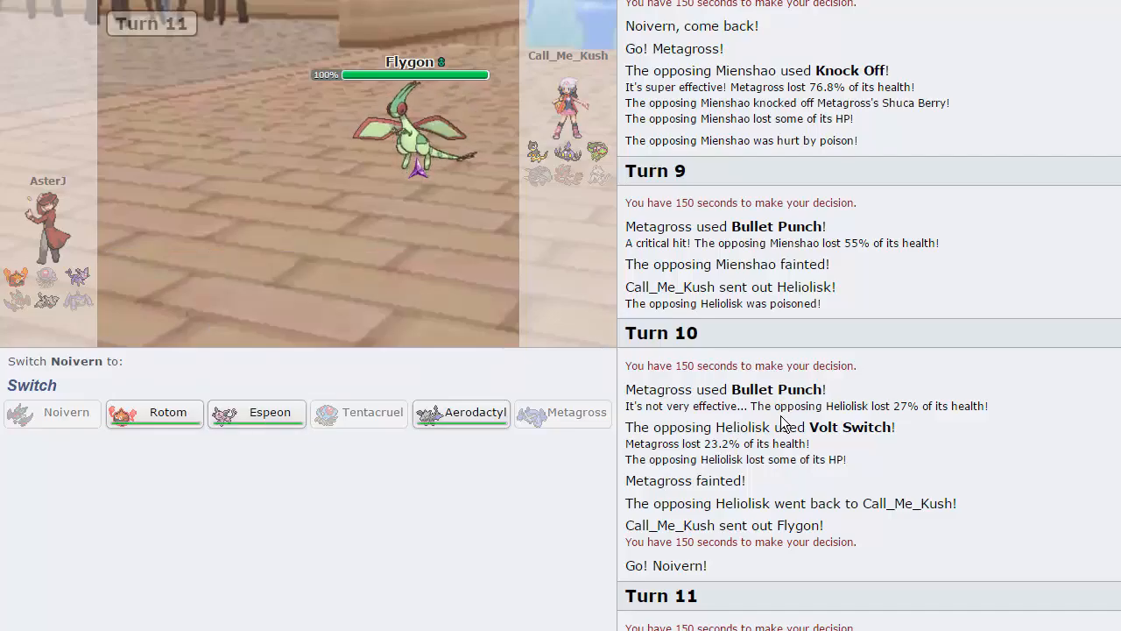
pyautogui.moveTo(257, 412)
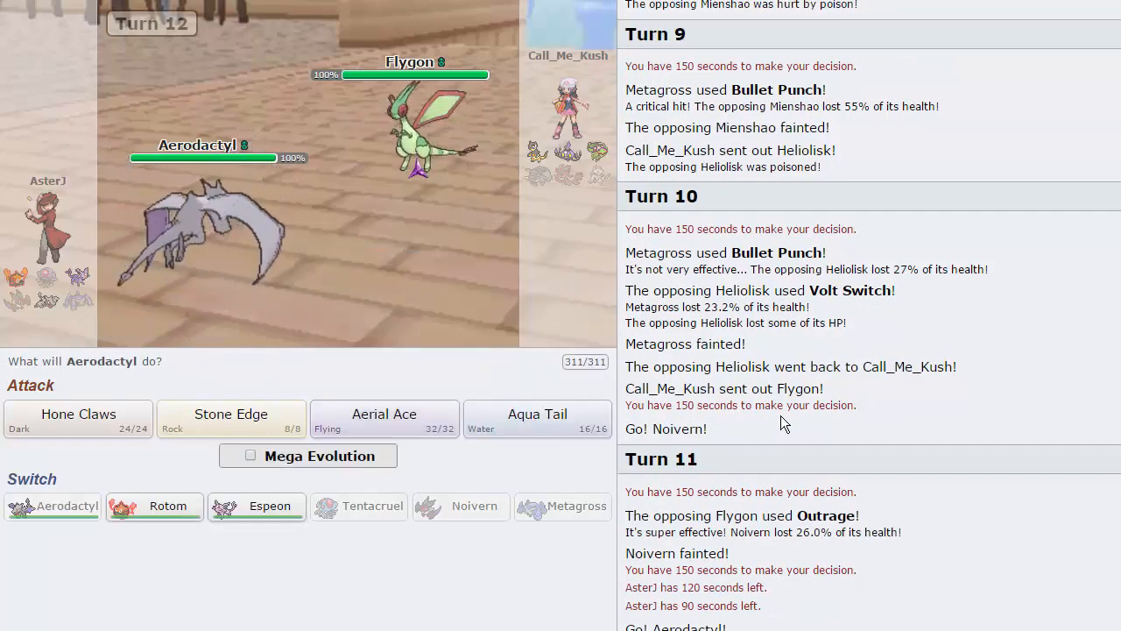
# - Toggle Mega Evolution for Aerodactyl on turn 12 against Flygon
pyautogui.click(250, 456)
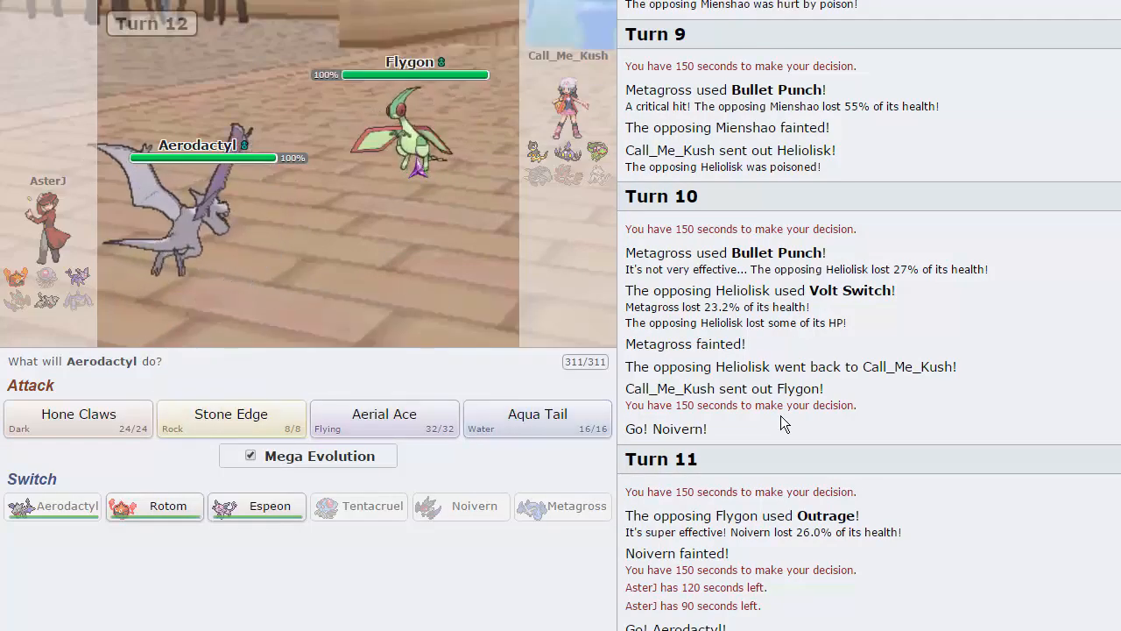
pyautogui.moveTo(384, 419)
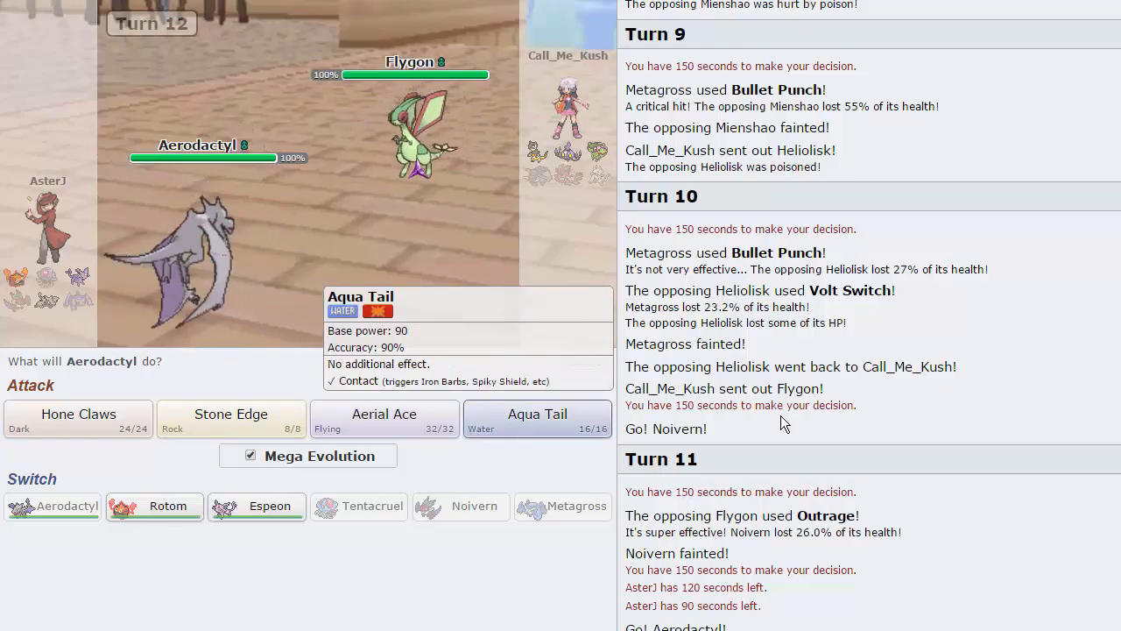
pyautogui.moveTo(384, 413)
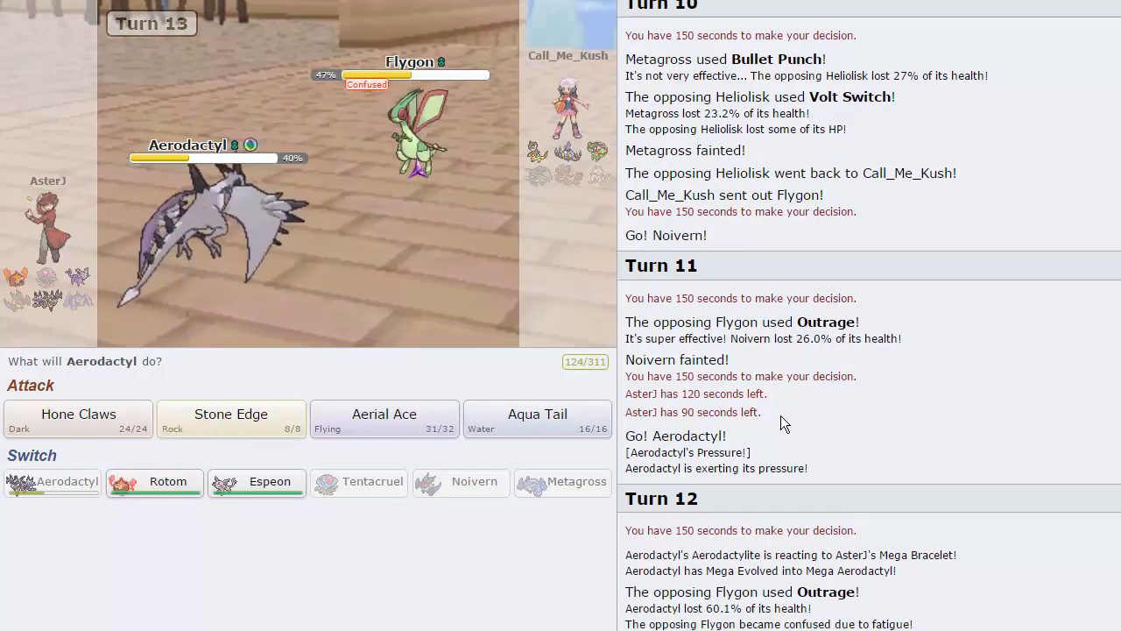
pyautogui.moveTo(383, 417)
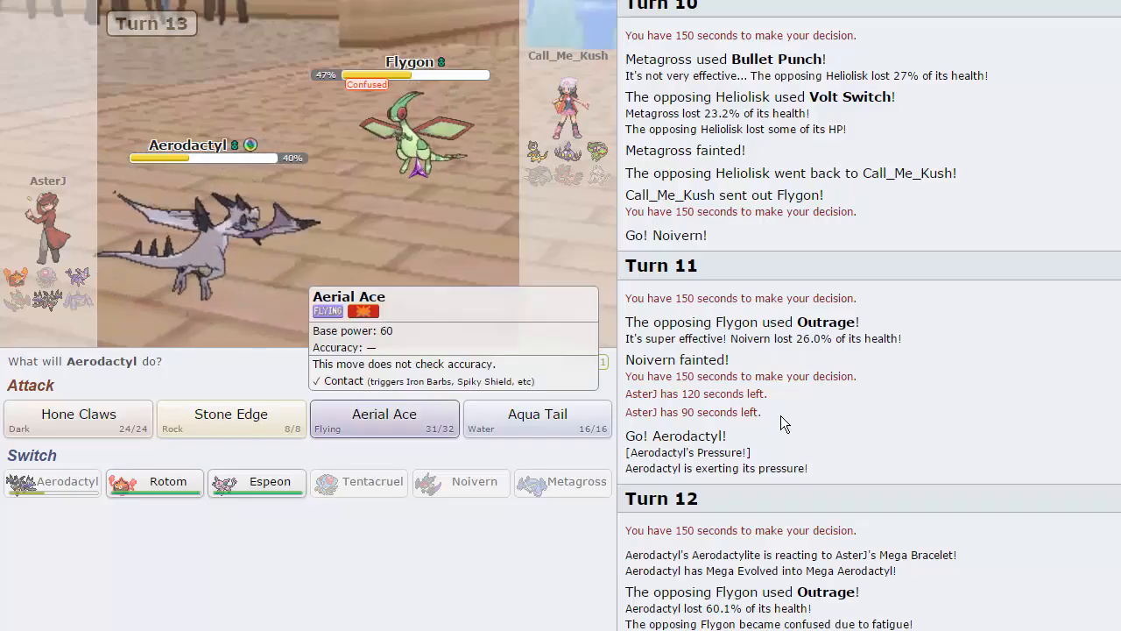
# - Attack the confused Flygon with Mega Aerodactyl's Aerial Ace to win the battle
pyautogui.click(384, 418)
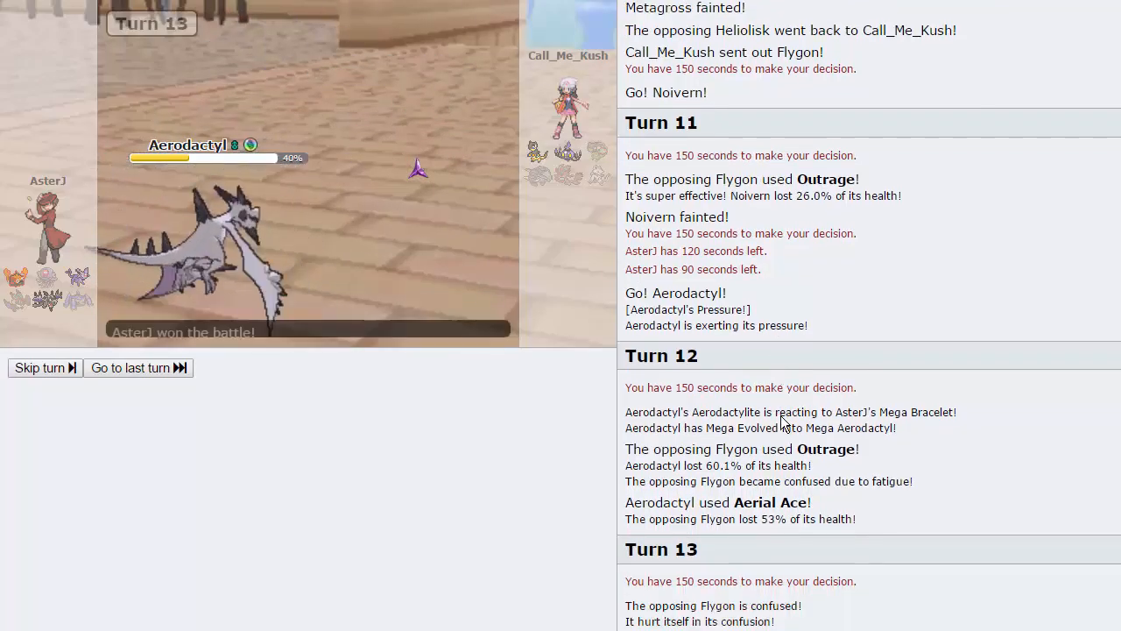
# - Jump to the final turn's win message and leave the finished battle to the main menu
pyautogui.click(130, 367)
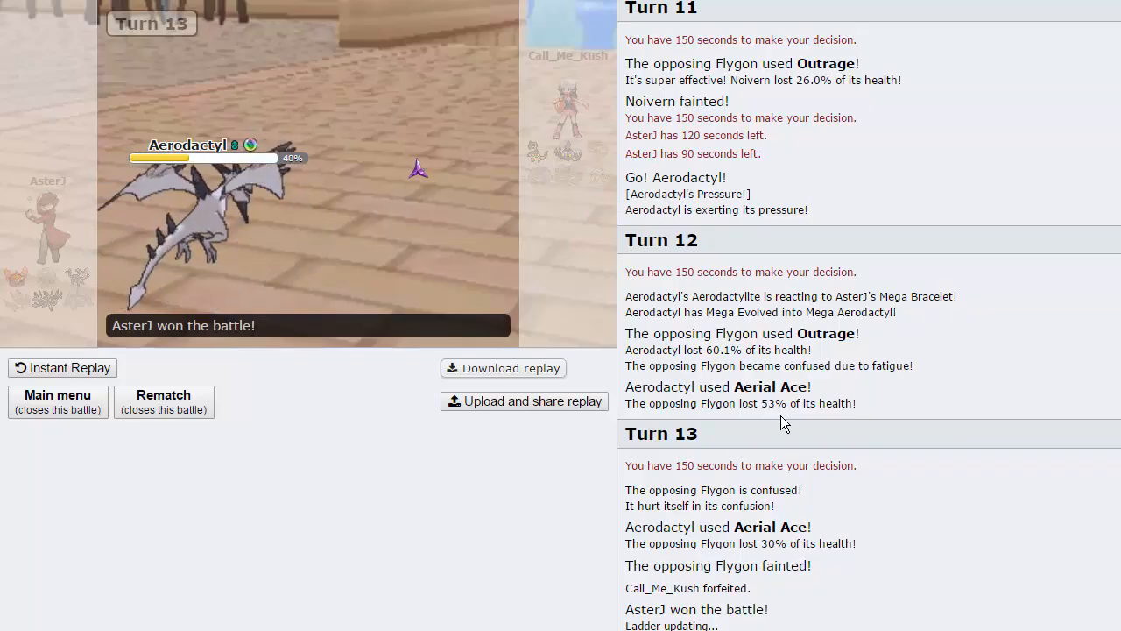
pyautogui.click(57, 402)
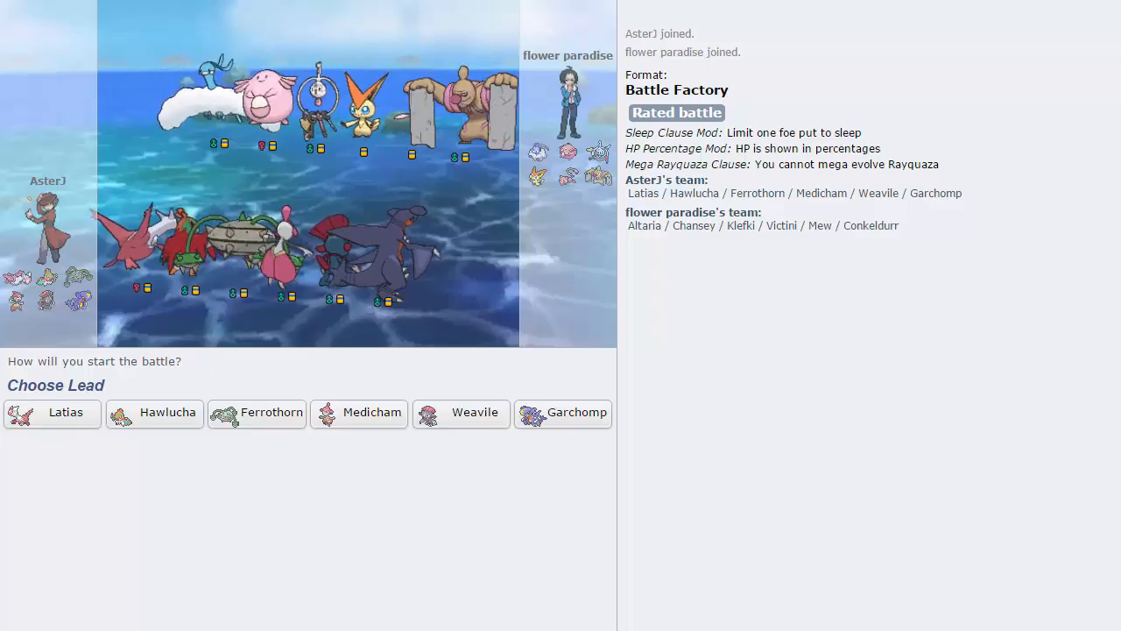
pyautogui.moveTo(359, 413)
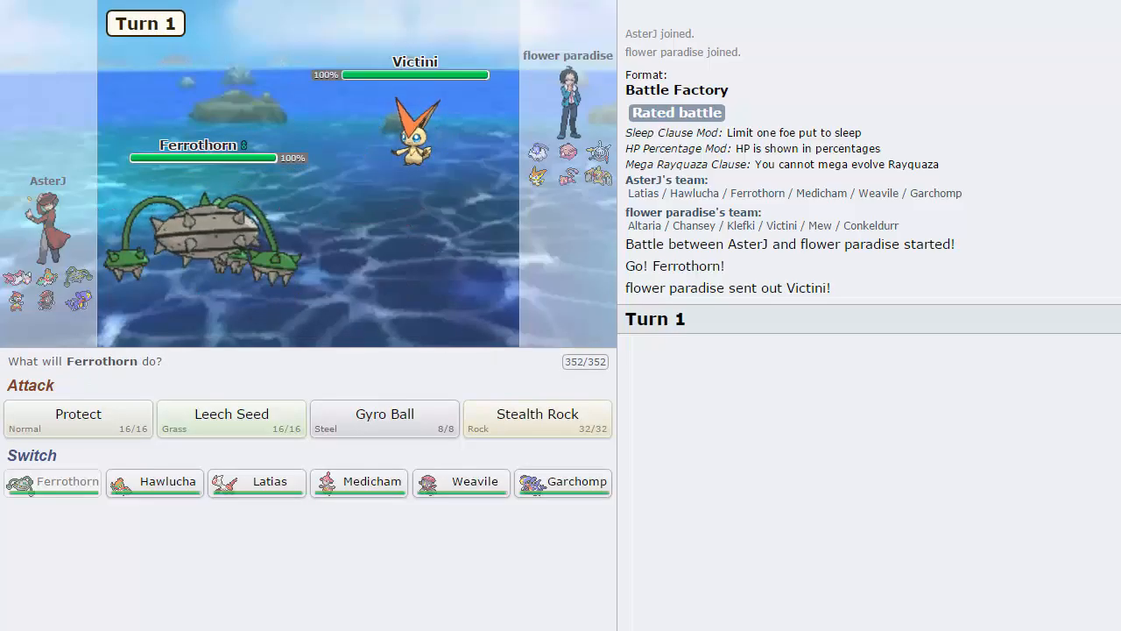
pyautogui.moveTo(257, 481)
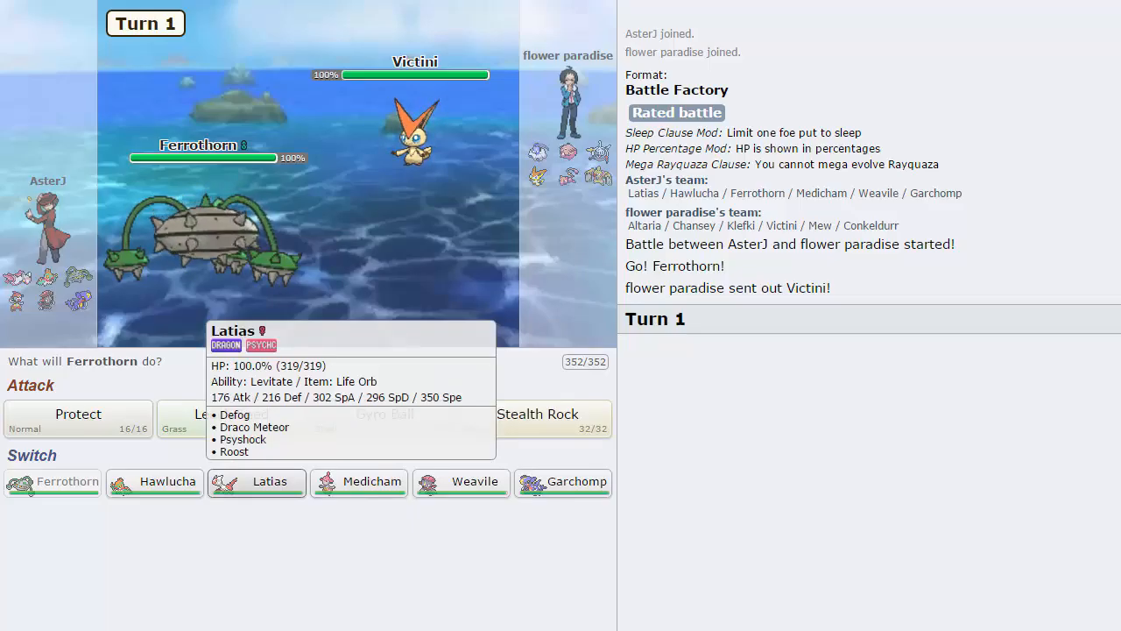
pyautogui.moveTo(563, 481)
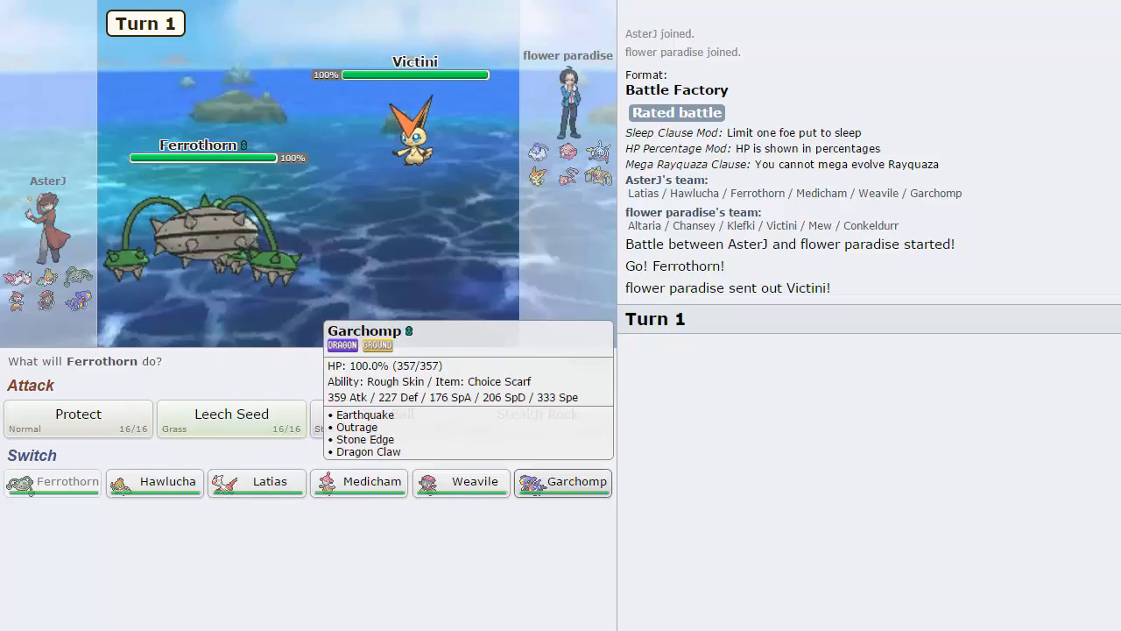
pyautogui.moveTo(154, 482)
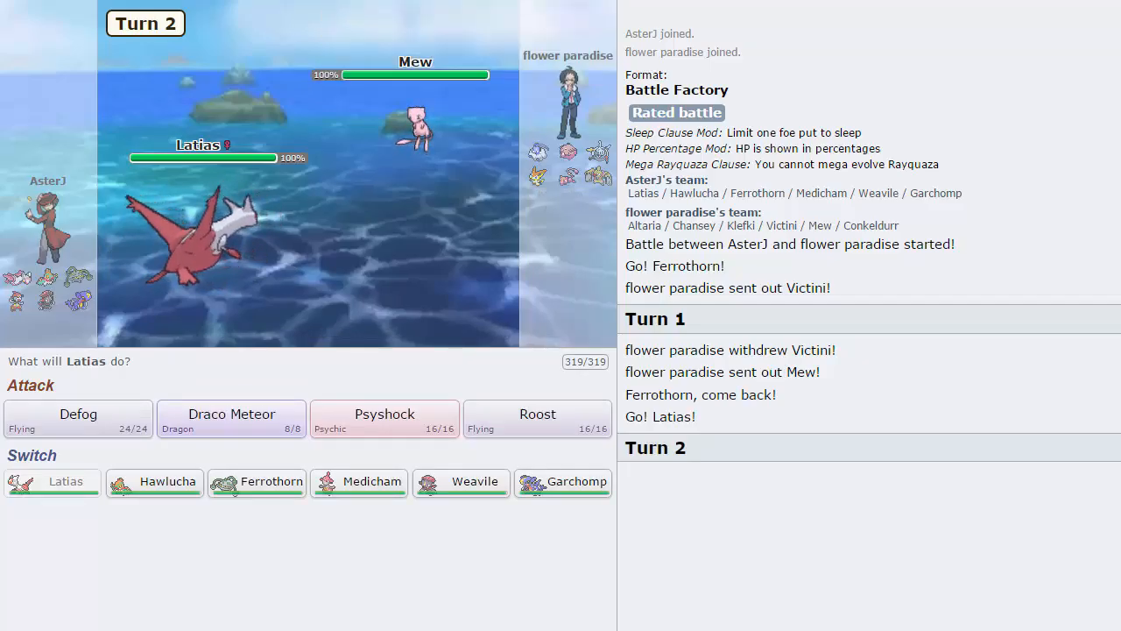
pyautogui.moveTo(231, 413)
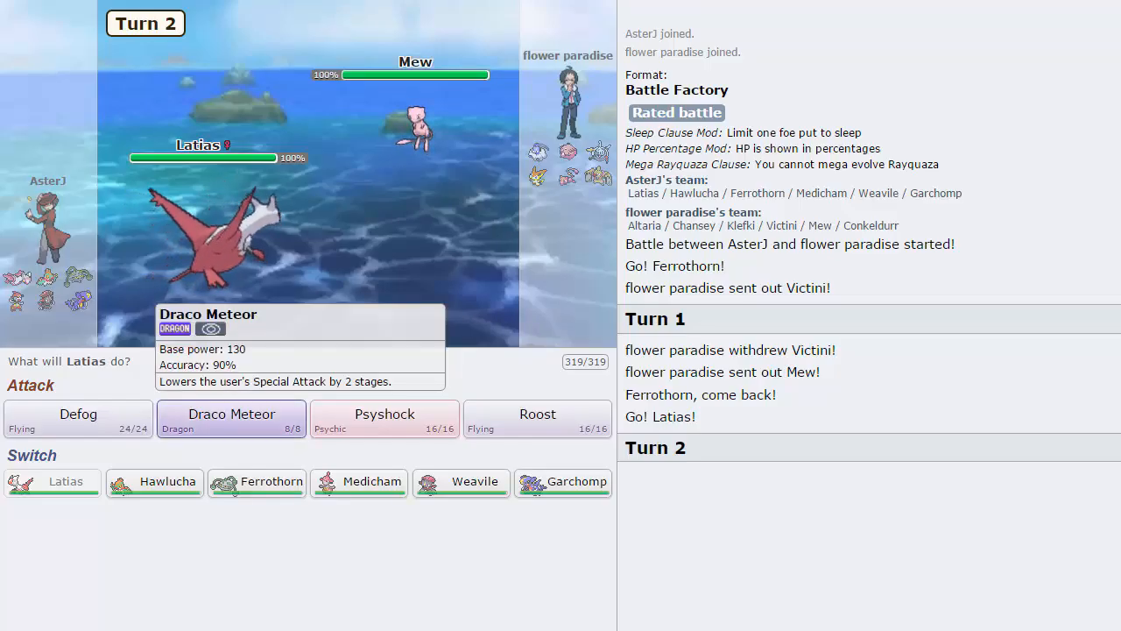
# - Hit Mew with Latias's Draco Meteor, then swap Latias out for Weavile
pyautogui.click(231, 419)
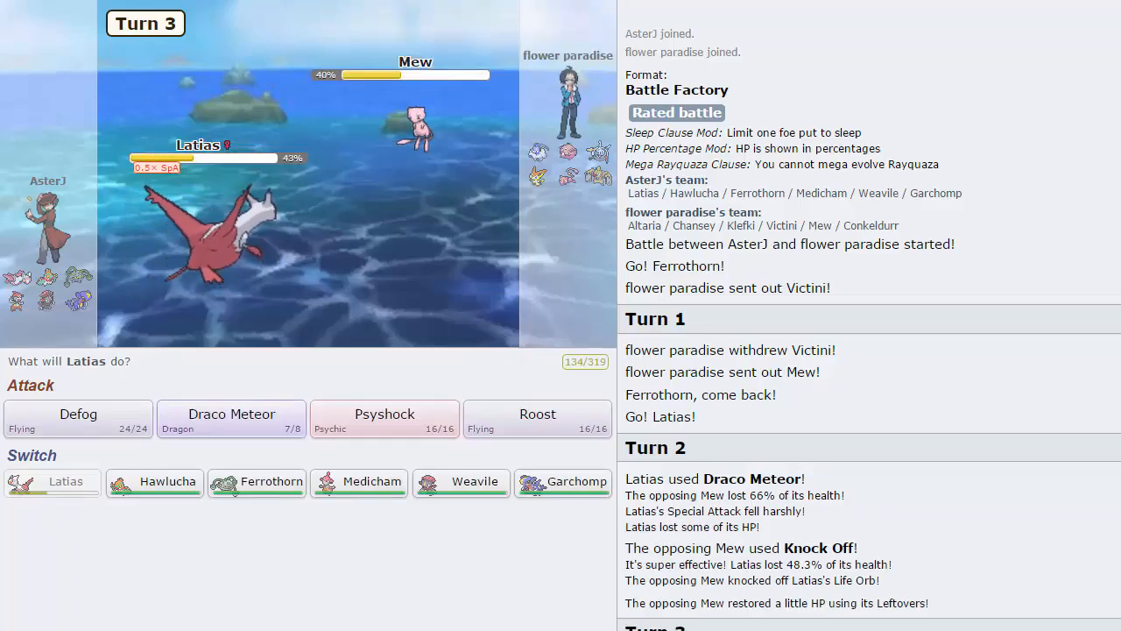
pyautogui.moveTo(537, 413)
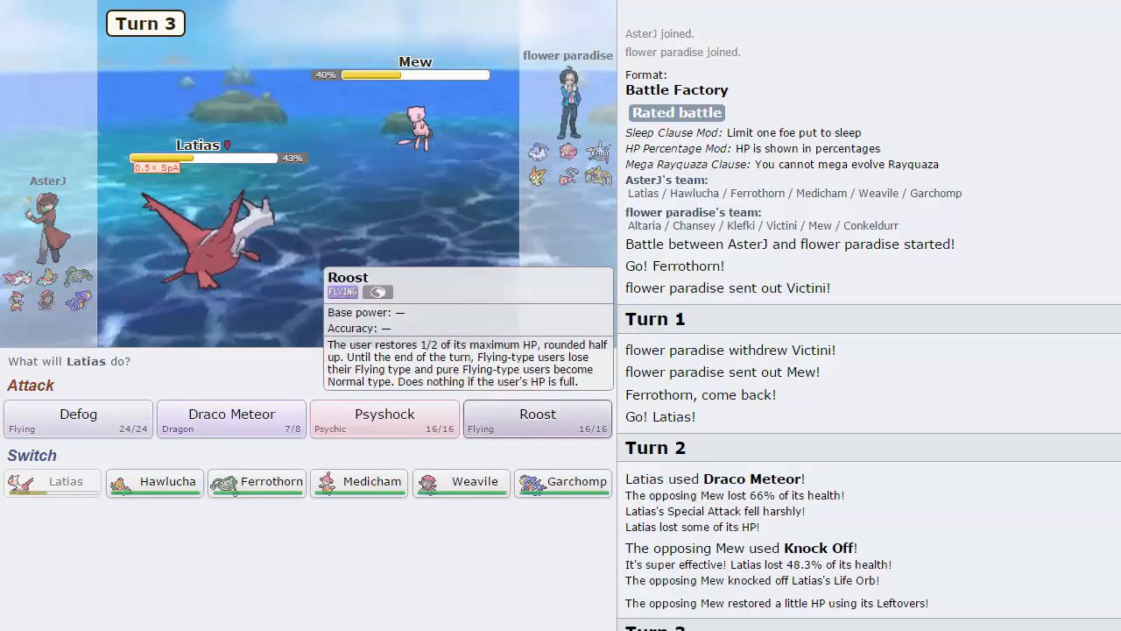
pyautogui.moveTo(461, 481)
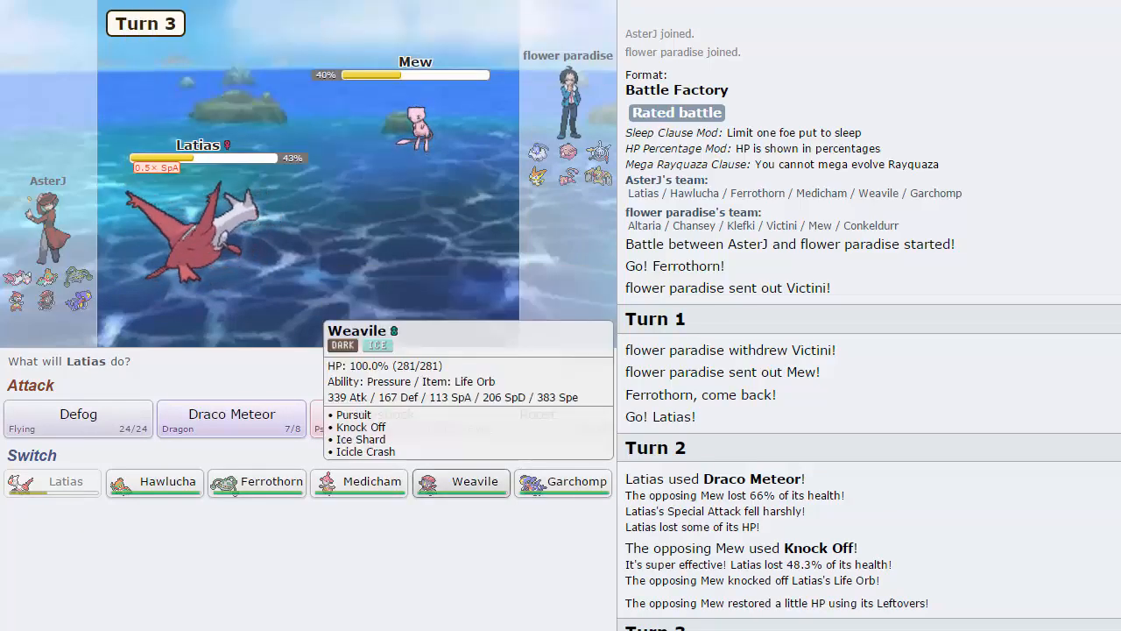
pyautogui.click(461, 481)
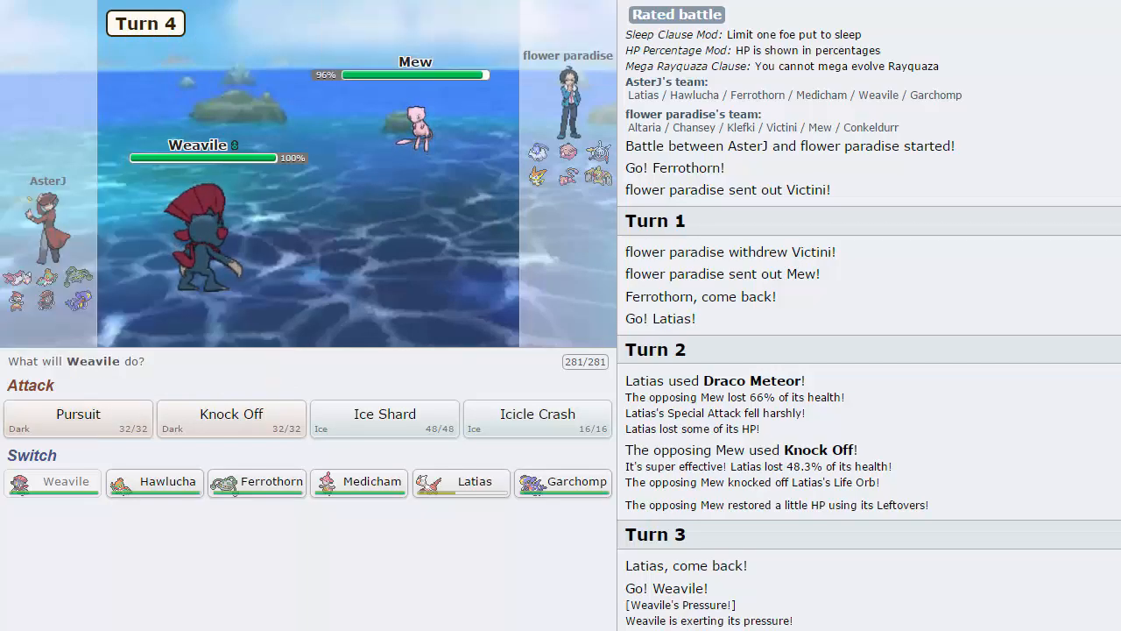
# - Attack Mew with Weavile's Pursuit, then Knock Off its held item
pyautogui.click(78, 418)
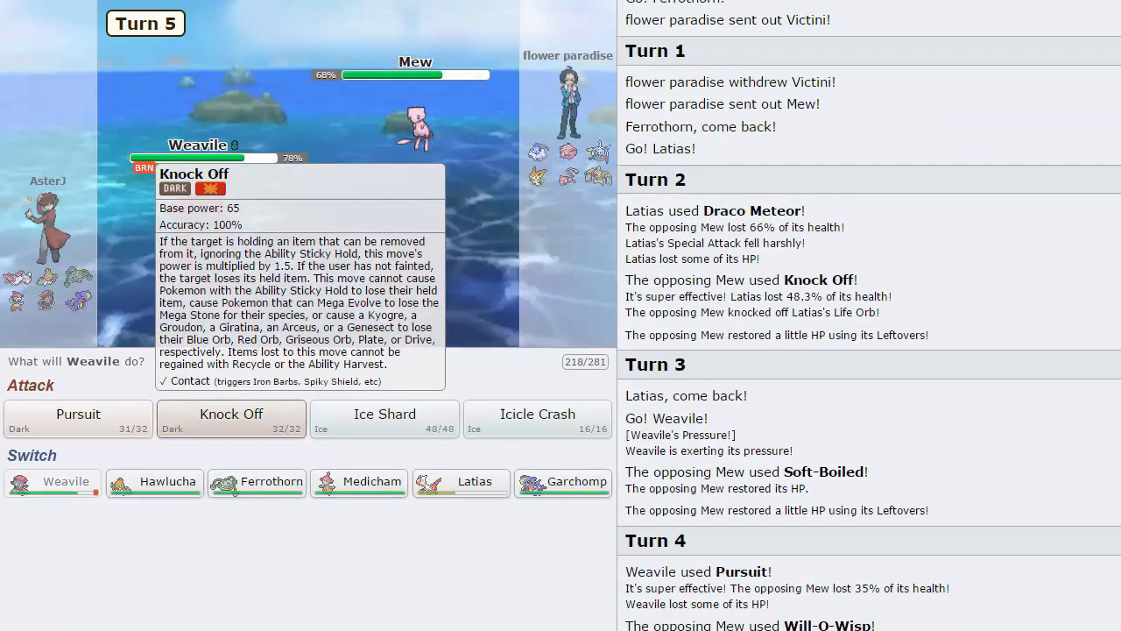
pyautogui.click(231, 418)
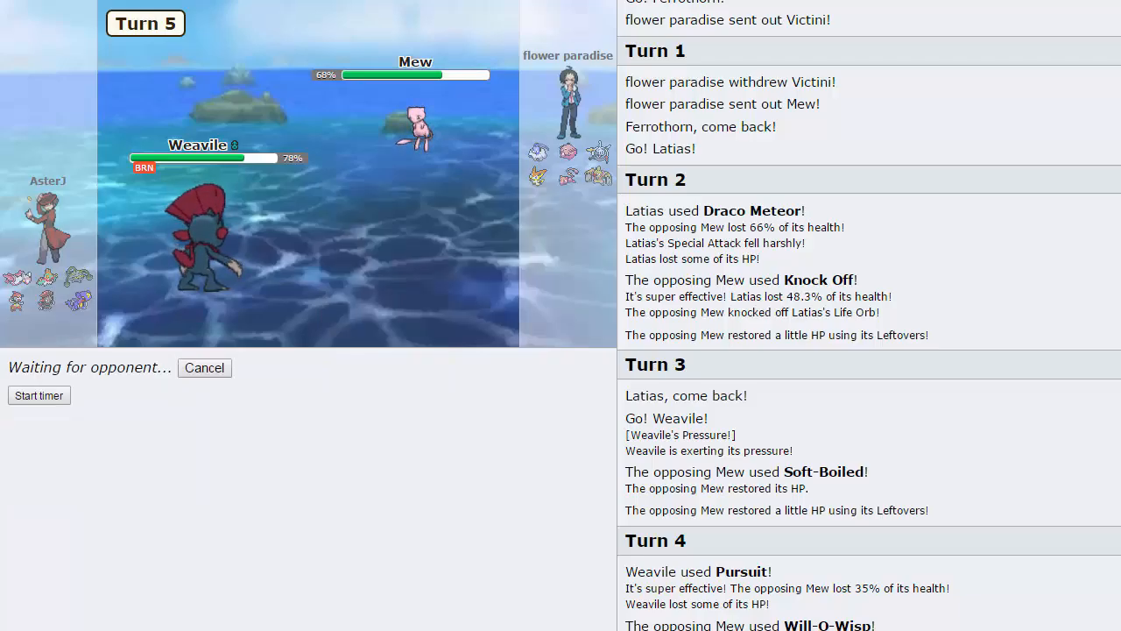
pyautogui.moveTo(535, 177)
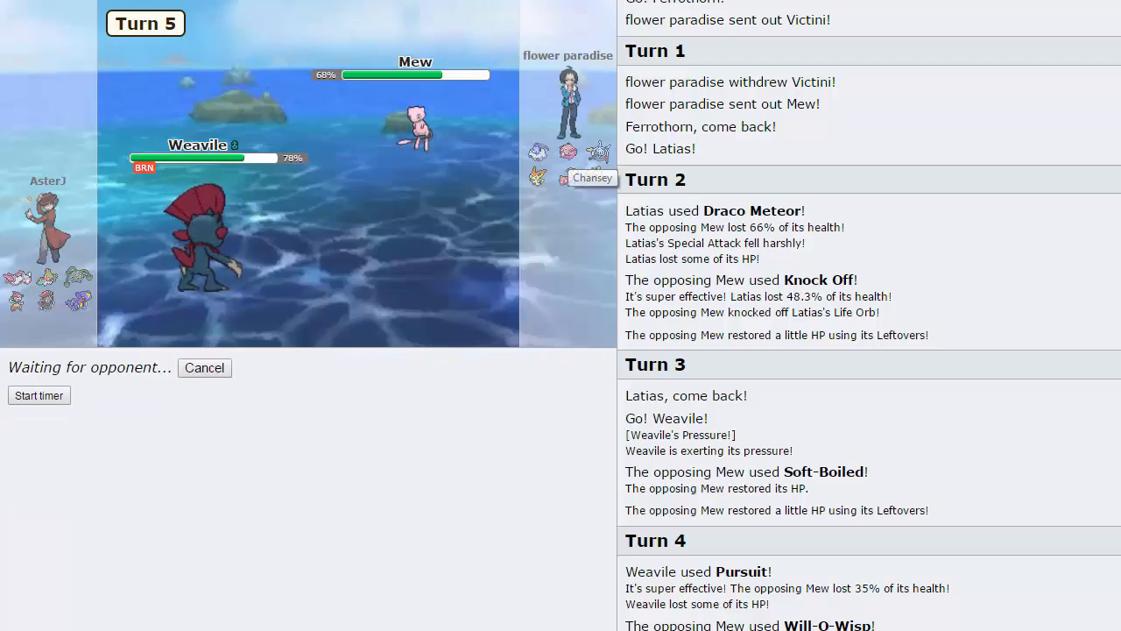
pyautogui.moveTo(571, 177)
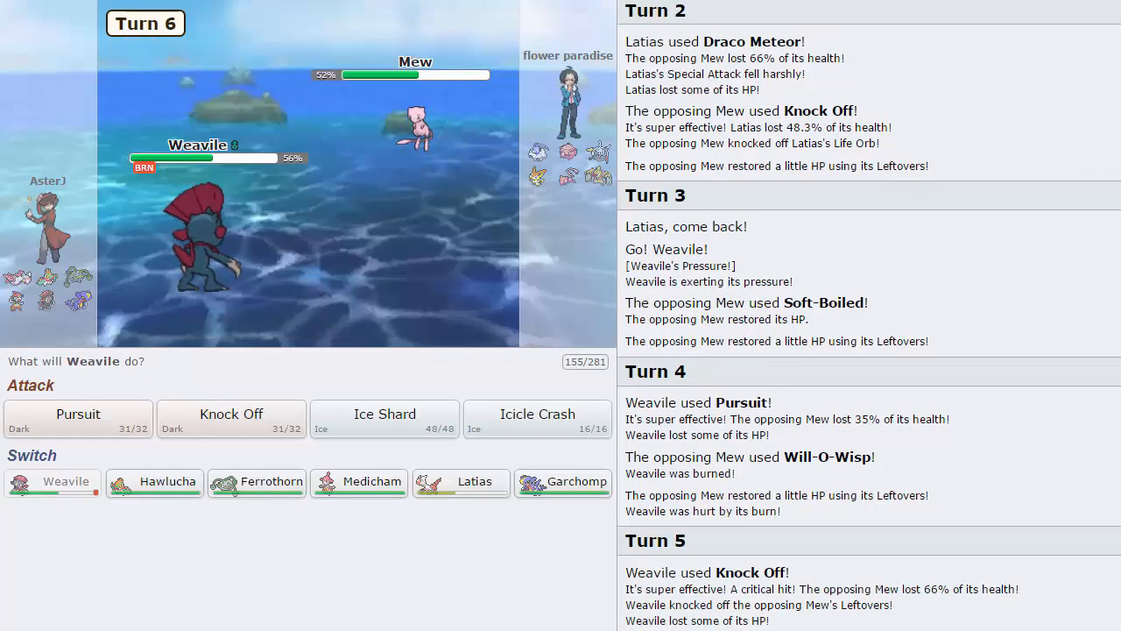
pyautogui.moveTo(461, 480)
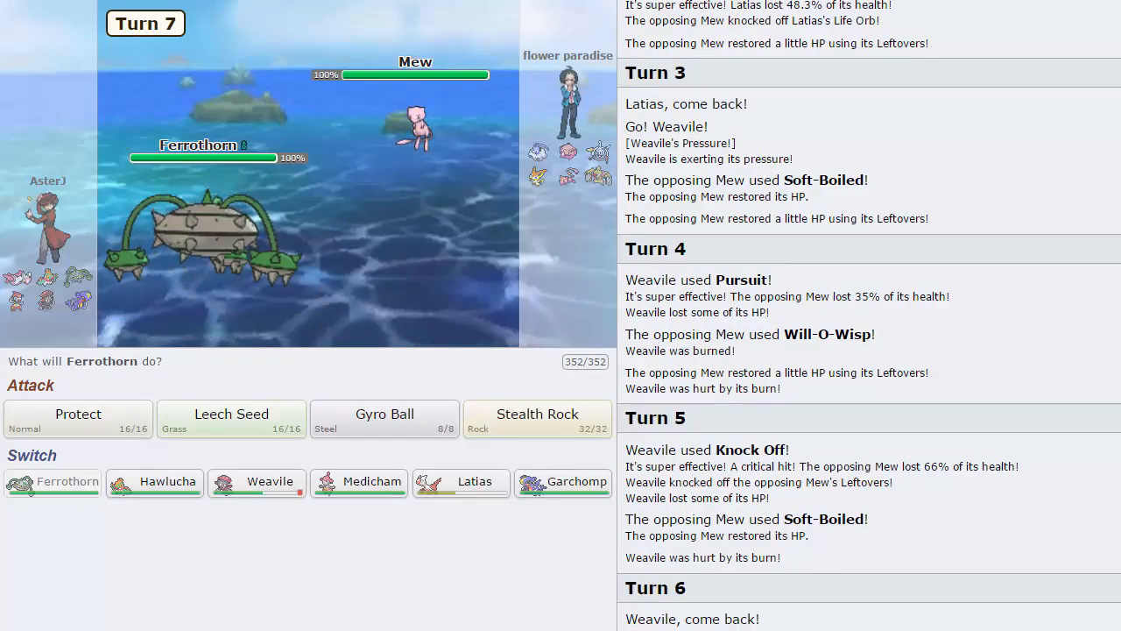
pyautogui.moveTo(537, 418)
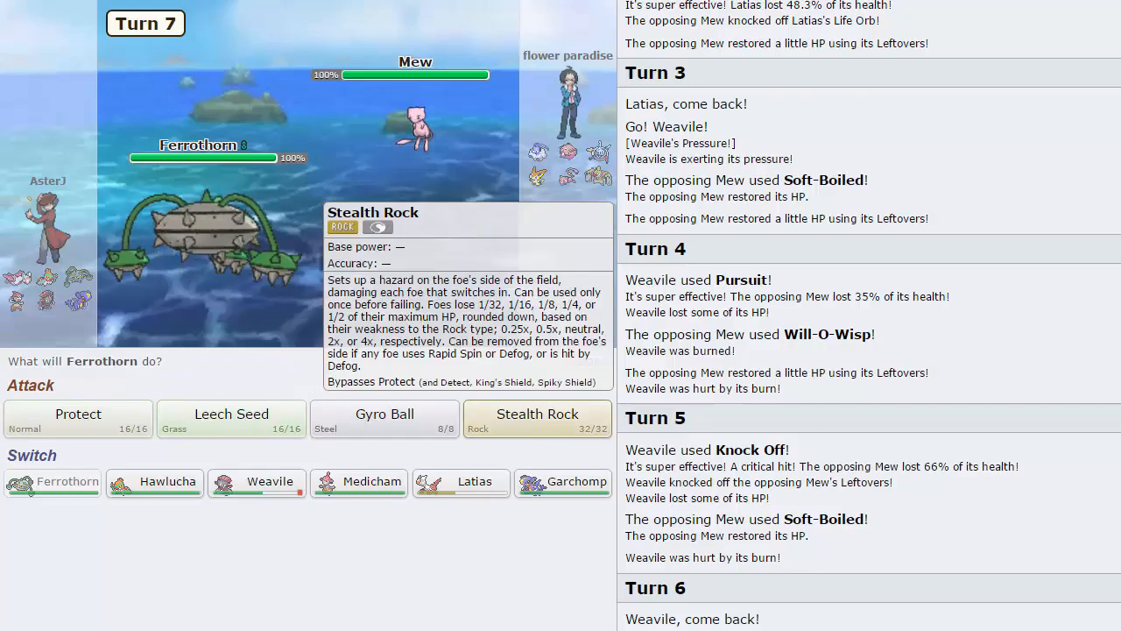
# - Lay Stealth Rock with Ferrothorn on turn 7, then Leech Seed Mew on turn 8
pyautogui.click(536, 413)
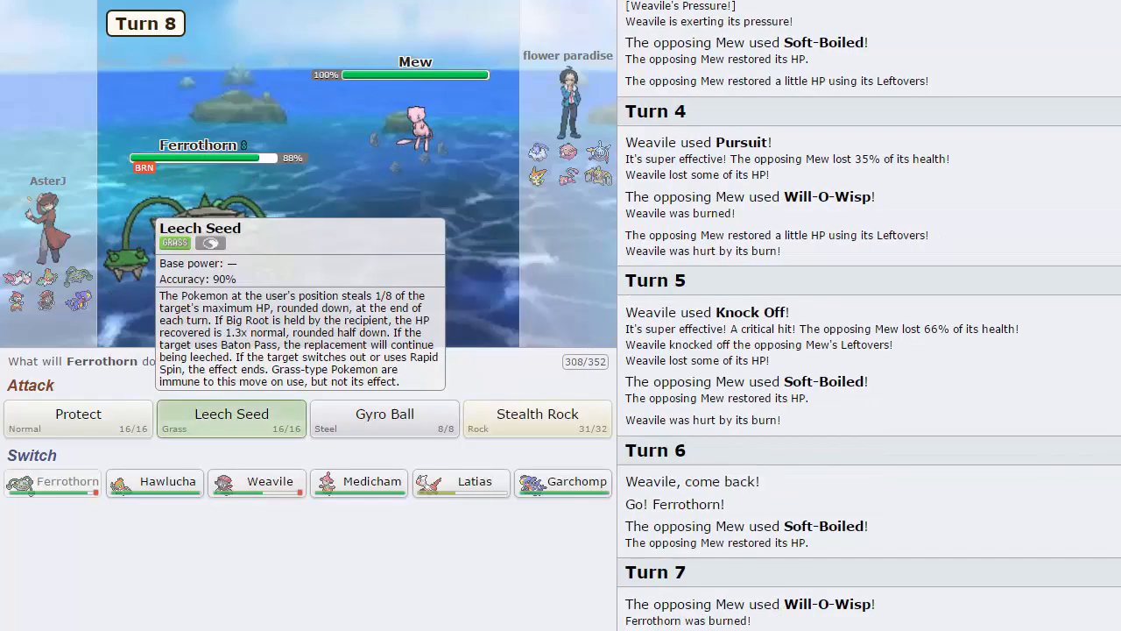
pyautogui.click(231, 414)
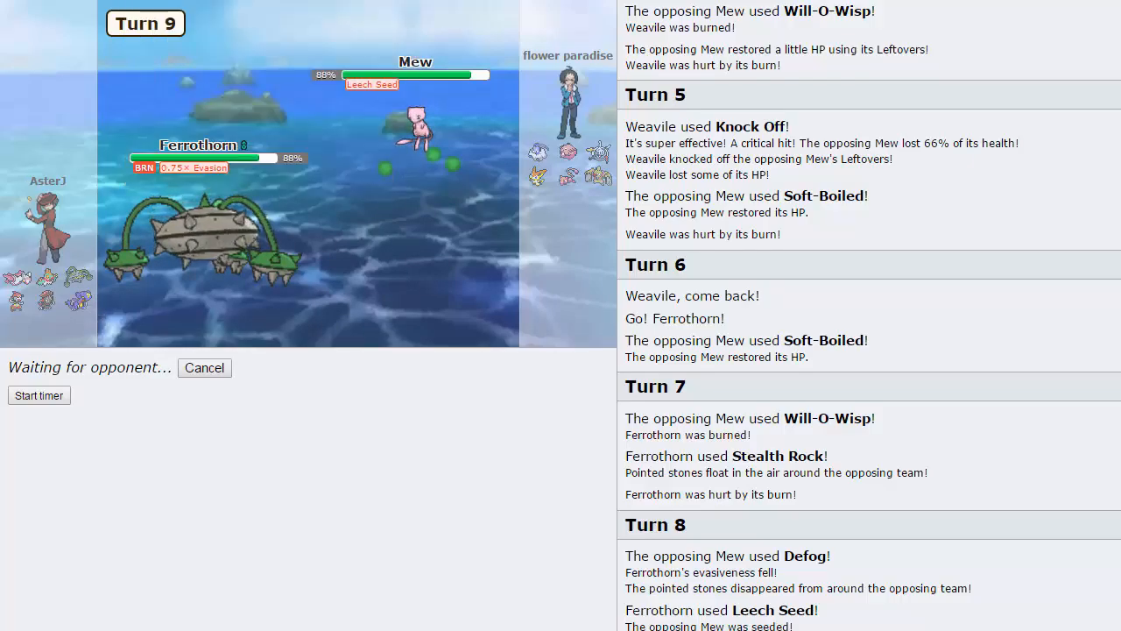
pyautogui.moveTo(17, 301)
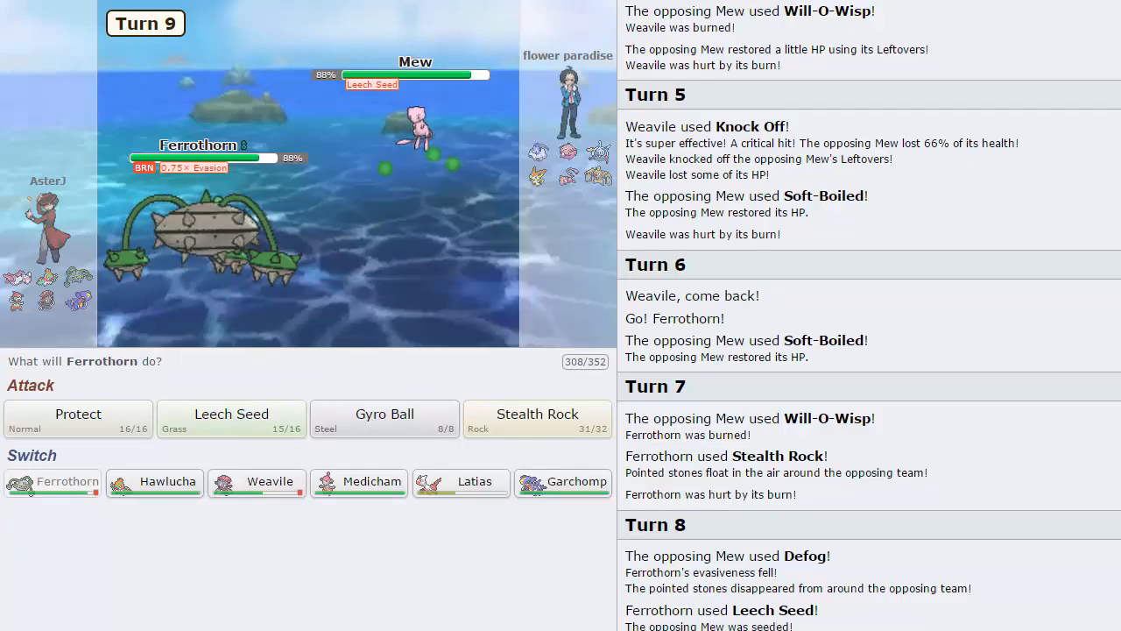
pyautogui.moveTo(383, 419)
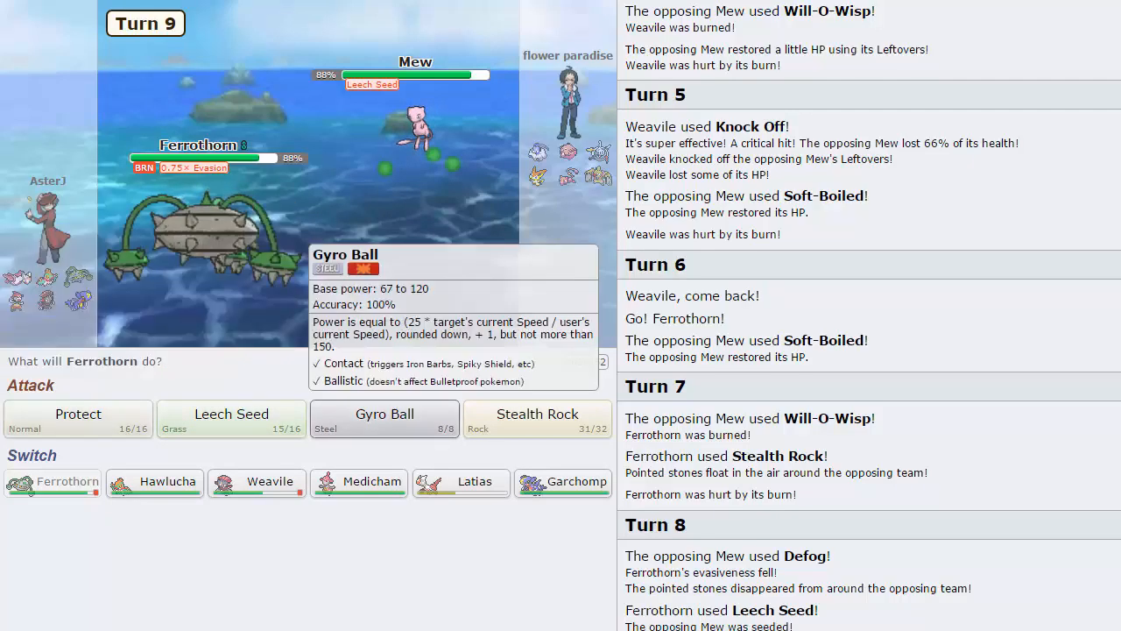
# - Set Stealth Rock up again with Ferrothorn after the opponent's Defog
pyautogui.click(383, 413)
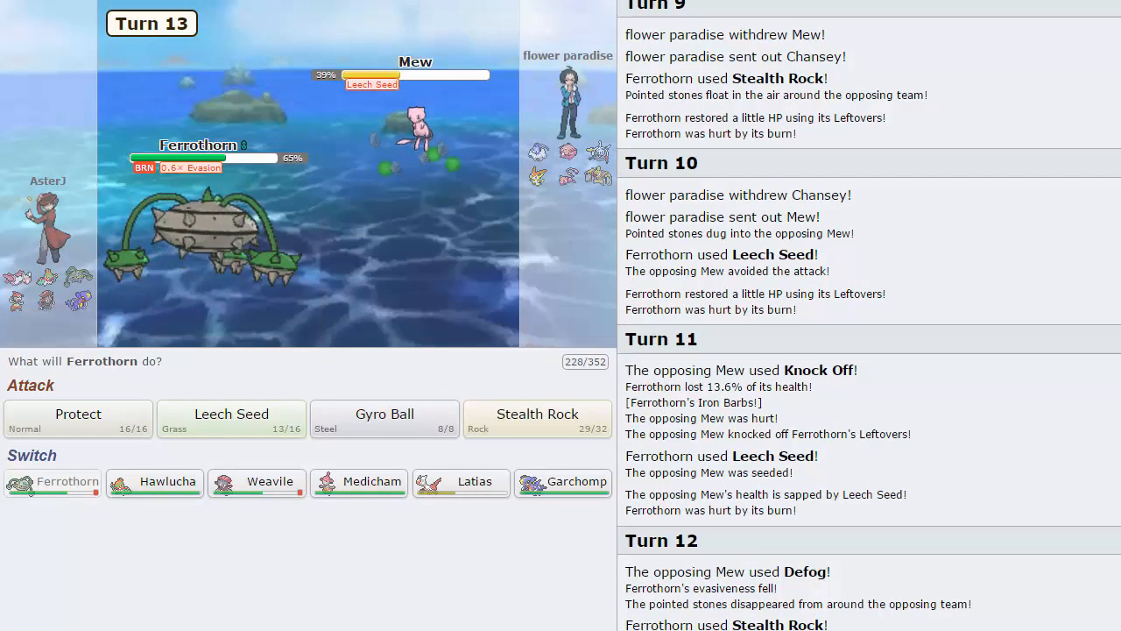
pyautogui.moveTo(416, 118)
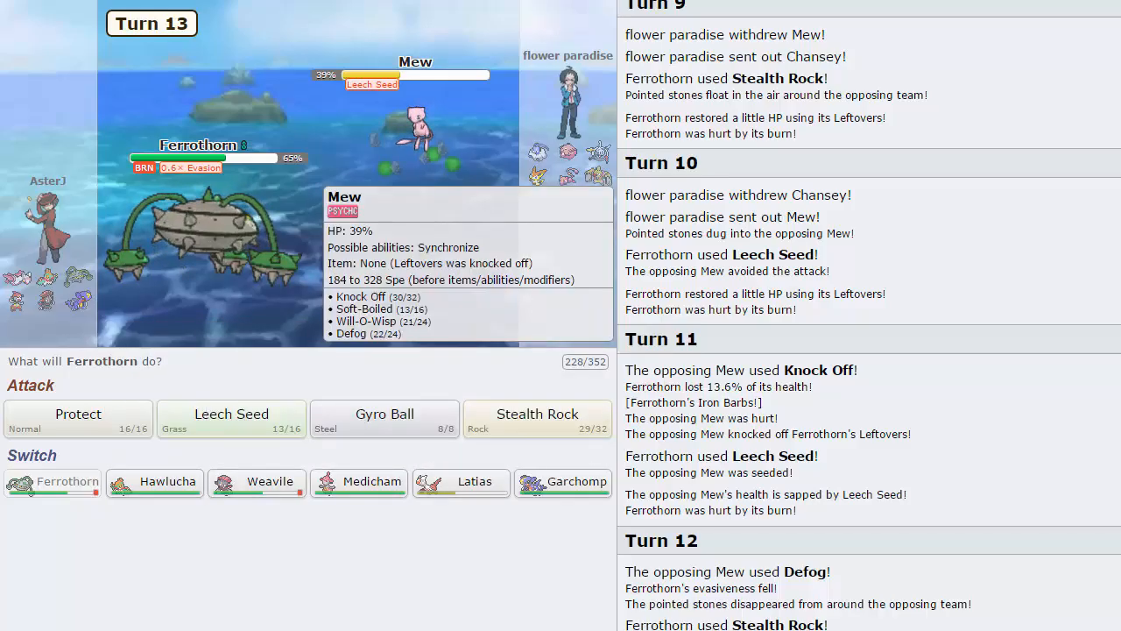
pyautogui.moveTo(358, 481)
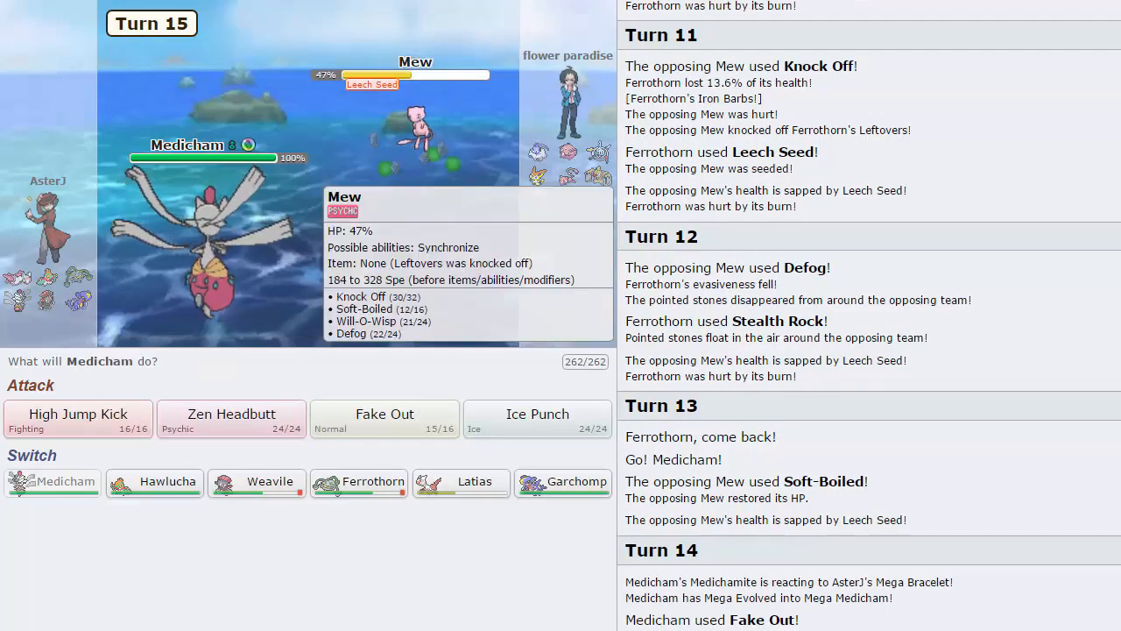
pyautogui.moveTo(231, 418)
pyautogui.write('medi')
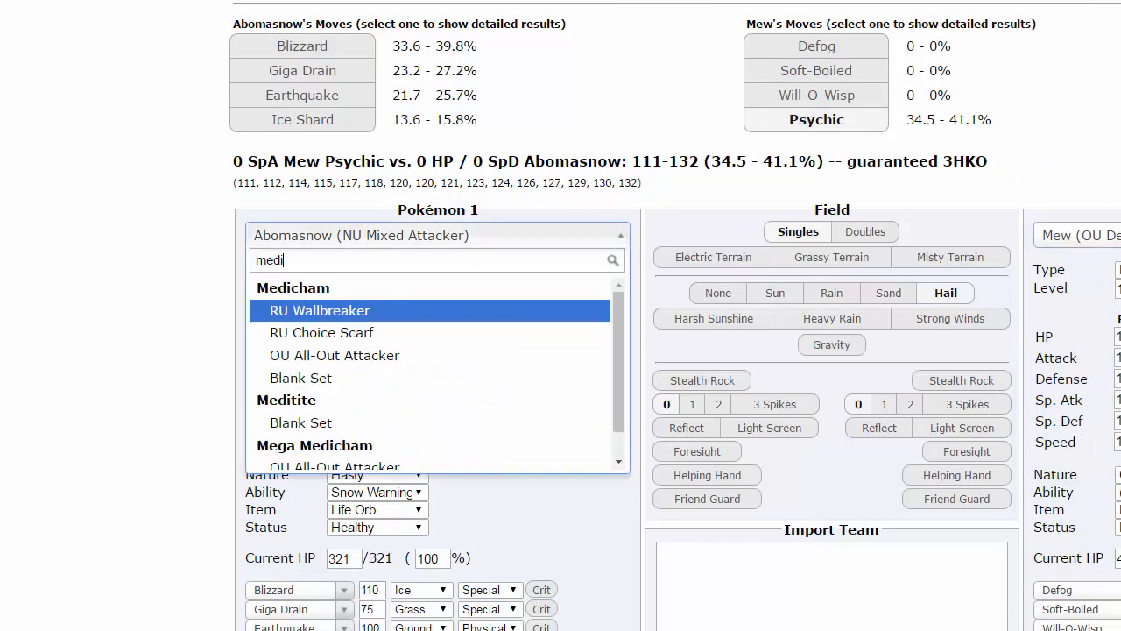
# - Select a Medicham set in the Damage Calculator to check its damage against Mew
pyautogui.click(334, 466)
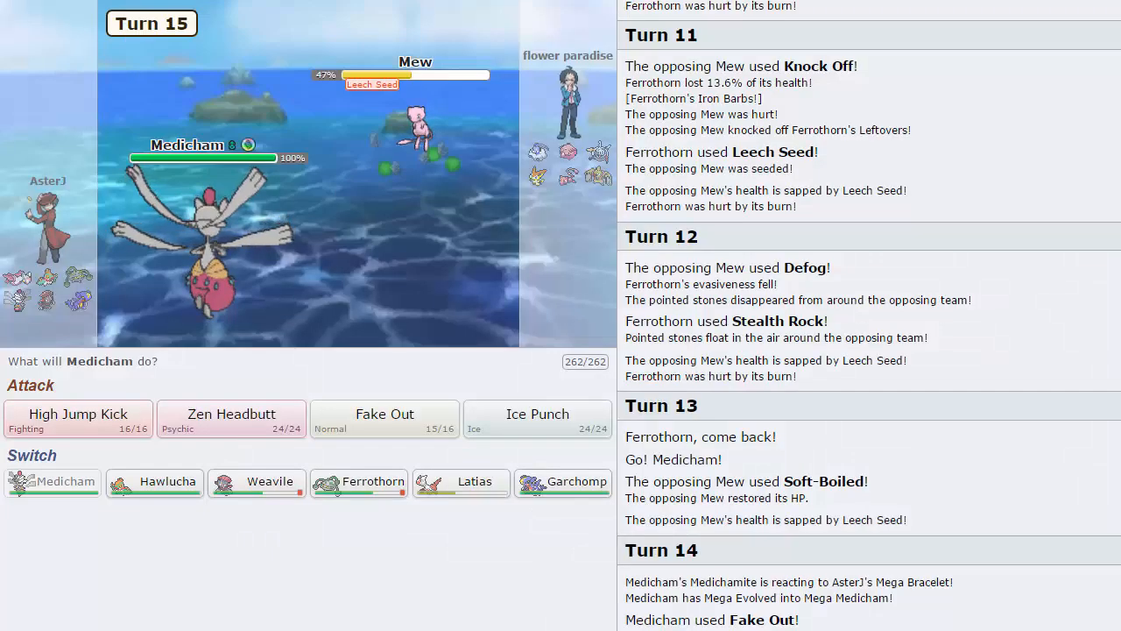
# - Knock out incoming Klefki with Mega Medicham's High Jump Kick and skip the turn's animations
pyautogui.click(77, 413)
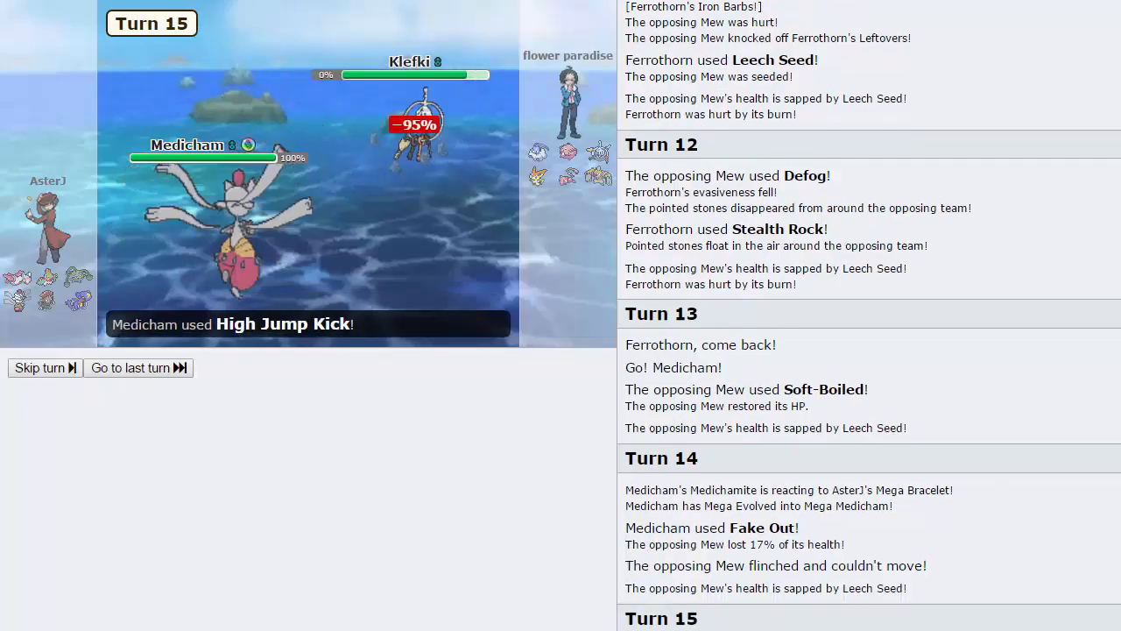
pyautogui.click(40, 366)
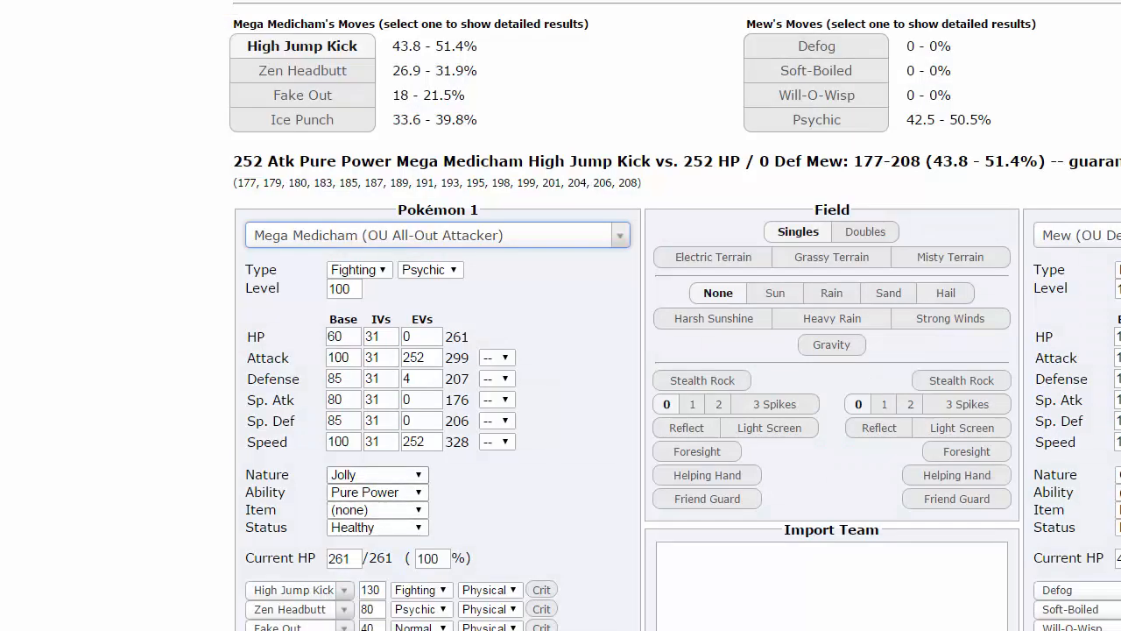
# - Give Mega Medicham an Adamant nature and set Mega Altaria as the opponent
pyautogui.click(376, 474)
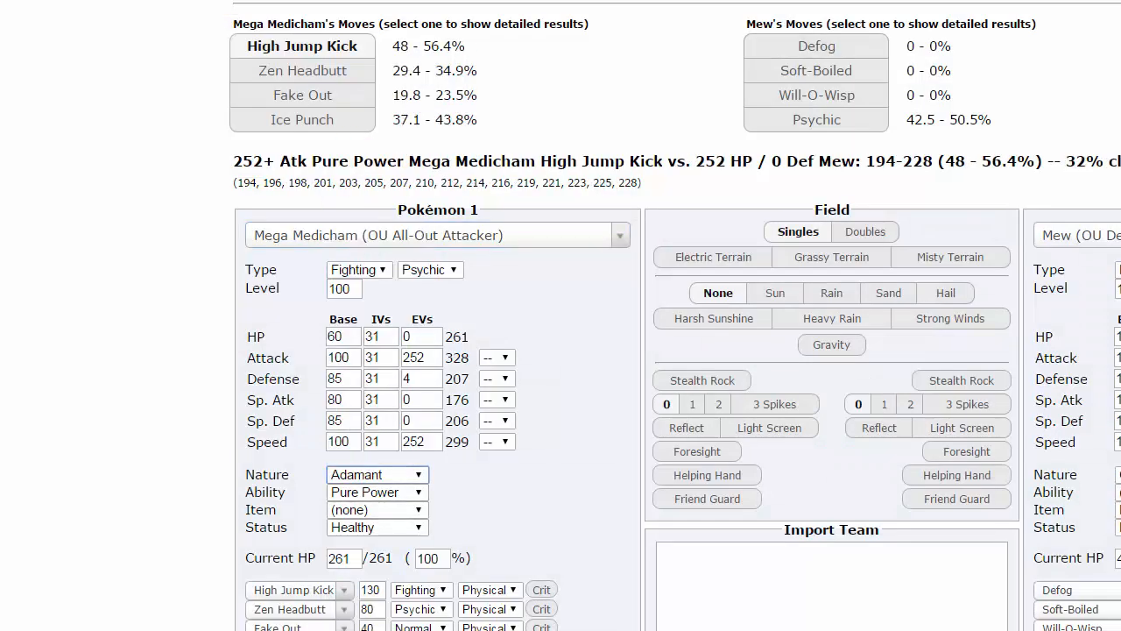
pyautogui.write('alr')
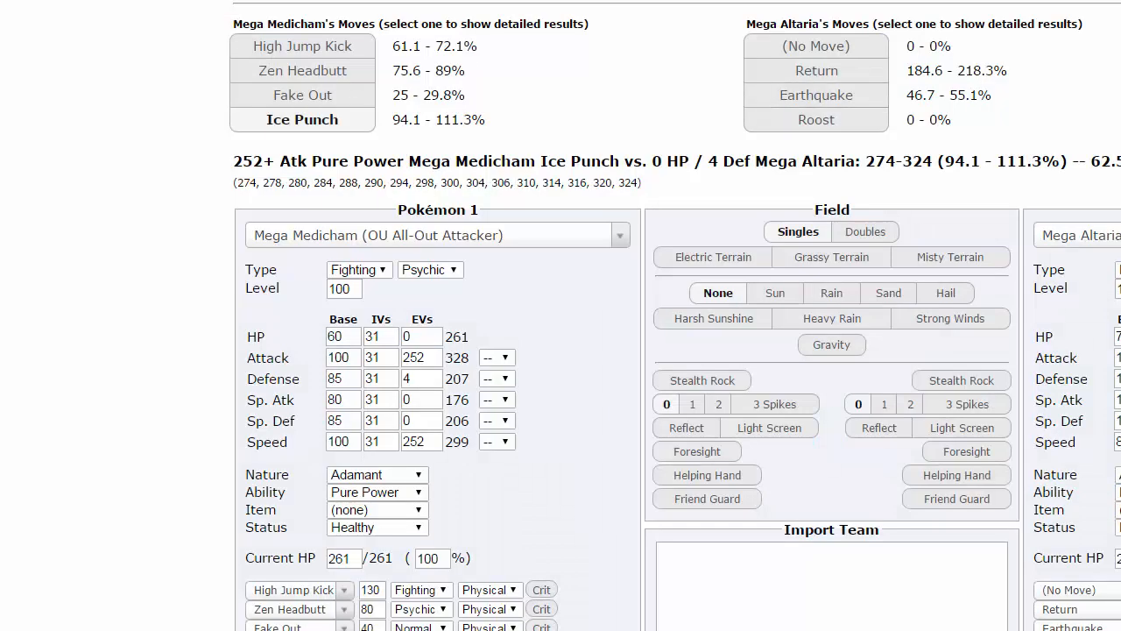
# - Swap the opponent to a Conkeldurr set and check Mega Medicham's damage against it
pyautogui.write('conkel')
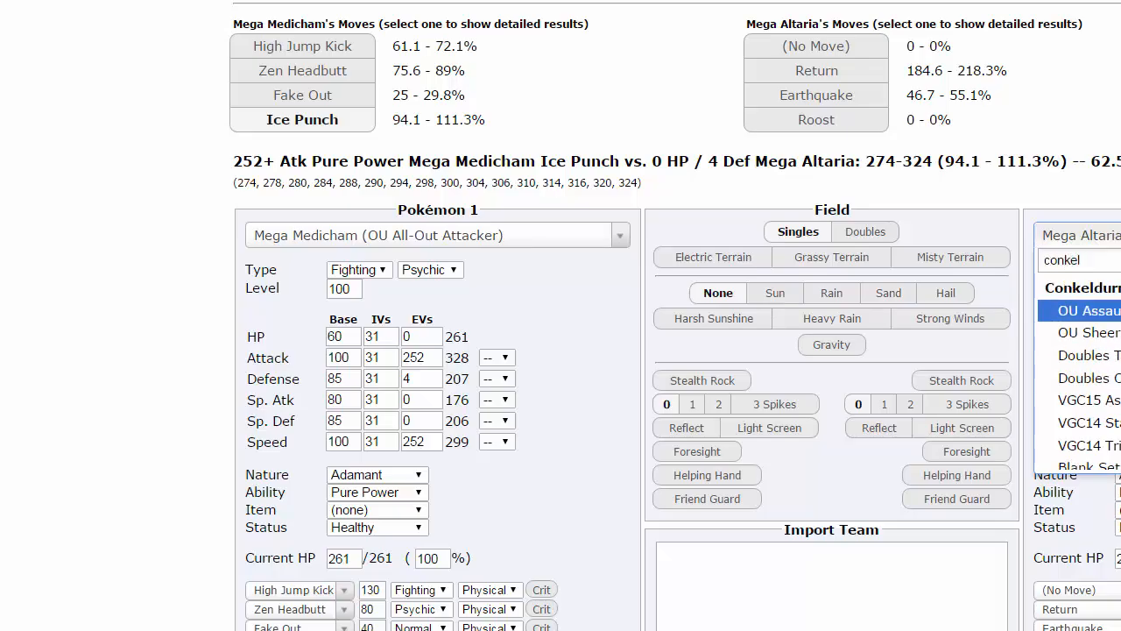
pyautogui.click(1086, 310)
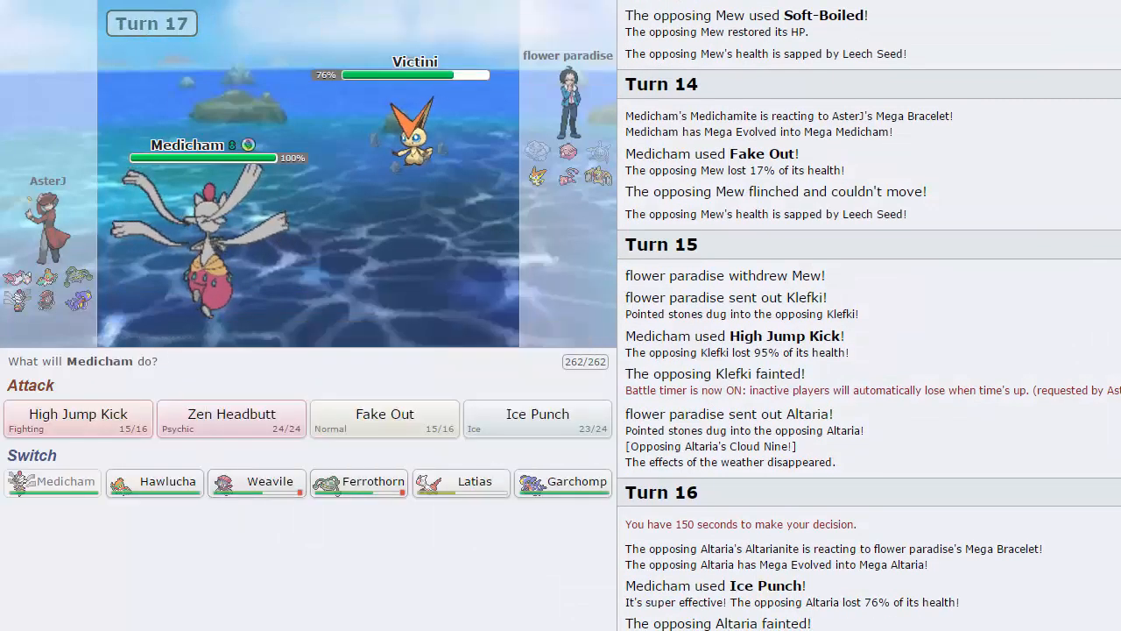
pyautogui.moveTo(563, 481)
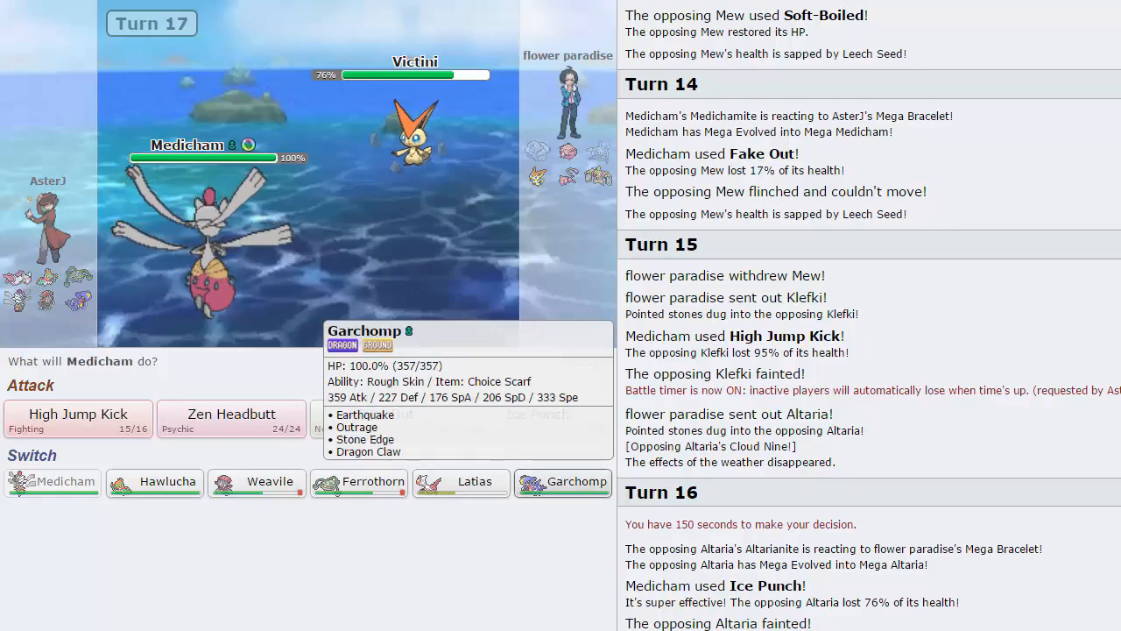
# - Bring Garchomp in for Medicham and hit Conkeldurr with Earthquake, leaving it at 40%
pyautogui.click(563, 482)
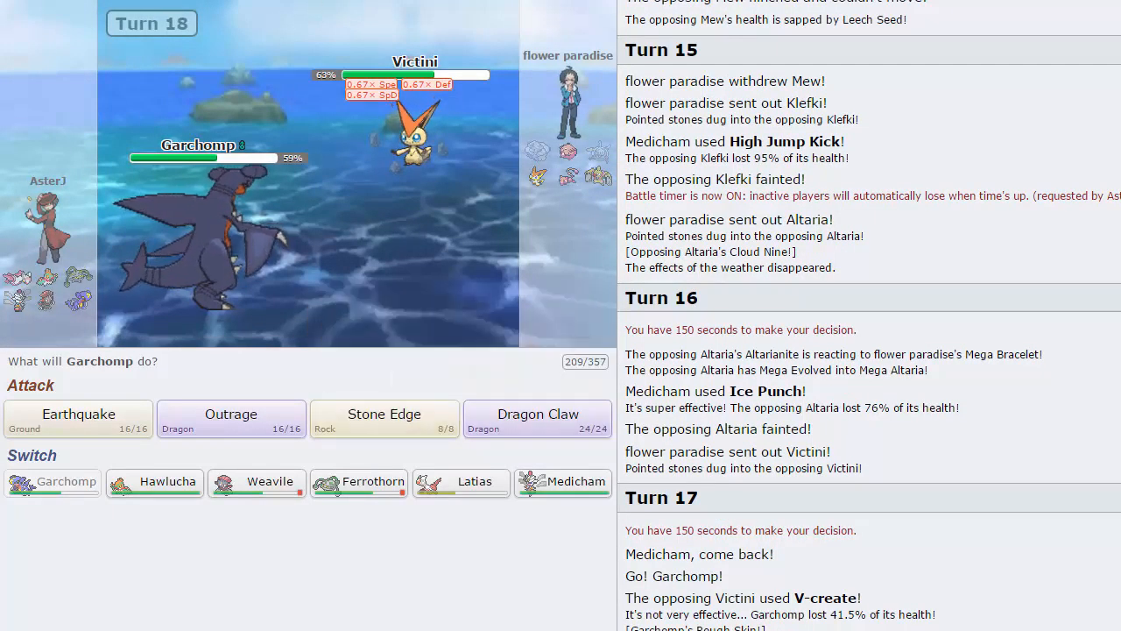
pyautogui.moveTo(598, 176)
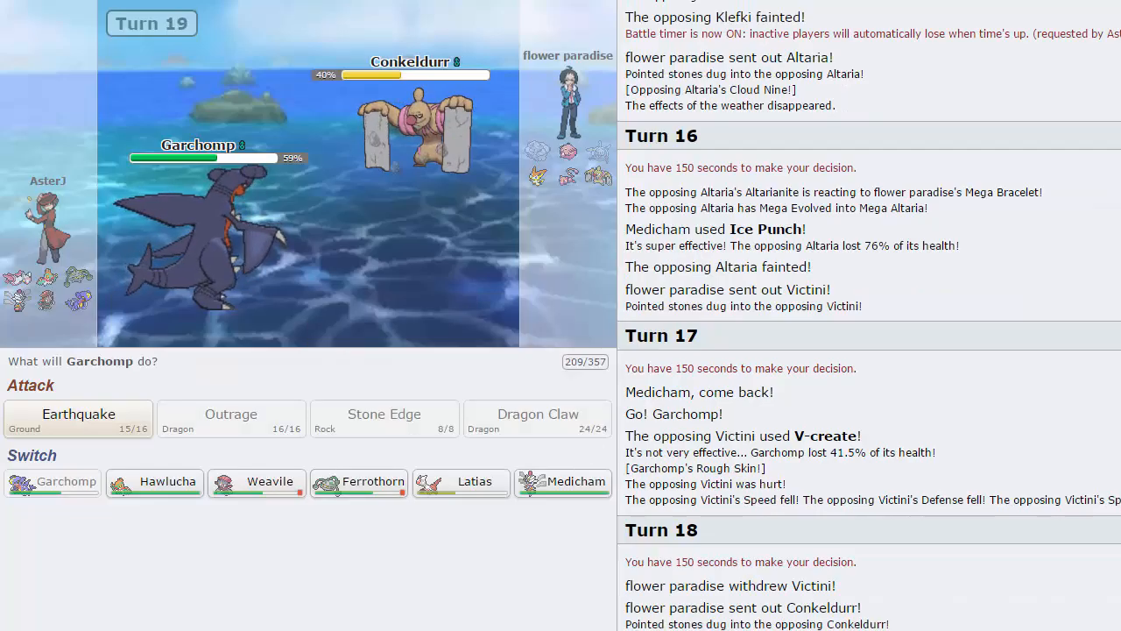
pyautogui.moveTo(462, 481)
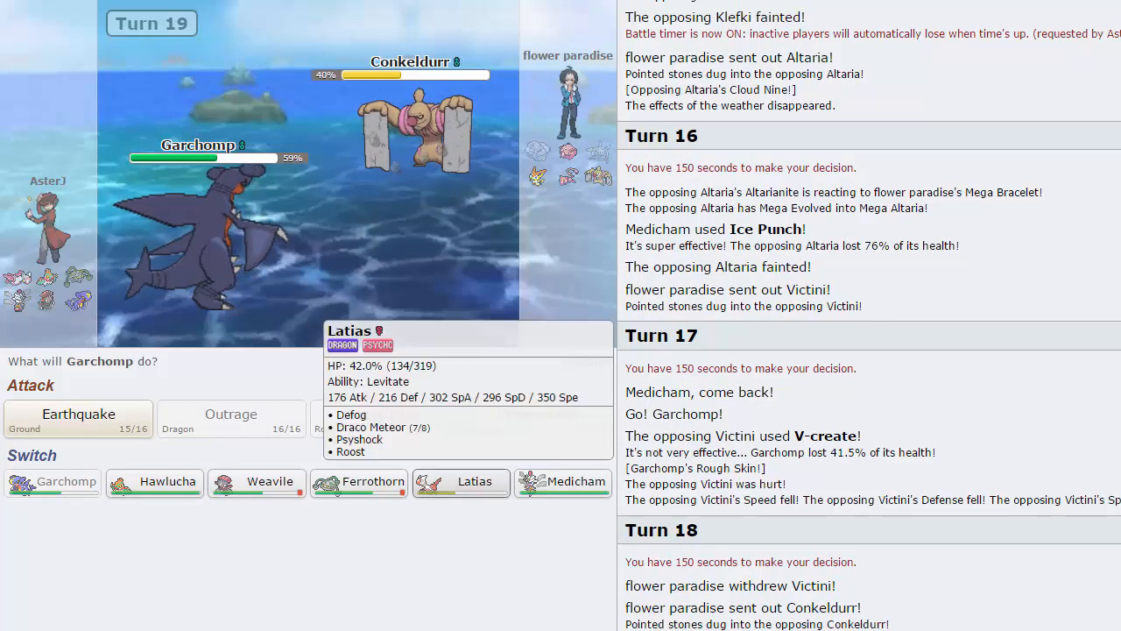
pyautogui.moveTo(257, 481)
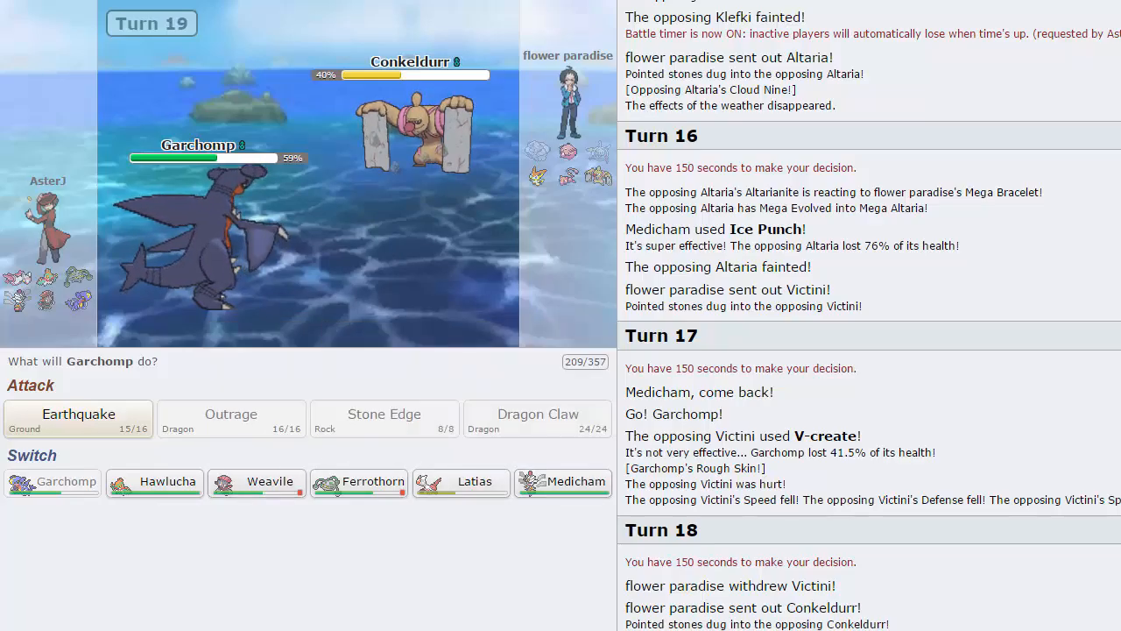
pyautogui.moveTo(598, 170)
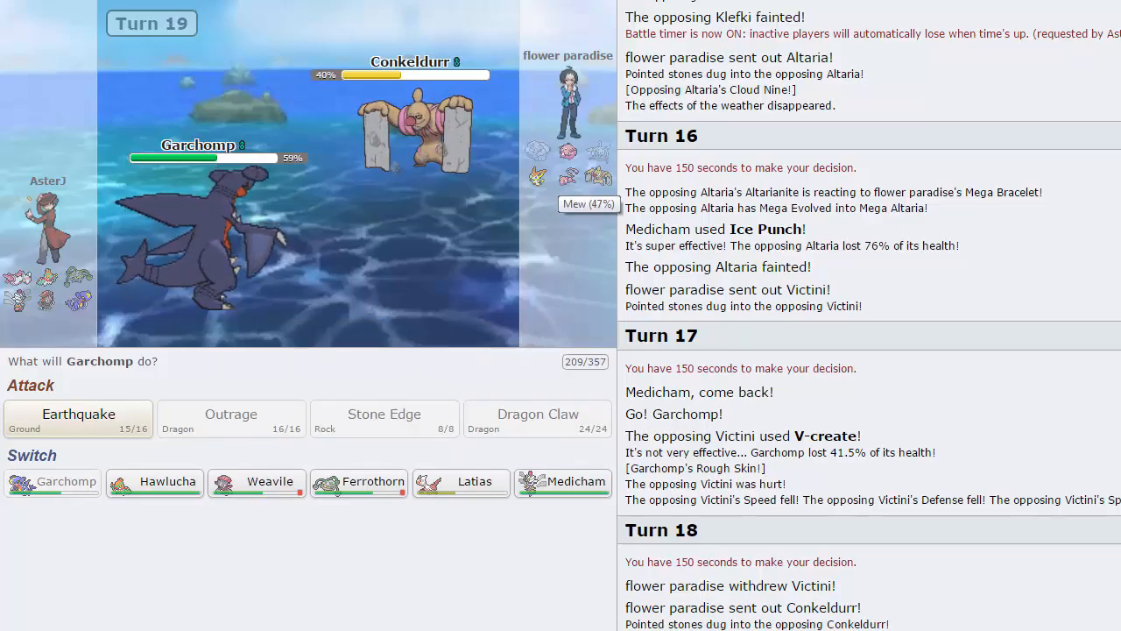
pyautogui.moveTo(461, 481)
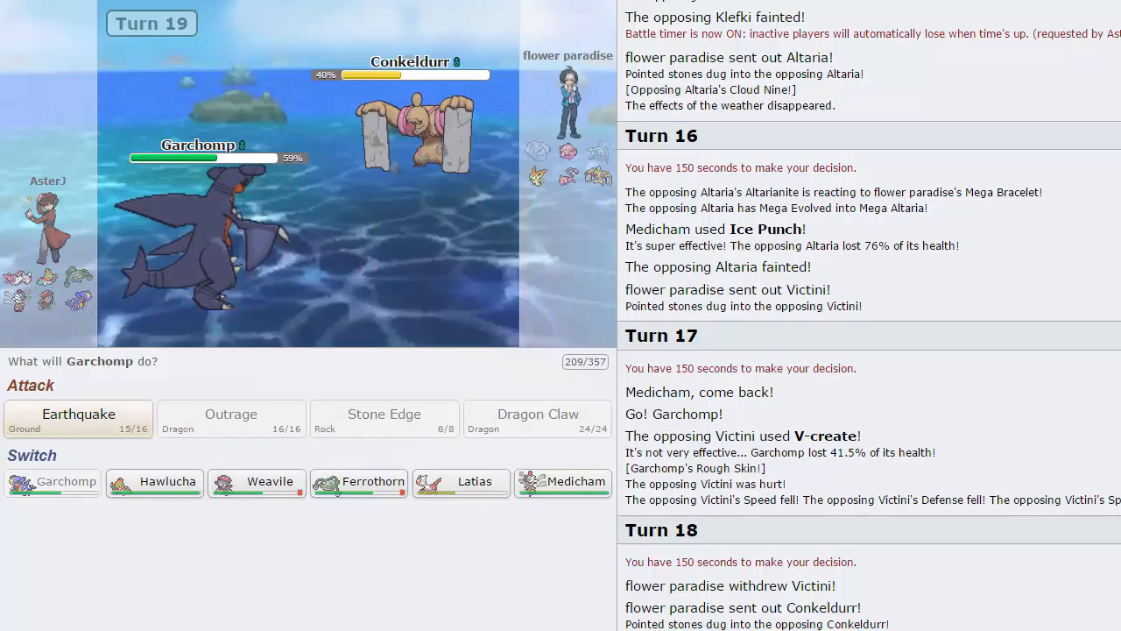
pyautogui.moveTo(597, 176)
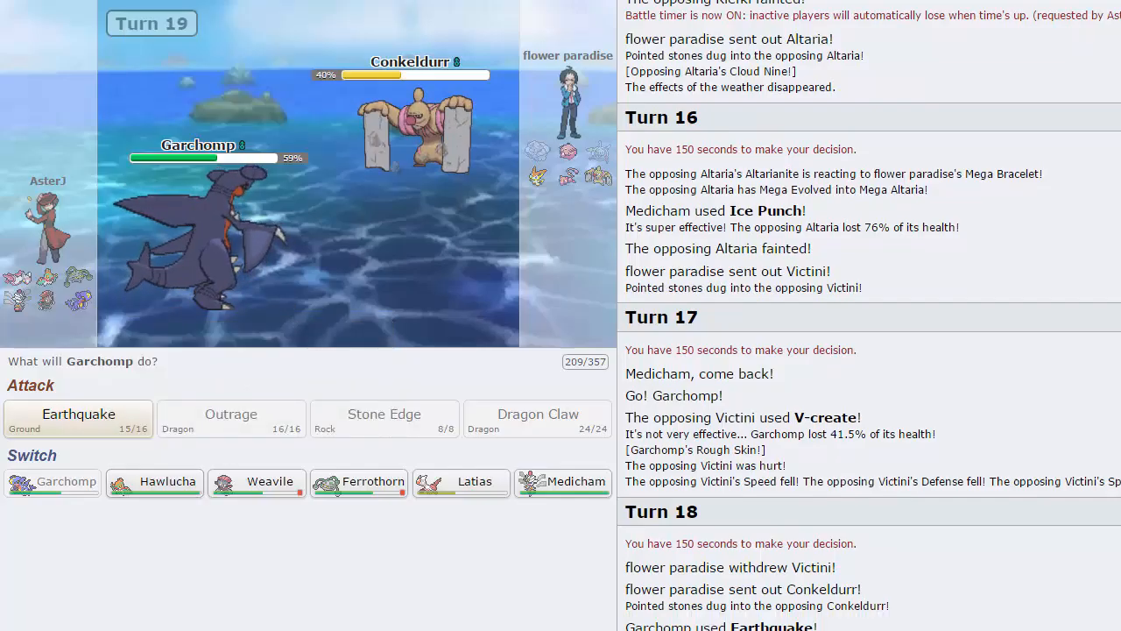
pyautogui.moveTo(597, 175)
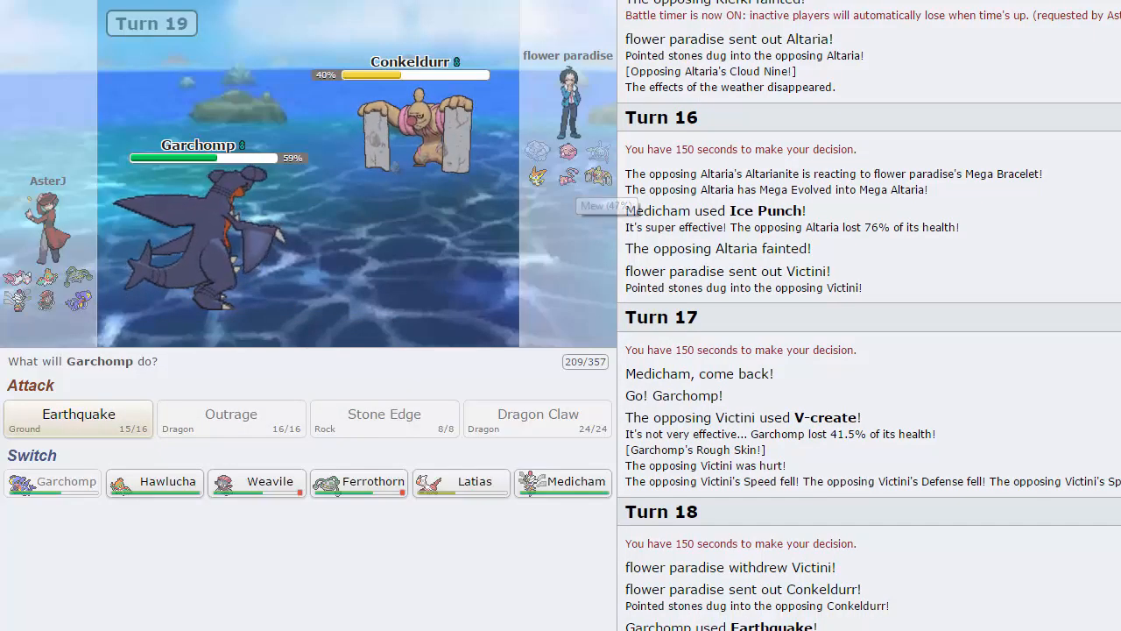
pyautogui.moveTo(154, 482)
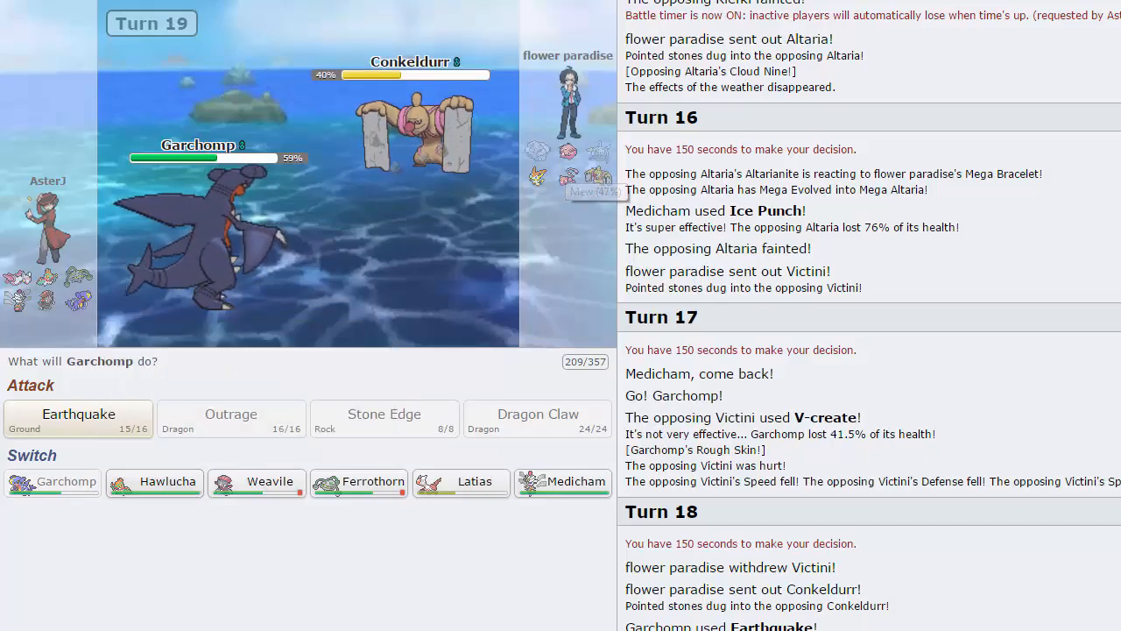
pyautogui.click(78, 418)
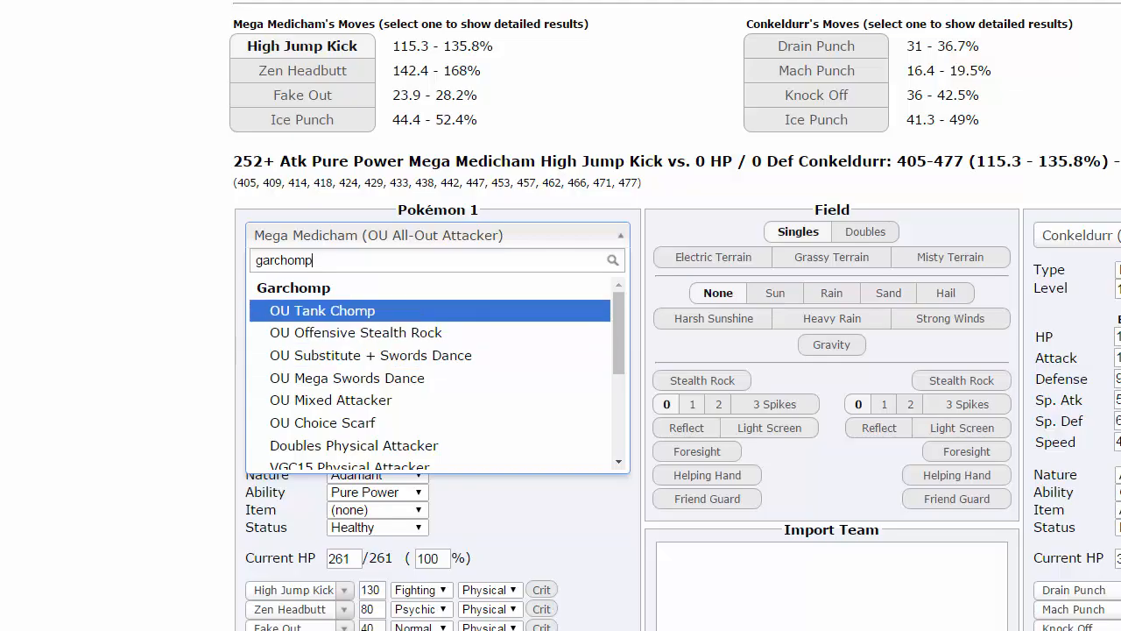
pyautogui.moveTo(347, 378)
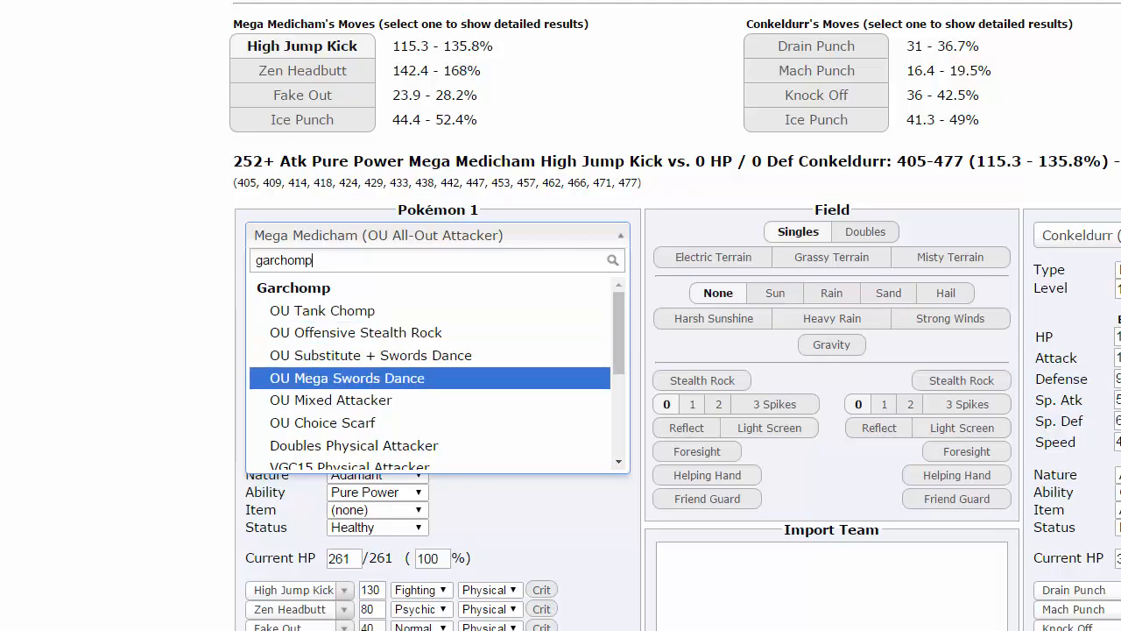
# - Load the OU Choice Scarf Garchomp set and read Conkeldurr's Ice Punch as a guaranteed KO
pyautogui.click(321, 422)
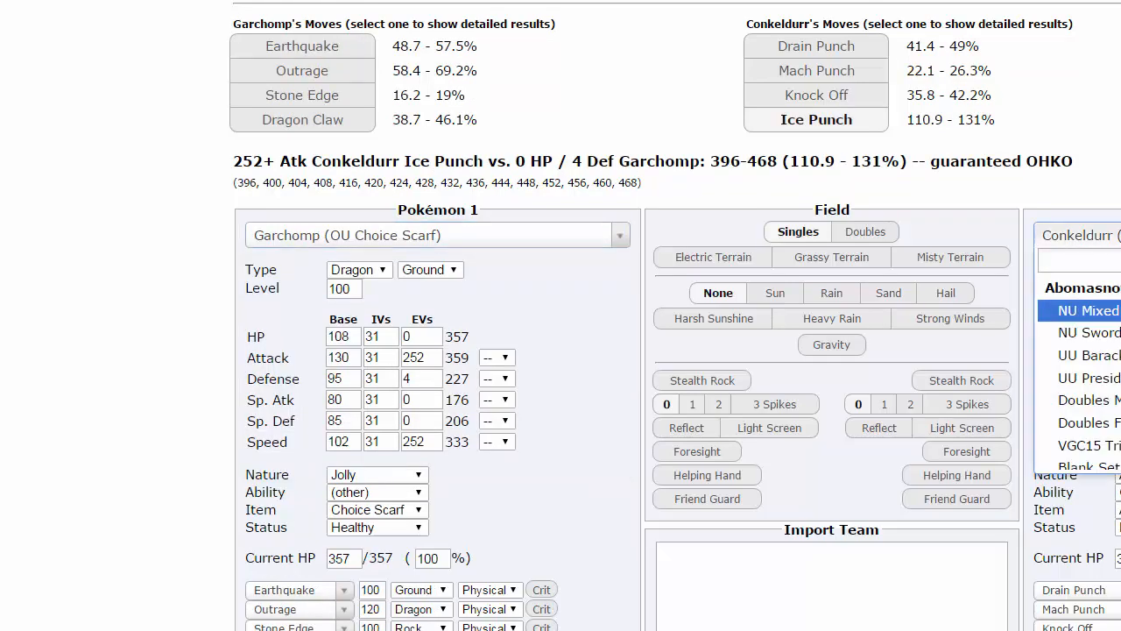
pyautogui.write('mew')
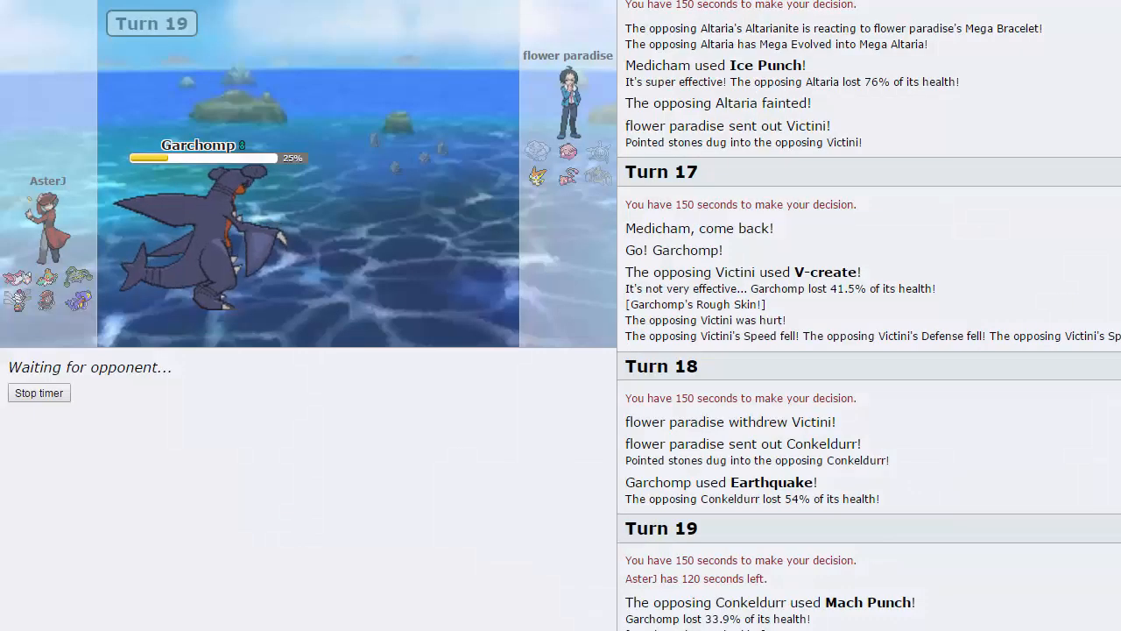
pyautogui.moveTo(567, 175)
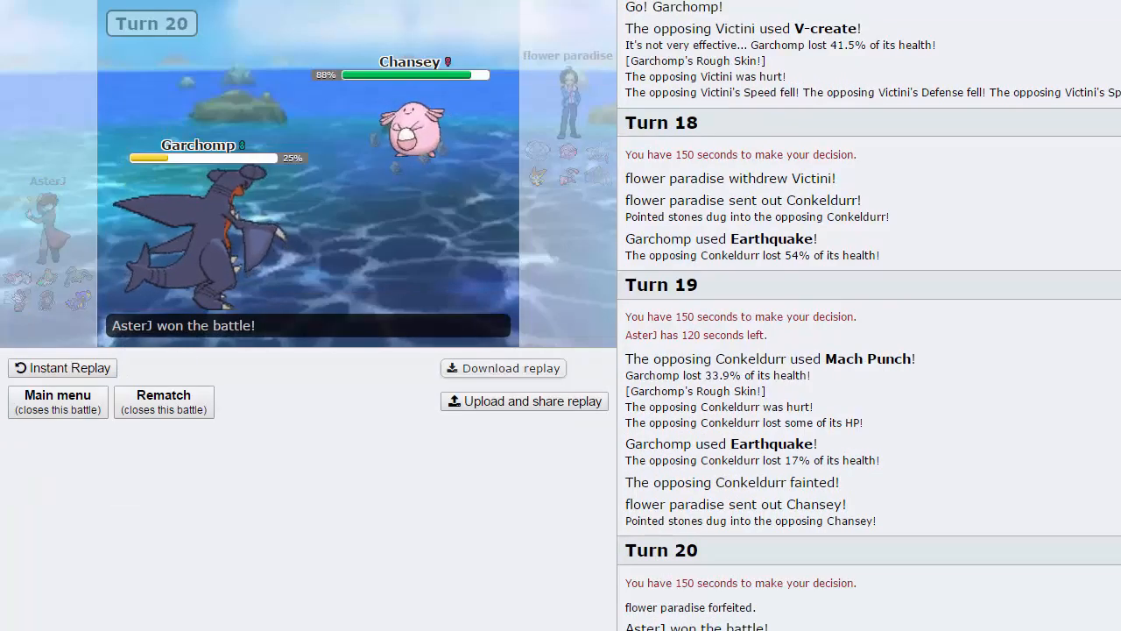
# - Watch Earthquake KO Conkeldurr and the opponent forfeit, then return to the main menu
pyautogui.scroll(-3)
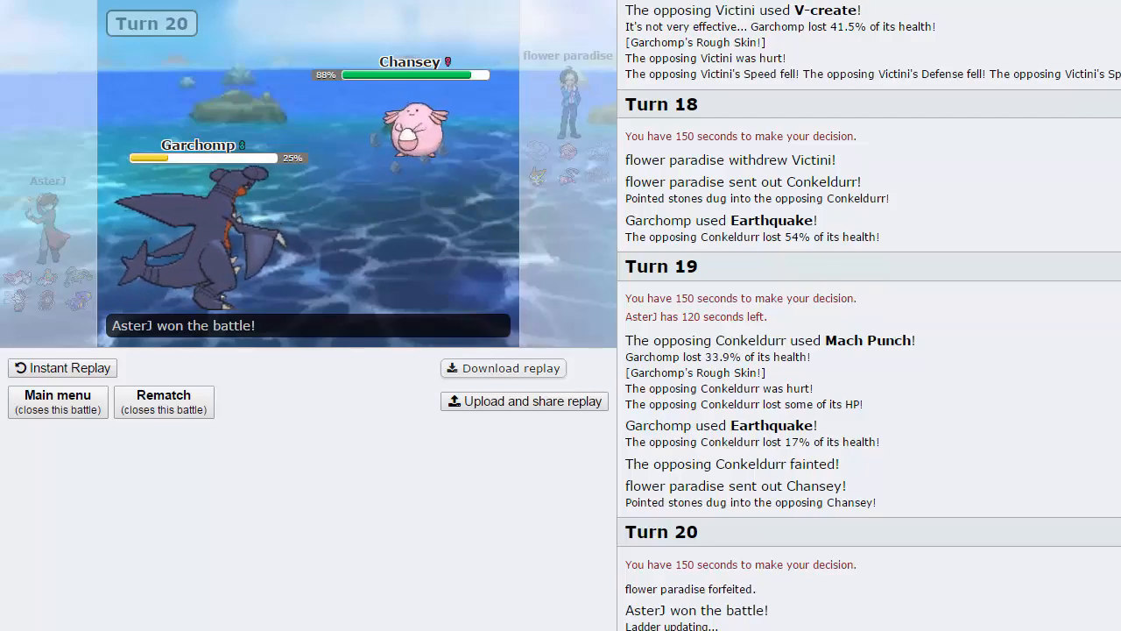
pyautogui.click(57, 401)
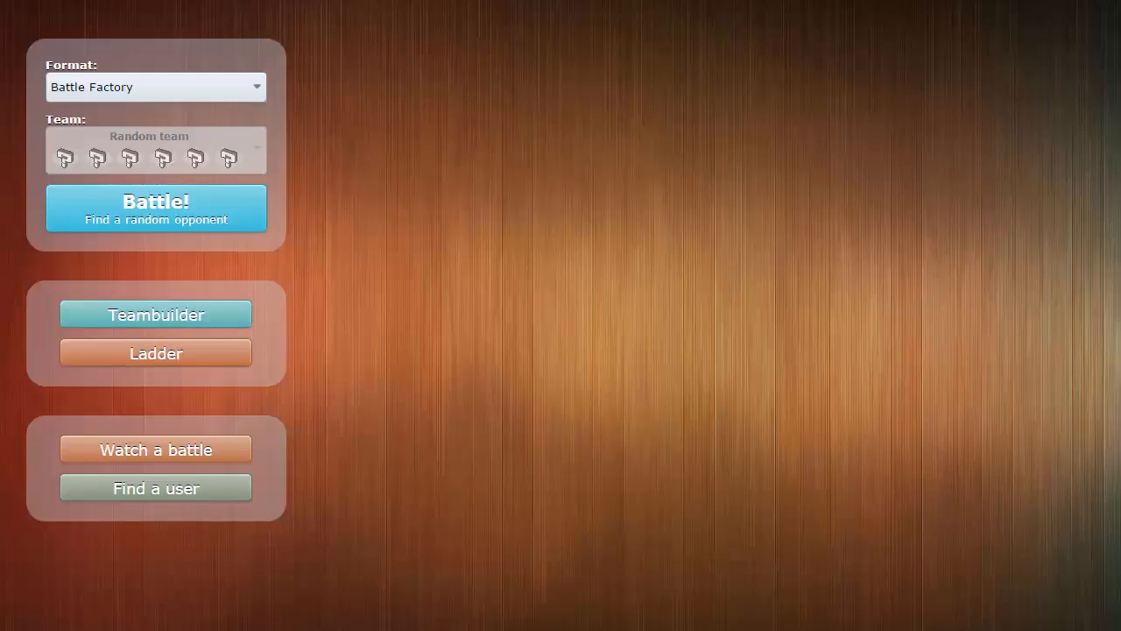
# - Browse the Battle Factory Top 500 ladder down past rank 490
pyautogui.click(155, 353)
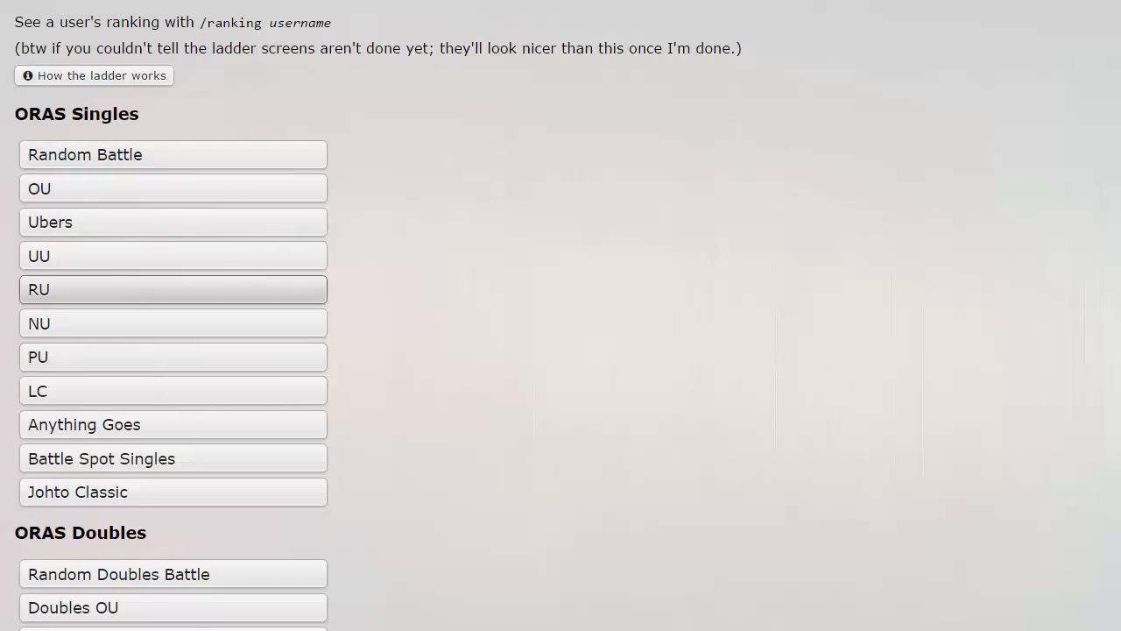
pyautogui.scroll(-3)
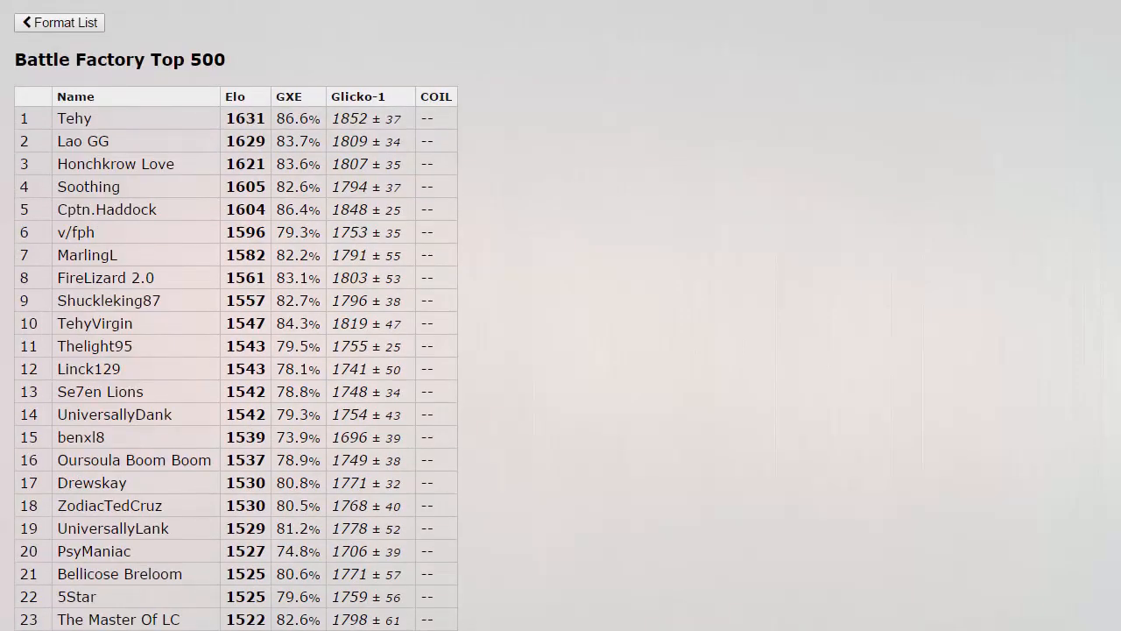
pyautogui.scroll(-3)
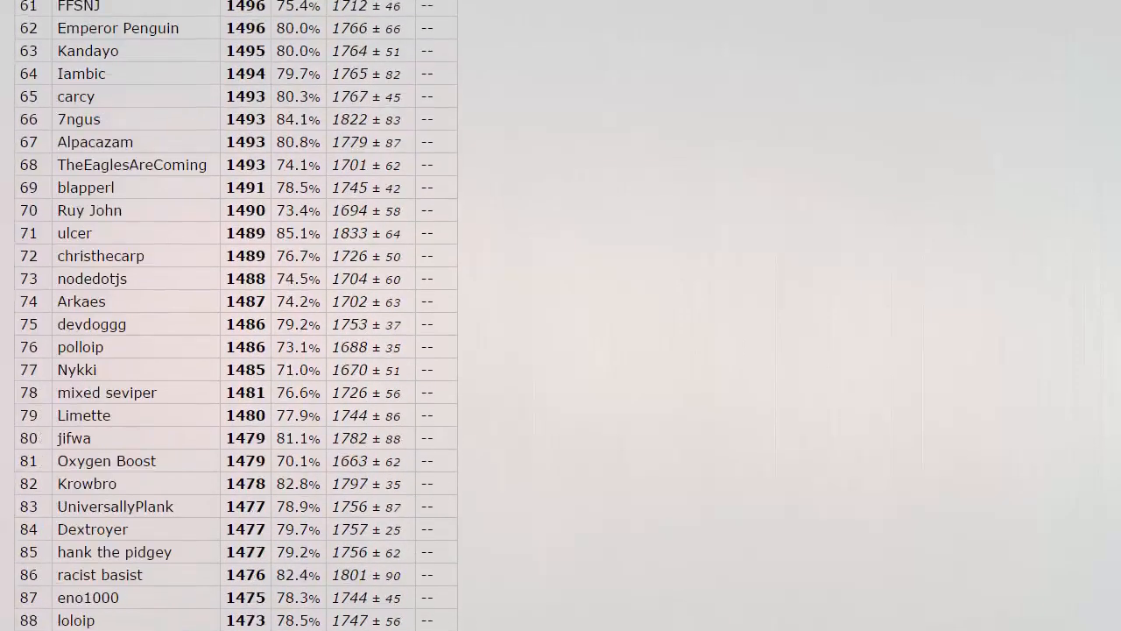
pyautogui.scroll(-3)
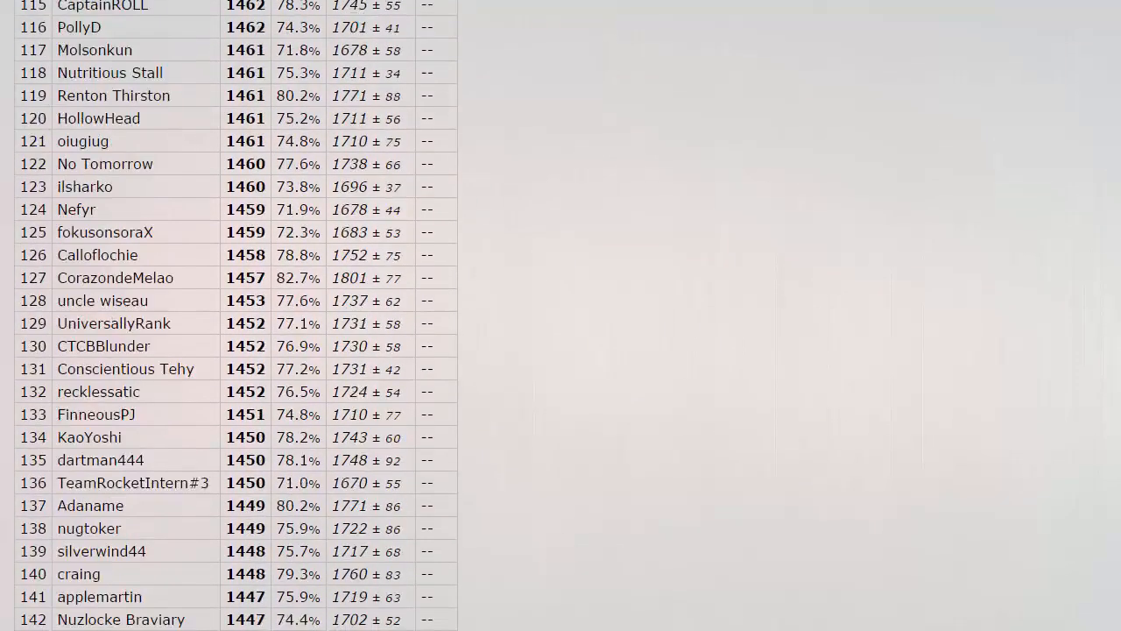
pyautogui.scroll(-3)
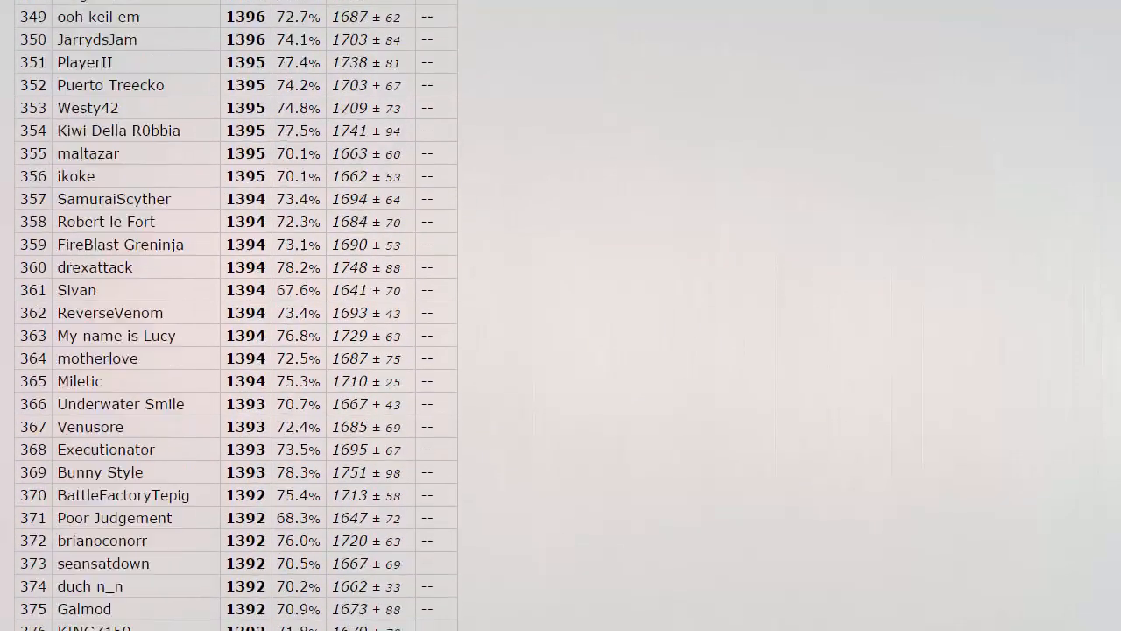
pyautogui.scroll(-3)
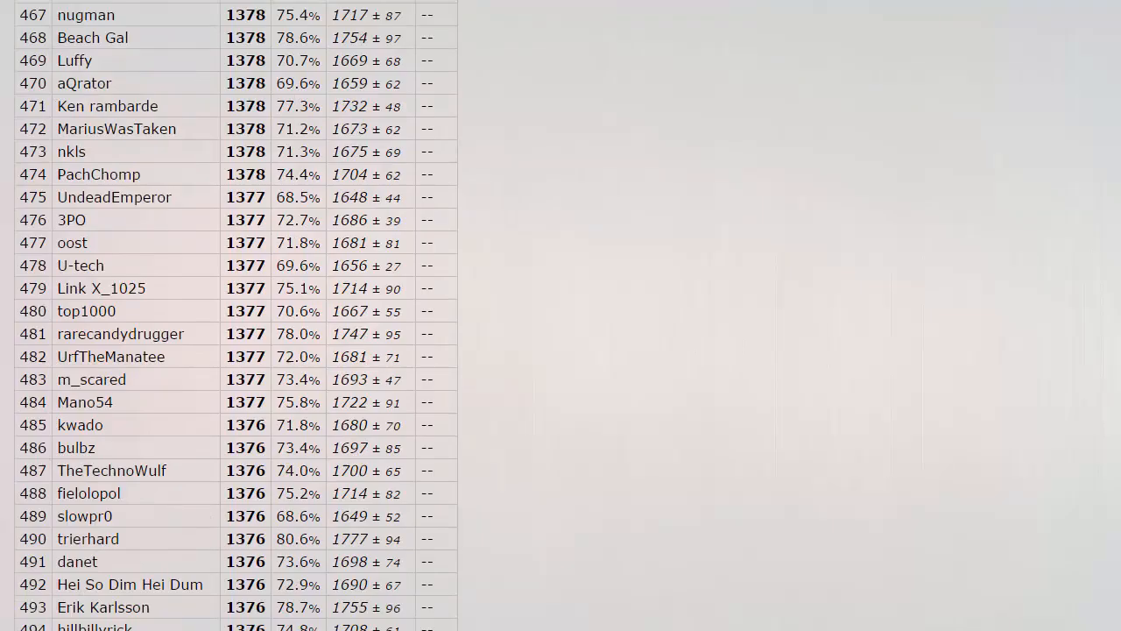